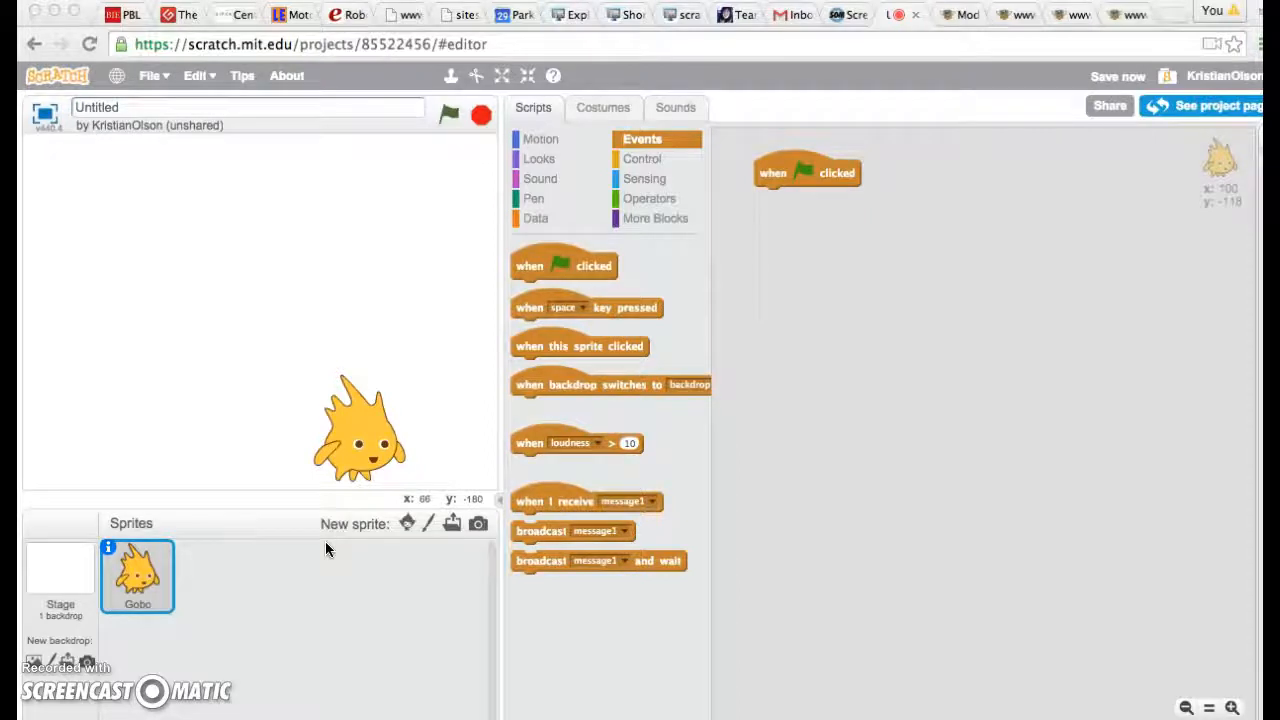
{"action": "mouse_move", "coordinate": [688, 308]}
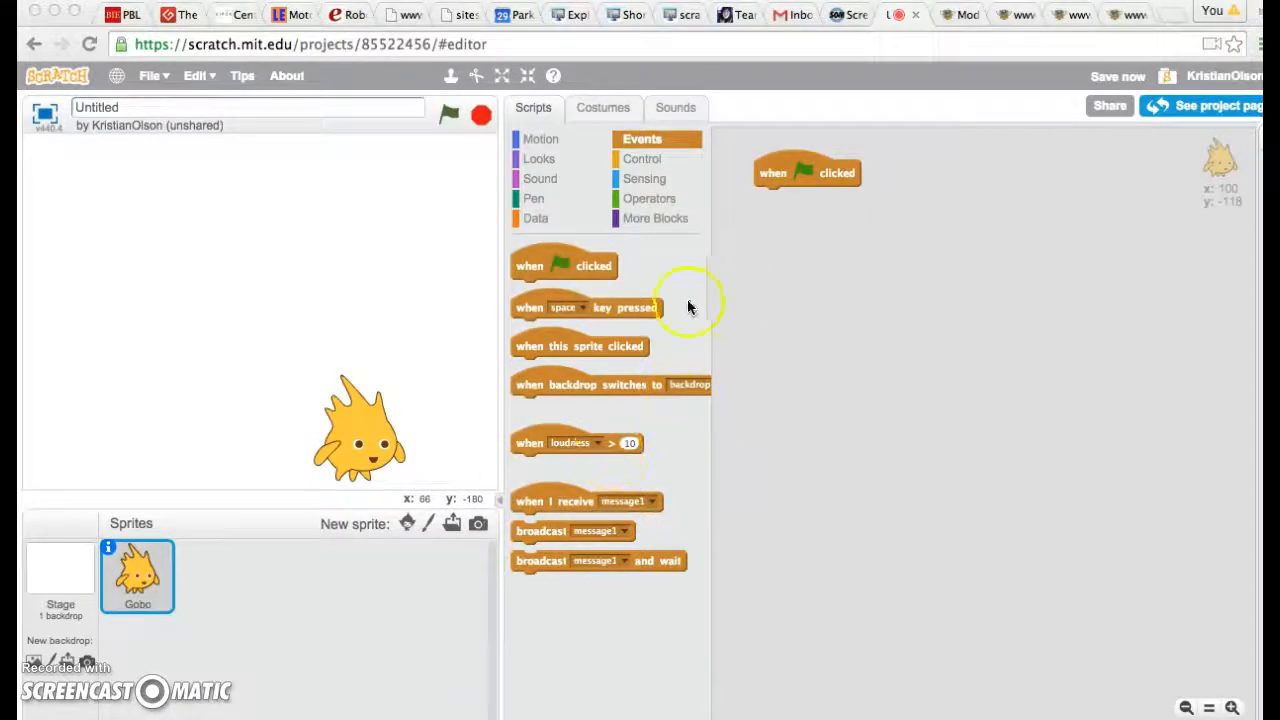
{"action": "mouse_move", "coordinate": [540, 138]}
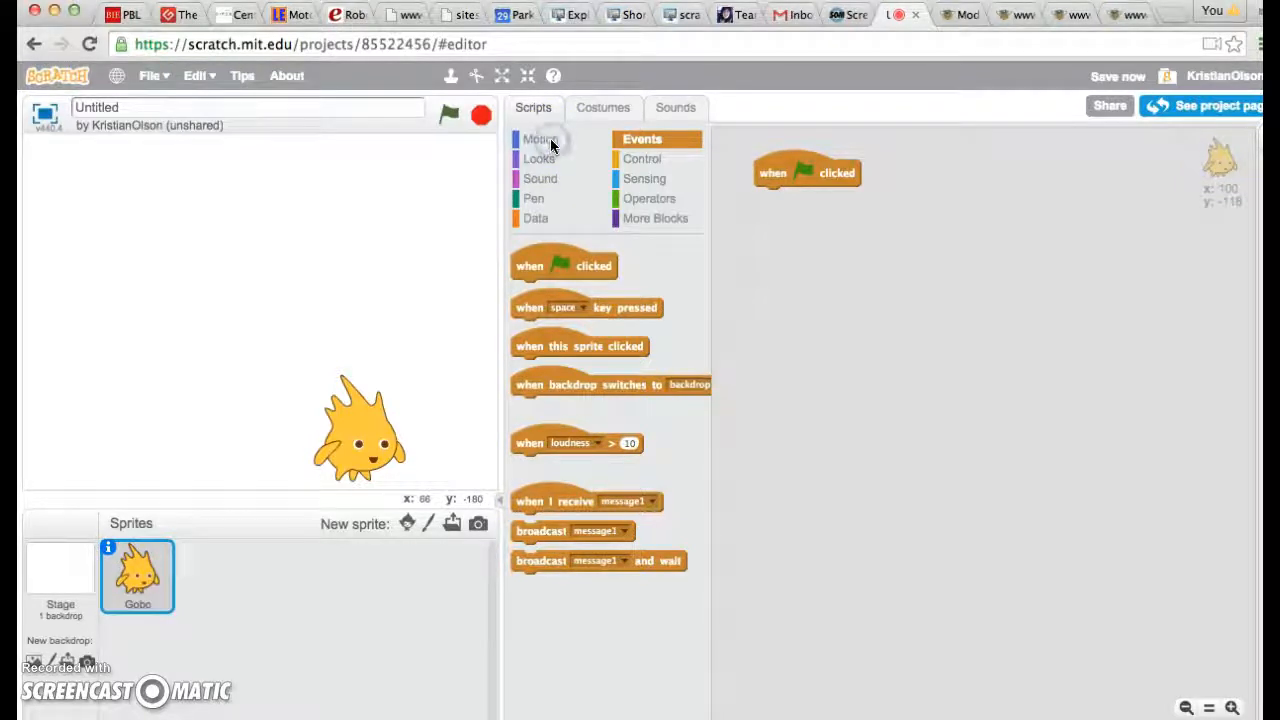
- From the Motion category, place loose go to x y and glide to x y blocks in Gobo's scripts
{"action": "left_click", "coordinate": [540, 140]}
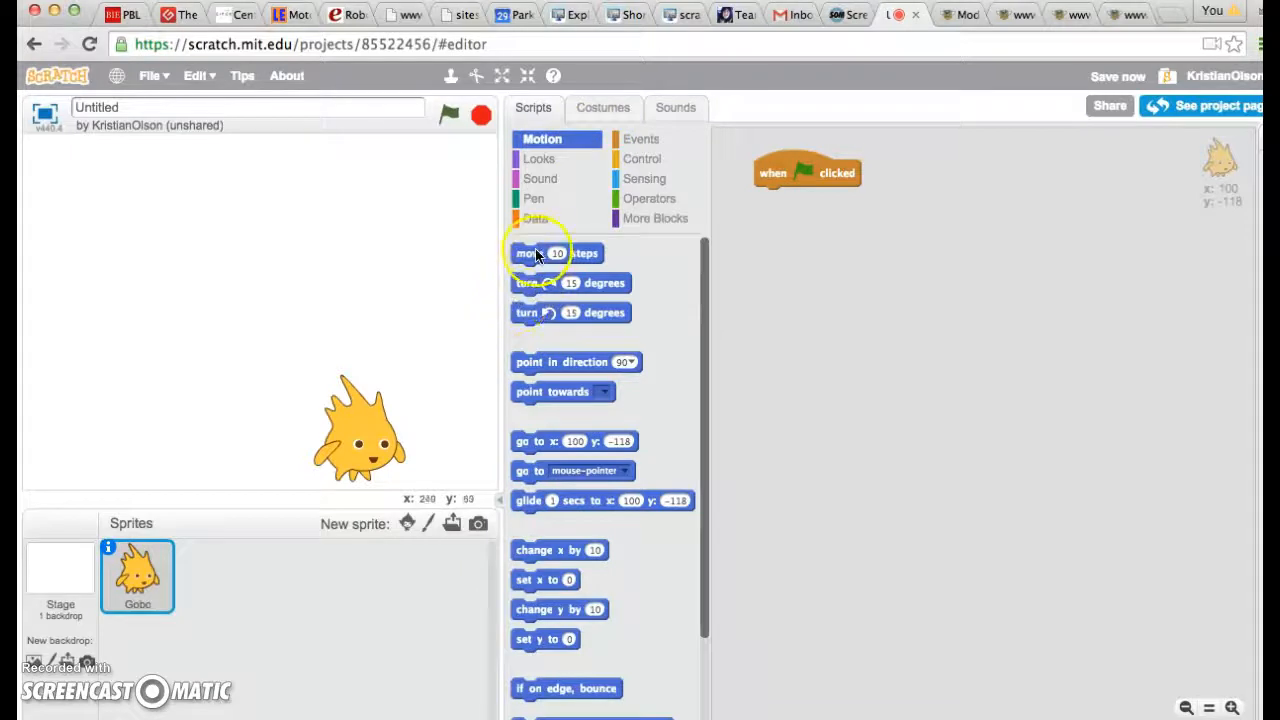
{"action": "left_click_drag", "start_coordinate": [536, 252], "coordinate": [840, 296]}
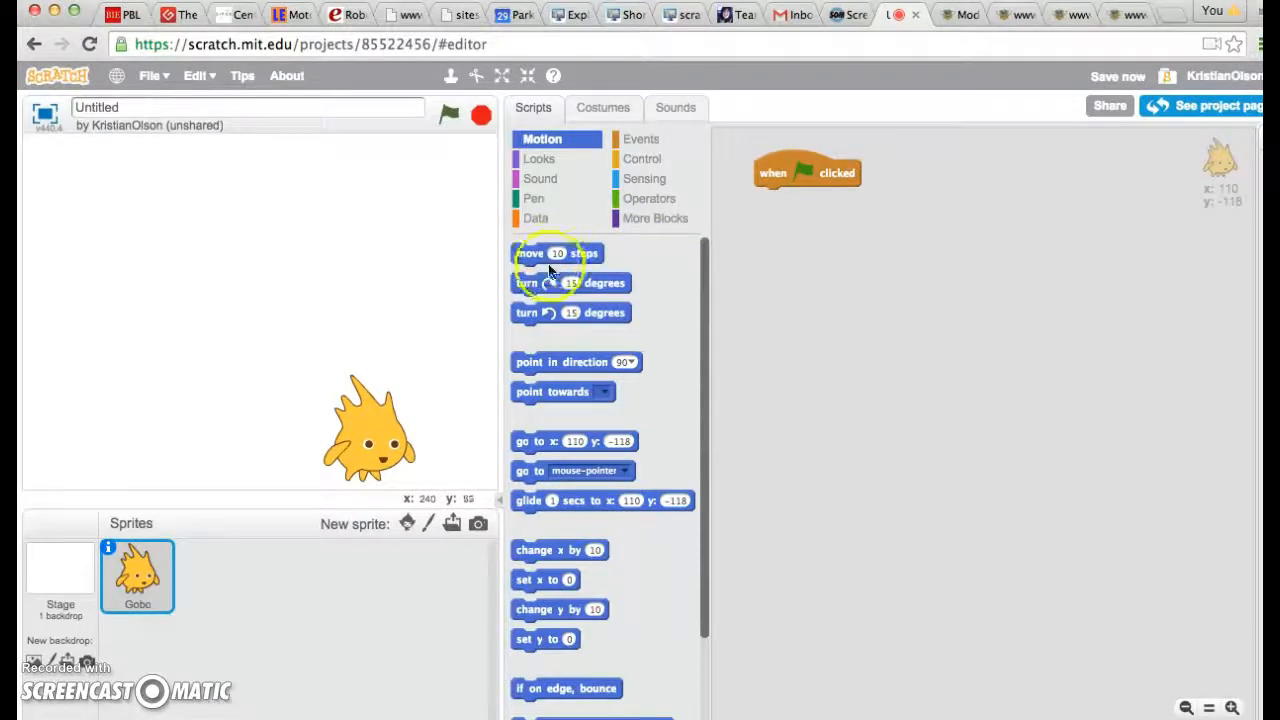
{"action": "left_click_drag", "start_coordinate": [572, 442], "coordinate": [770, 316]}
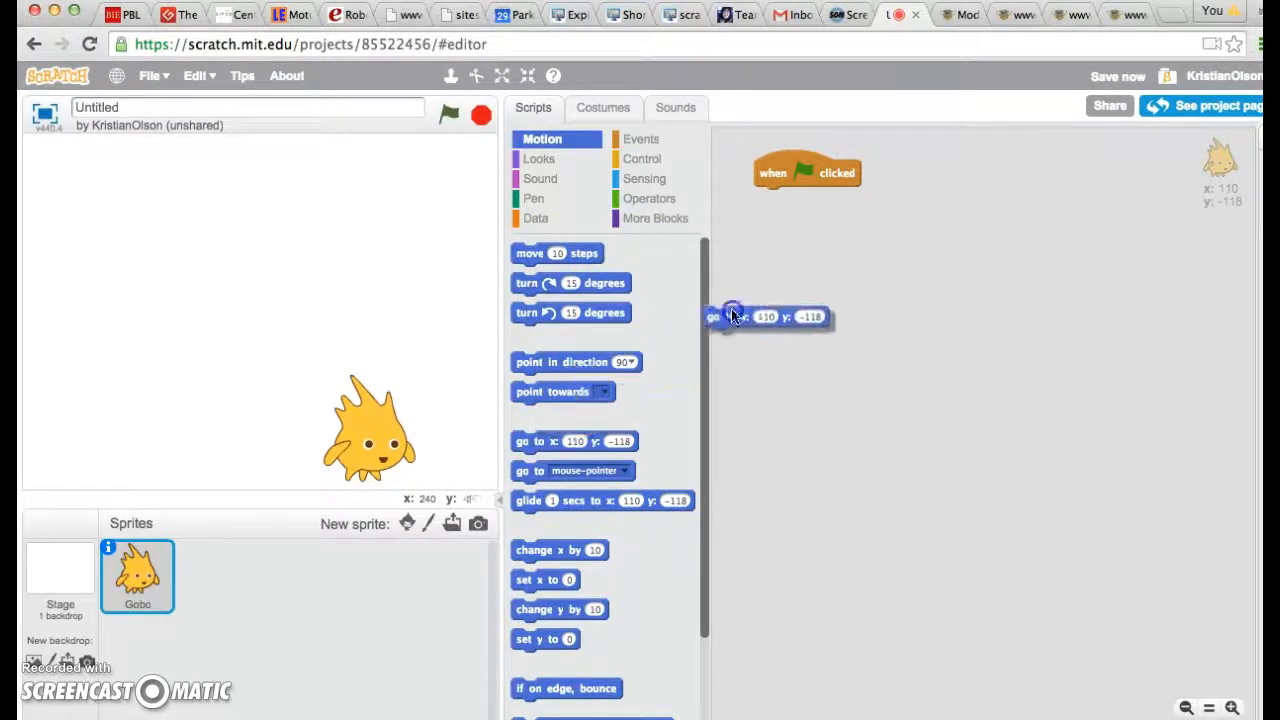
{"action": "left_click_drag", "start_coordinate": [730, 316], "coordinate": [720, 412]}
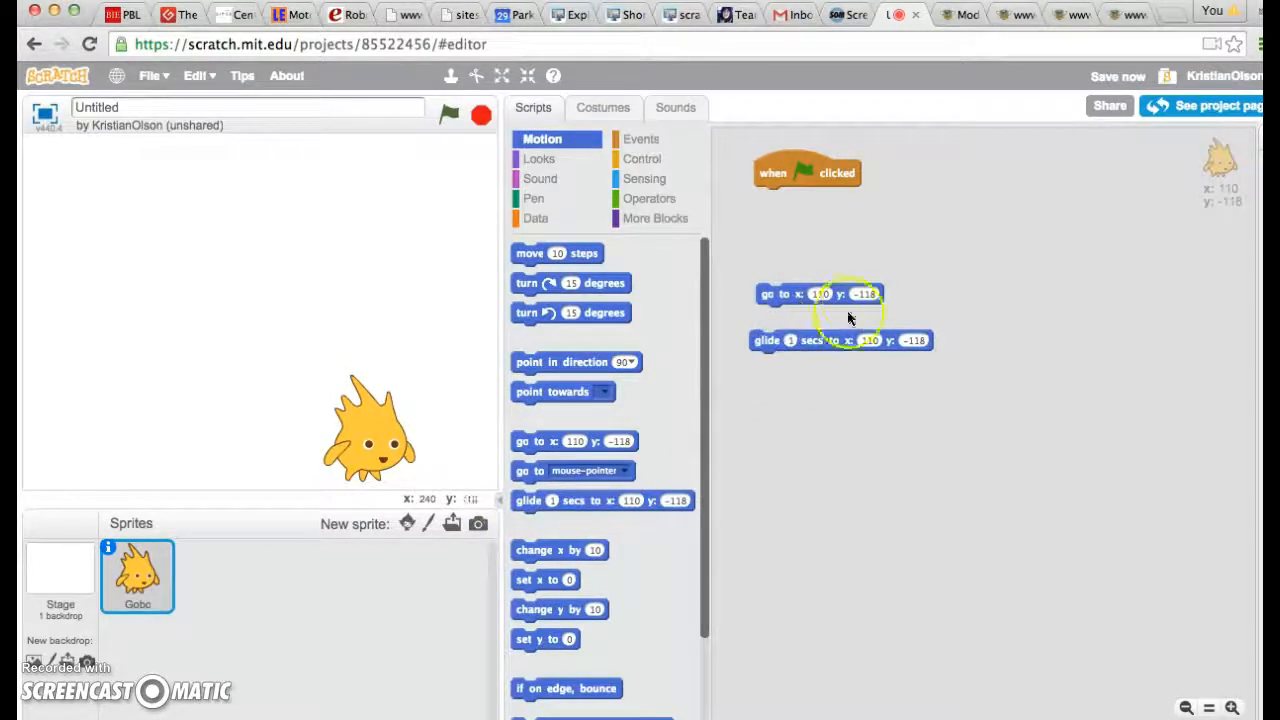
- Add loose change x by, set x to, change y by and set y to blocks alongside them
{"action": "left_click_drag", "start_coordinate": [548, 550], "coordinate": [800, 400]}
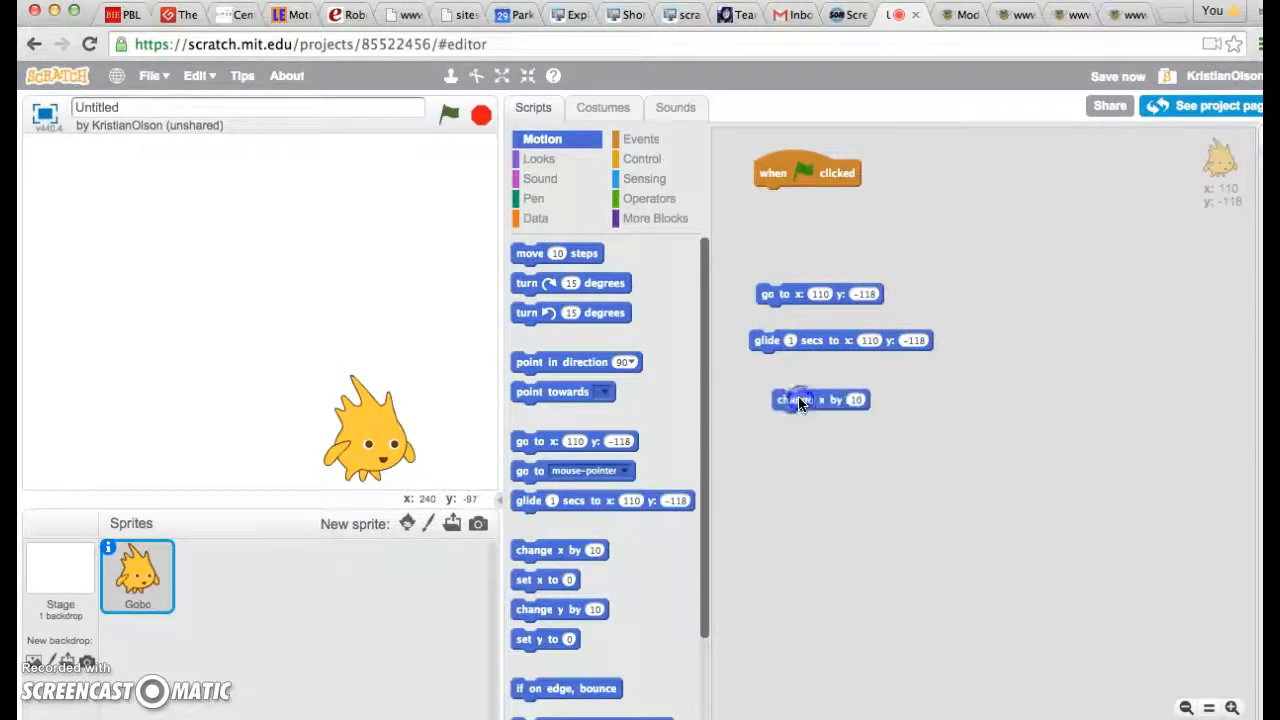
{"action": "left_click_drag", "start_coordinate": [544, 580], "coordinate": [928, 396]}
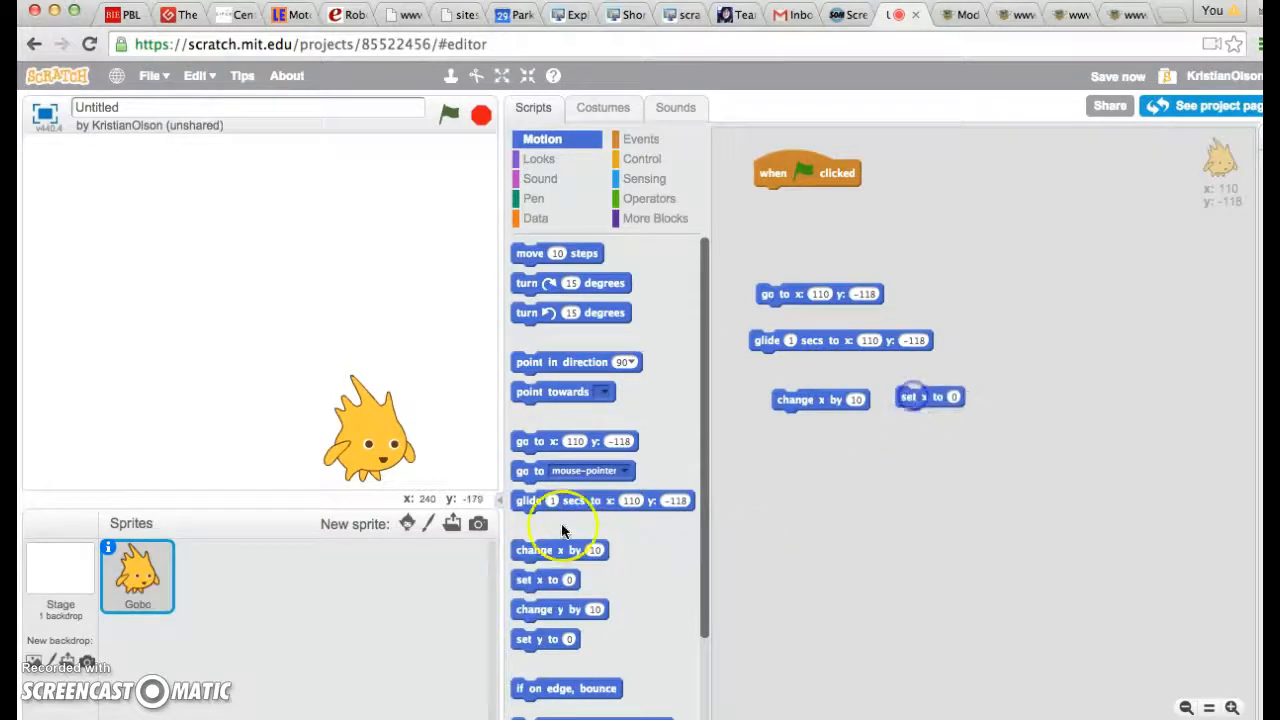
{"action": "left_click_drag", "start_coordinate": [560, 608], "coordinate": [760, 512]}
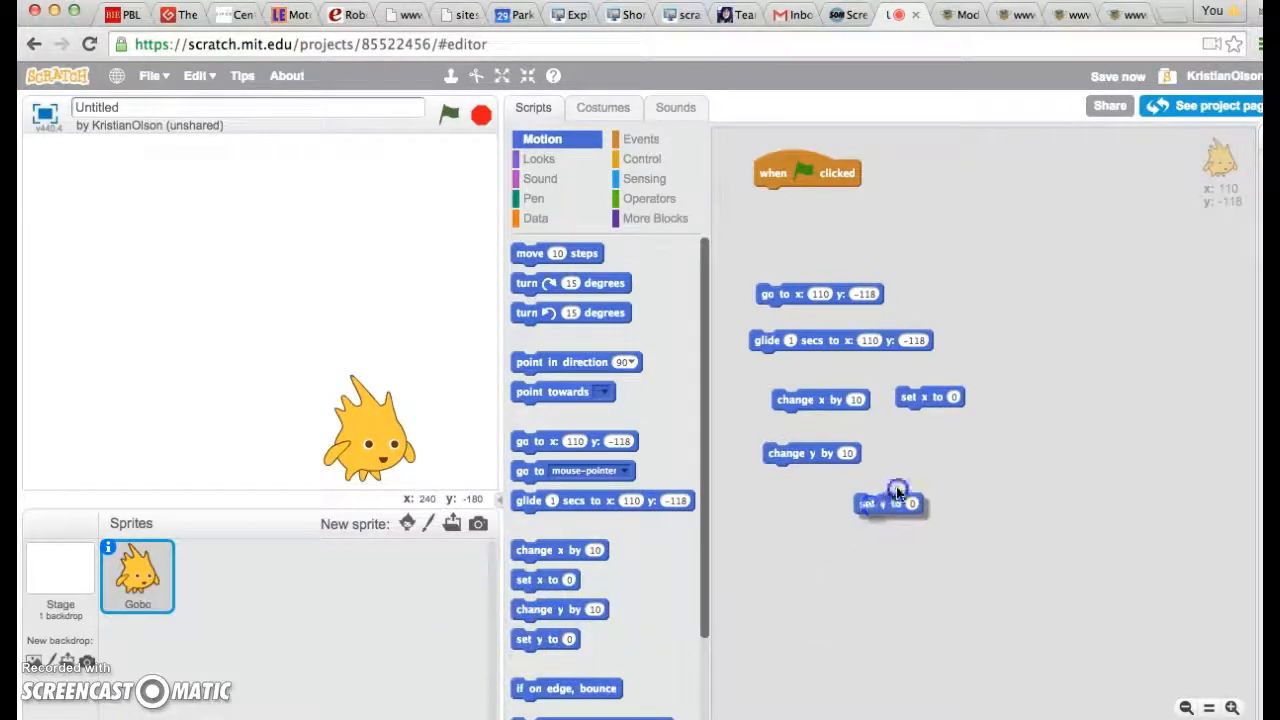
{"action": "left_click_drag", "start_coordinate": [890, 504], "coordinate": [932, 456]}
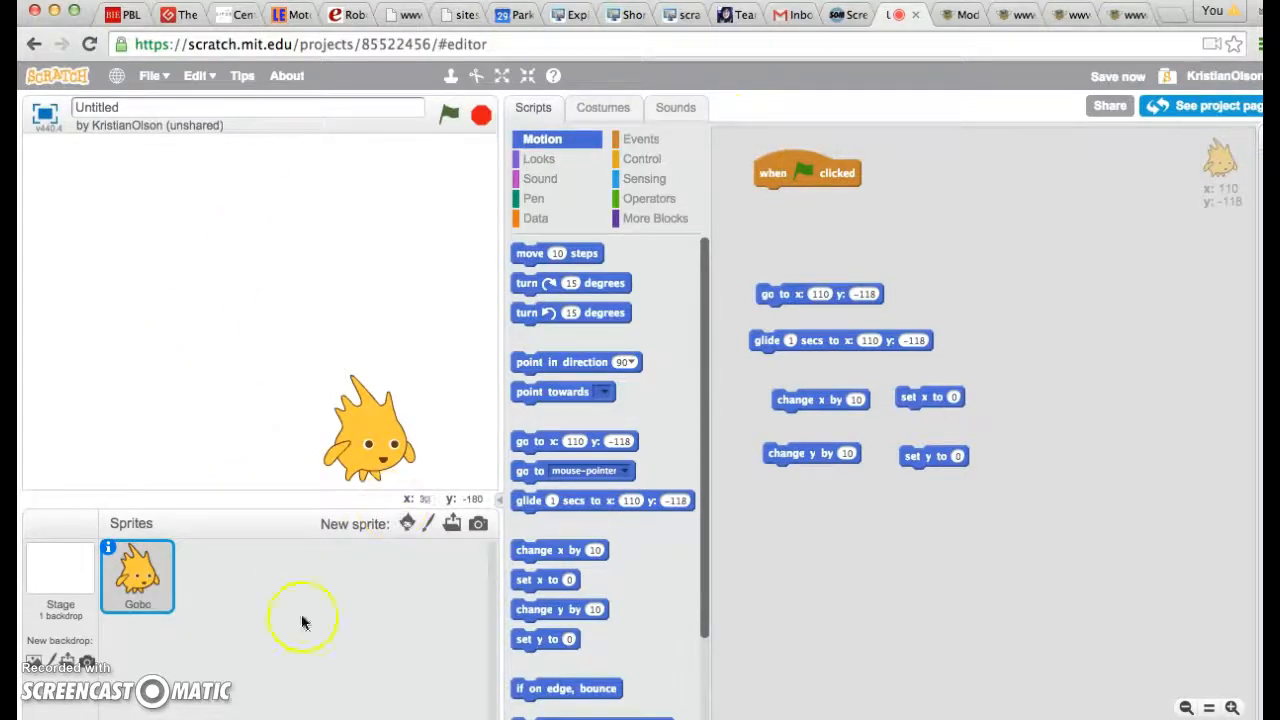
{"action": "mouse_move", "coordinate": [30, 664]}
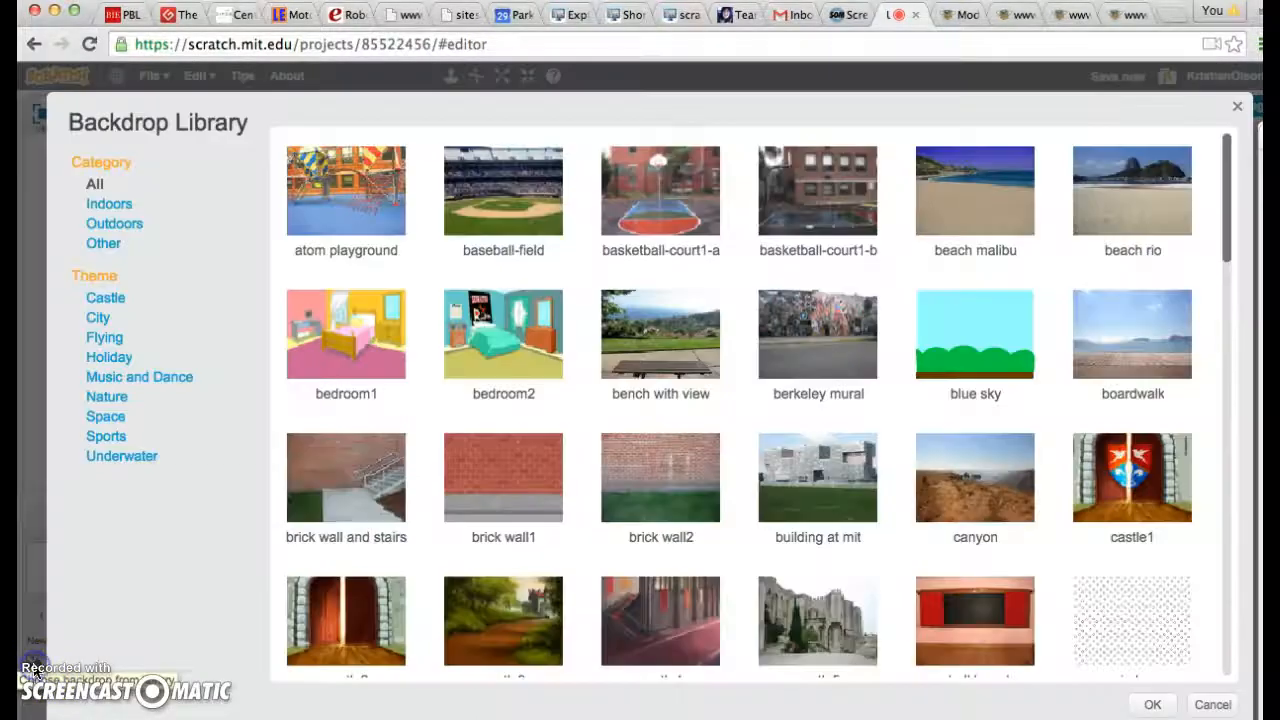
- Scroll down through the Backdrop Library's available backdrop pictures
{"action": "scroll", "scroll_direction": "down", "scroll_amount": 3}
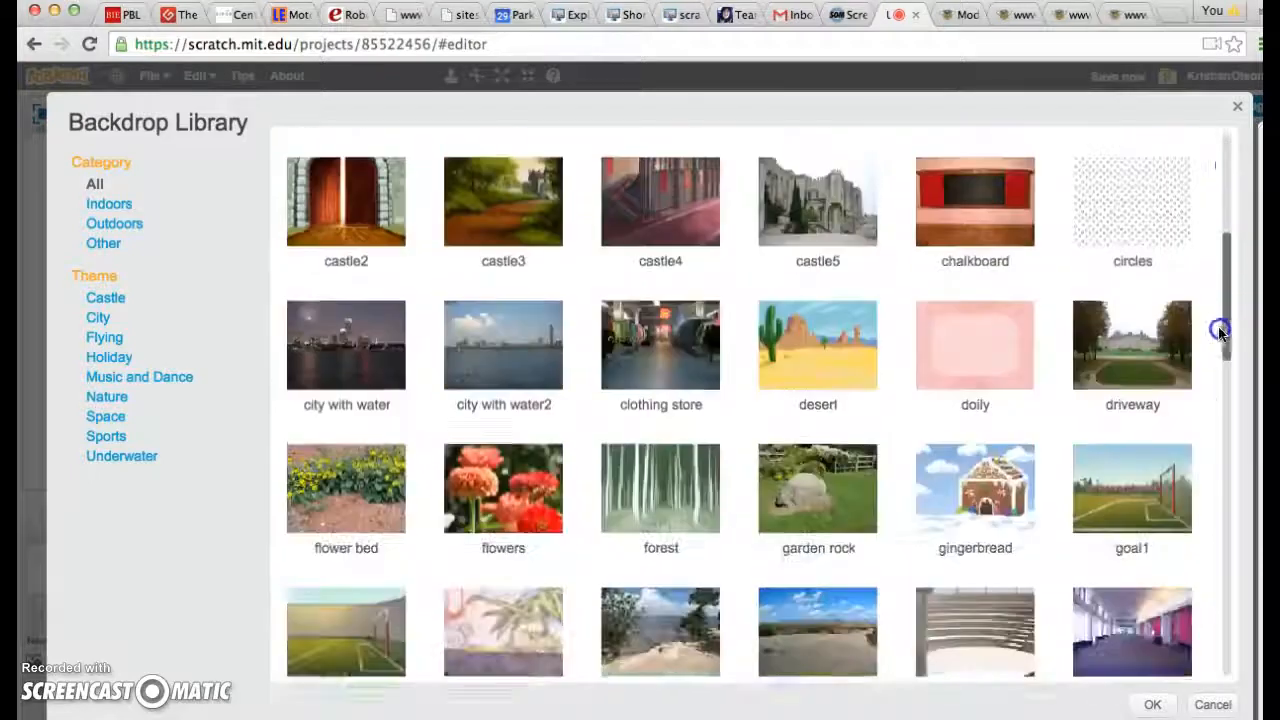
{"action": "scroll", "scroll_direction": "down", "scroll_amount": 3}
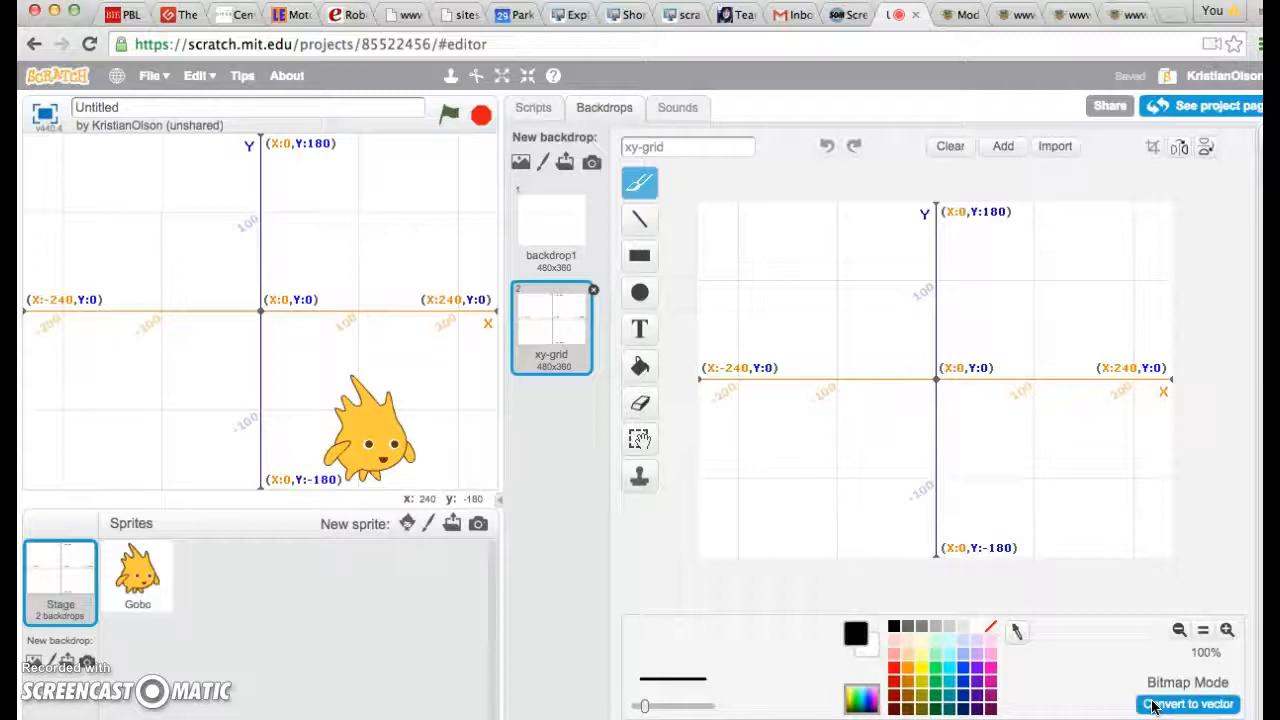
{"action": "mouse_move", "coordinate": [1104, 644]}
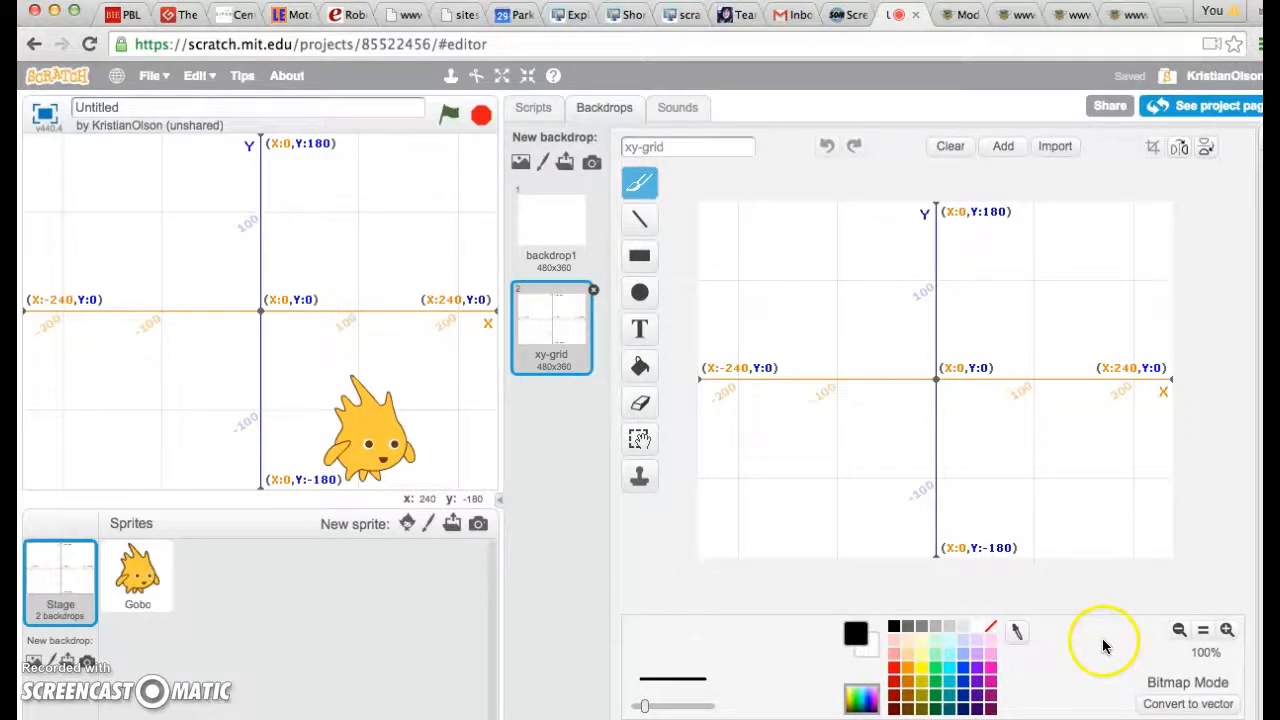
{"action": "mouse_move", "coordinate": [418, 466]}
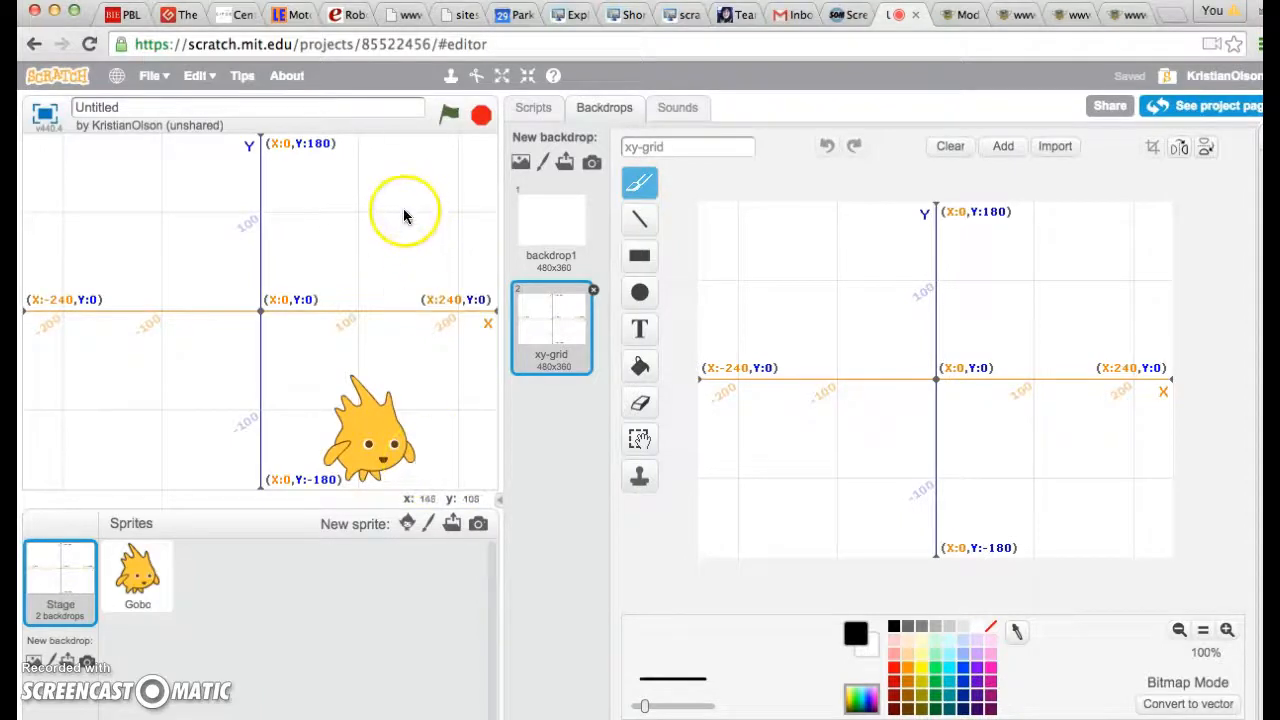
{"action": "mouse_move", "coordinate": [132, 370]}
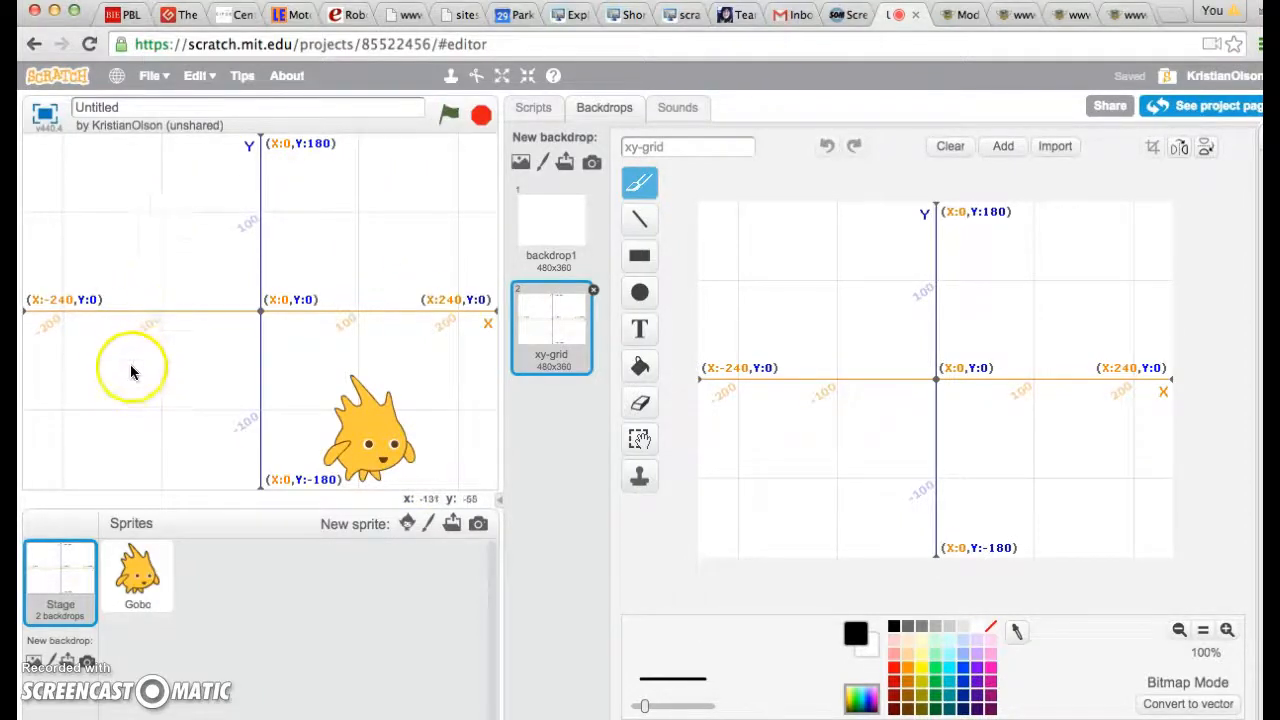
{"action": "mouse_move", "coordinate": [304, 390]}
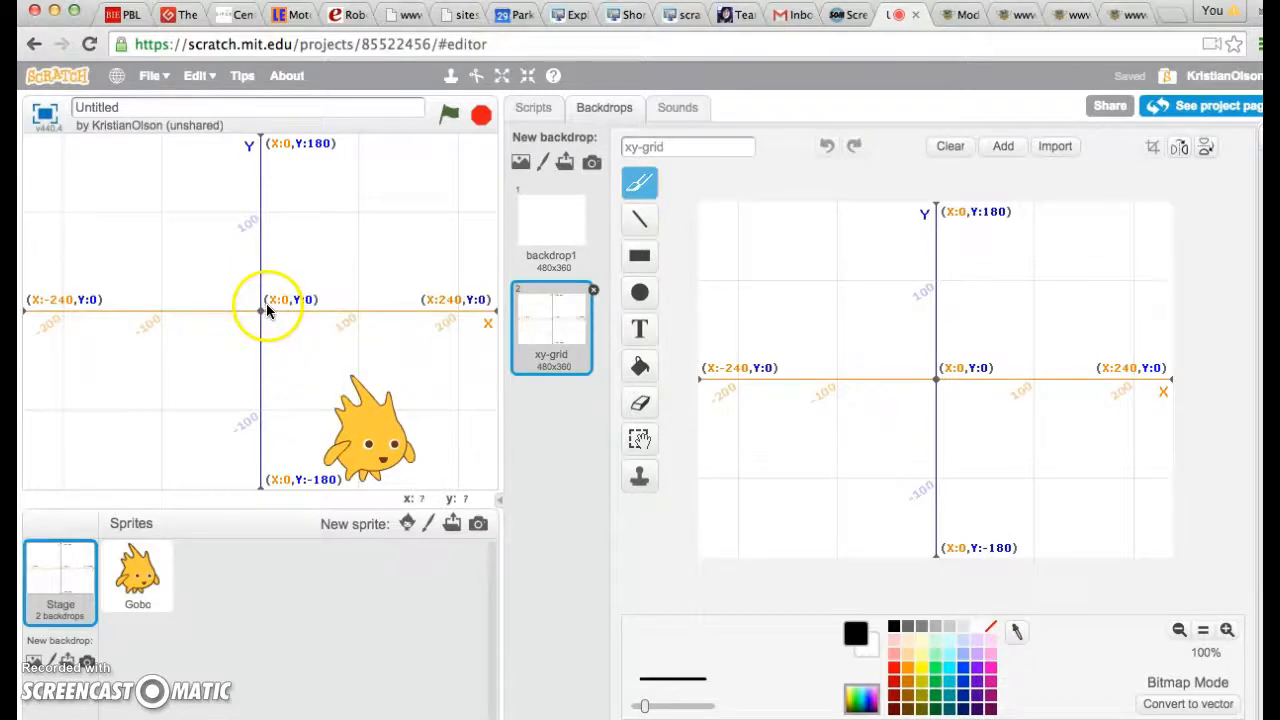
{"action": "mouse_move", "coordinate": [476, 318]}
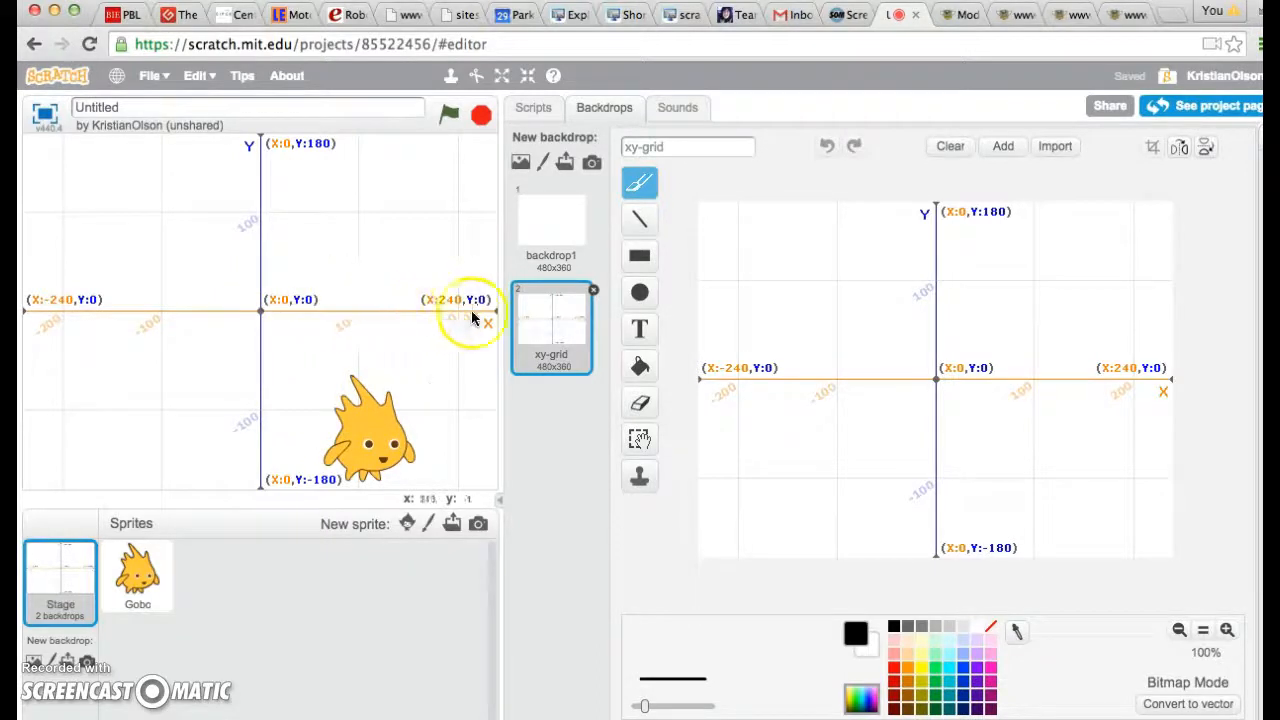
{"action": "mouse_move", "coordinate": [296, 316]}
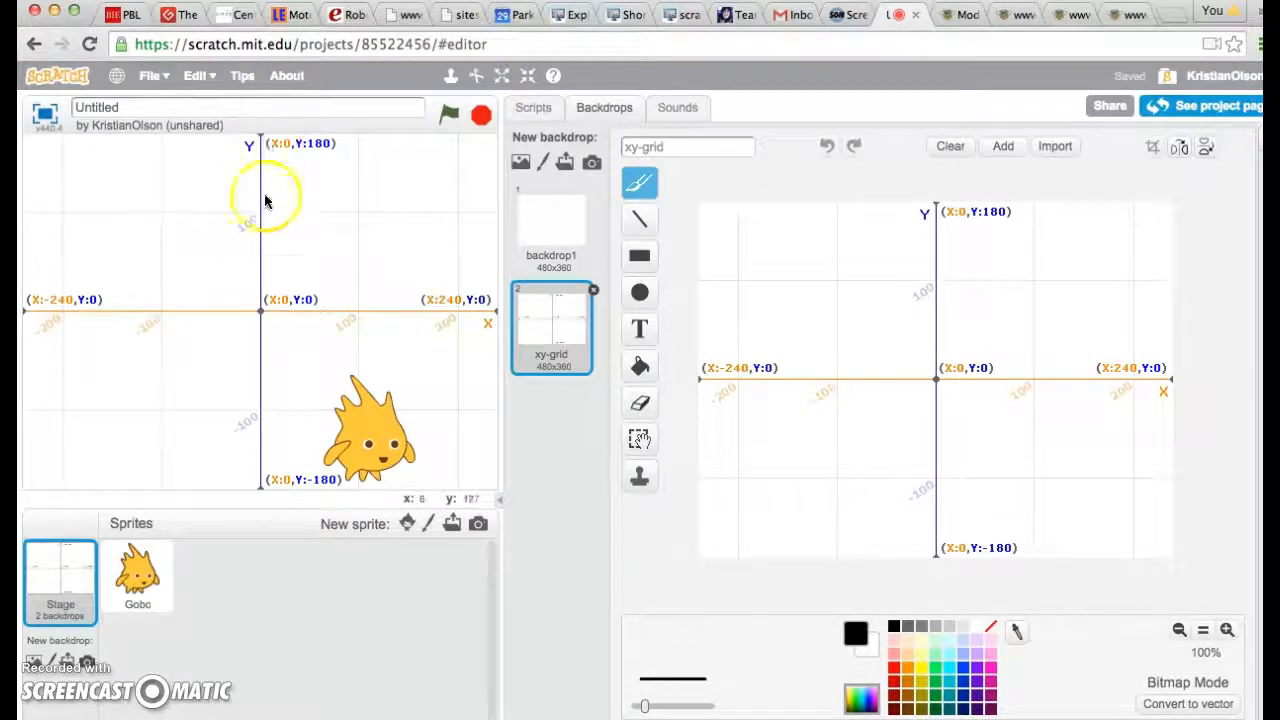
{"action": "mouse_move", "coordinate": [262, 308]}
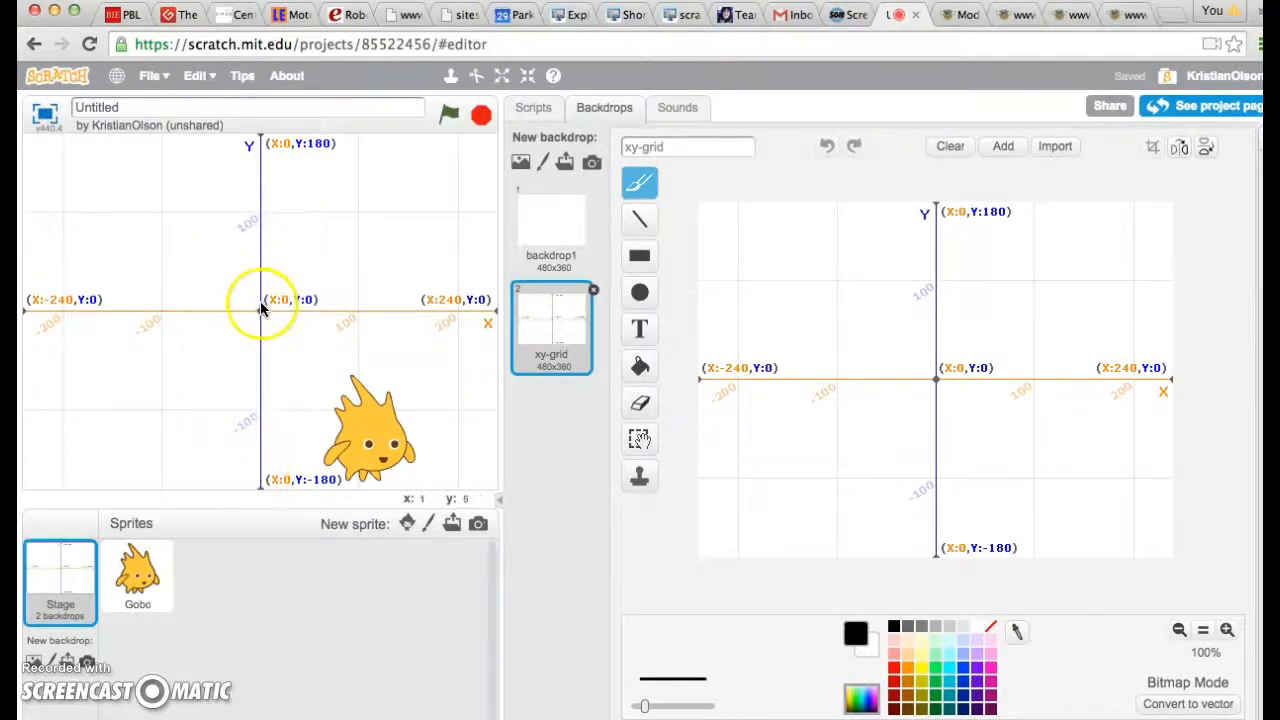
{"action": "left_click", "coordinate": [532, 108]}
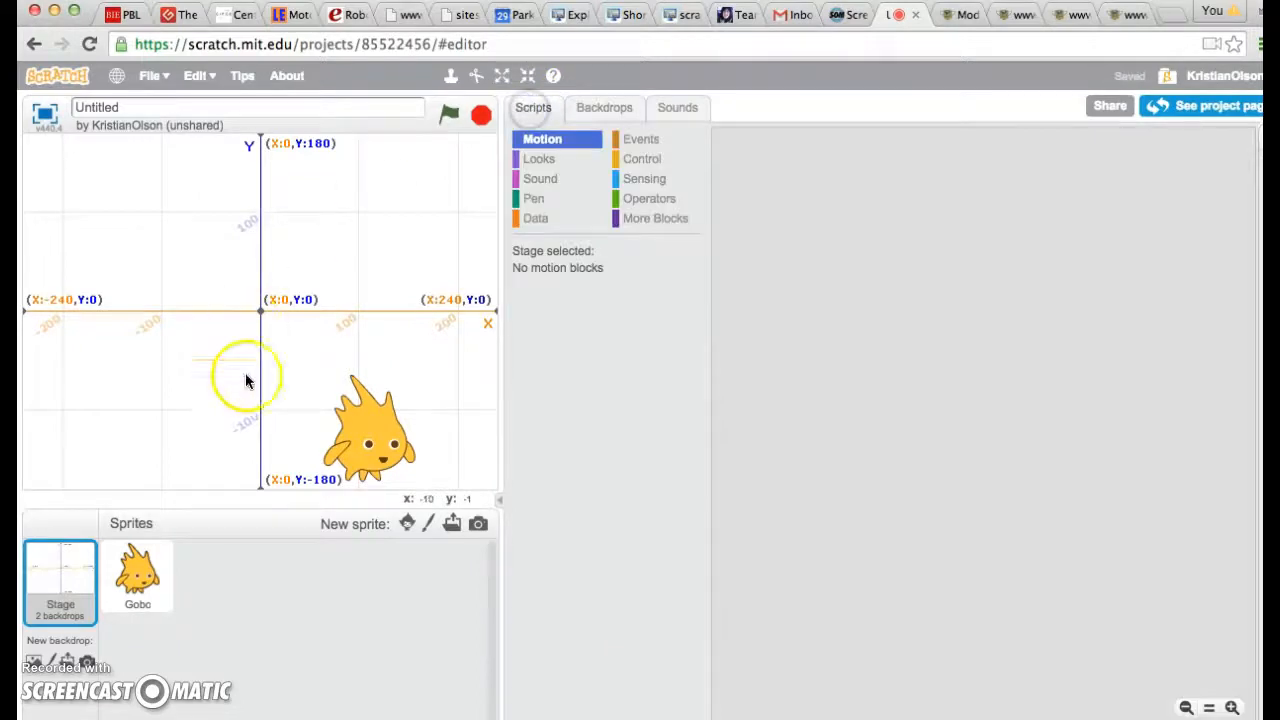
{"action": "mouse_move", "coordinate": [260, 316]}
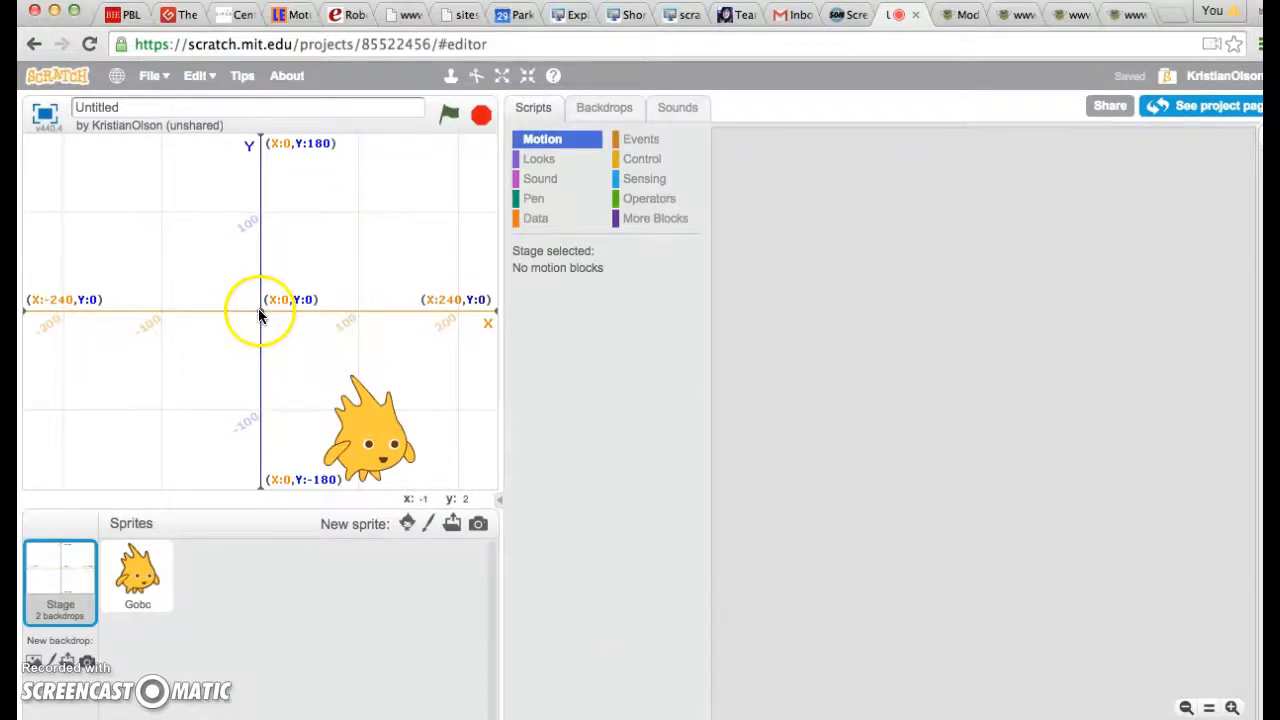
{"action": "mouse_move", "coordinate": [284, 312]}
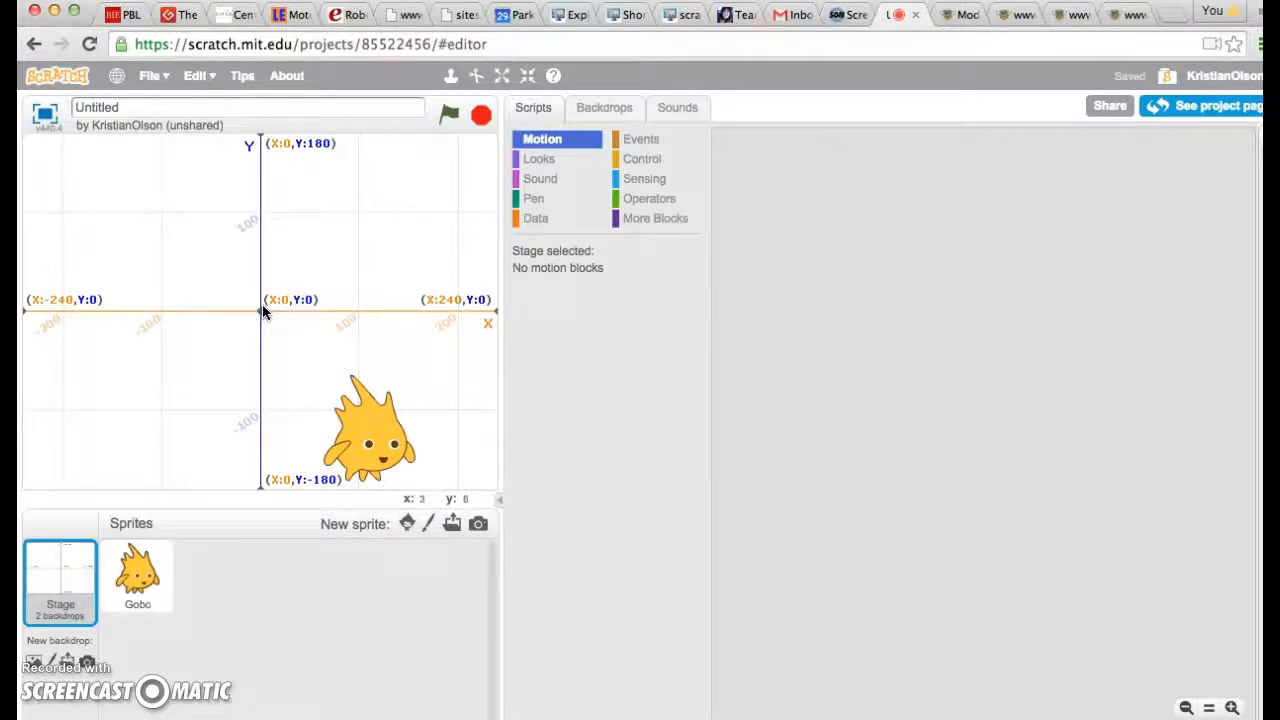
{"action": "mouse_move", "coordinate": [350, 318]}
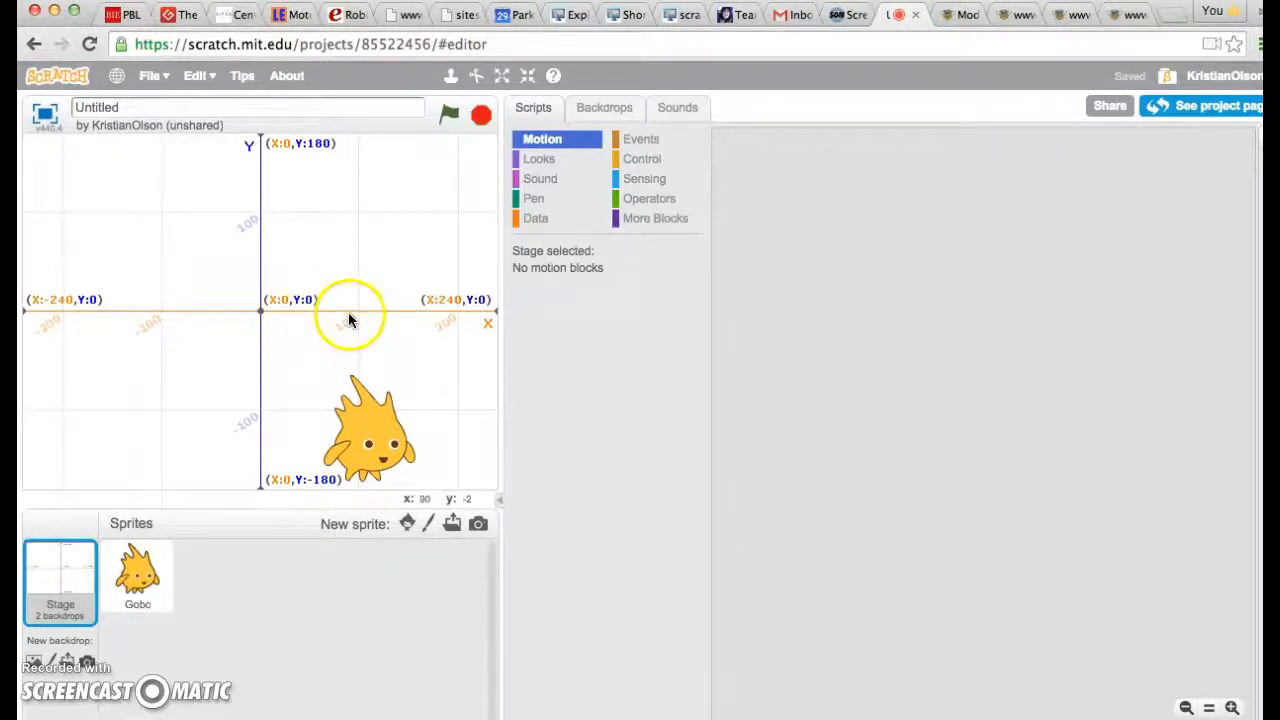
{"action": "mouse_move", "coordinate": [438, 332]}
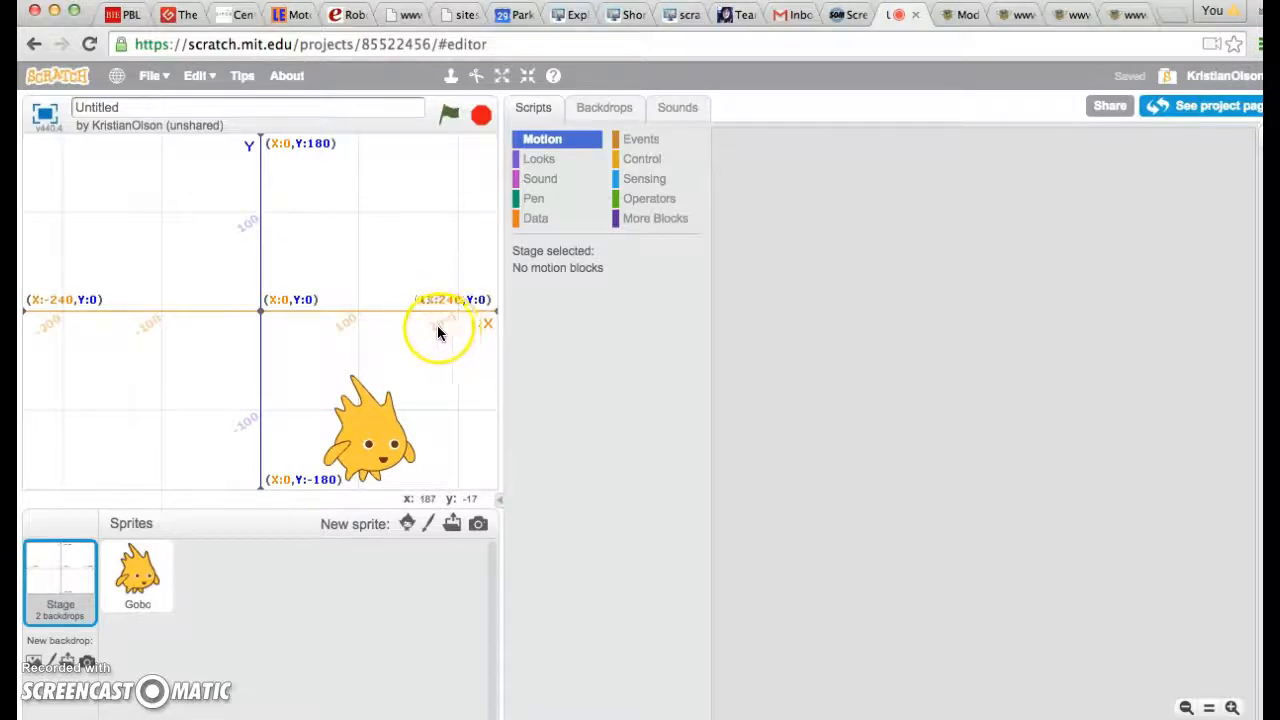
{"action": "mouse_move", "coordinate": [260, 320]}
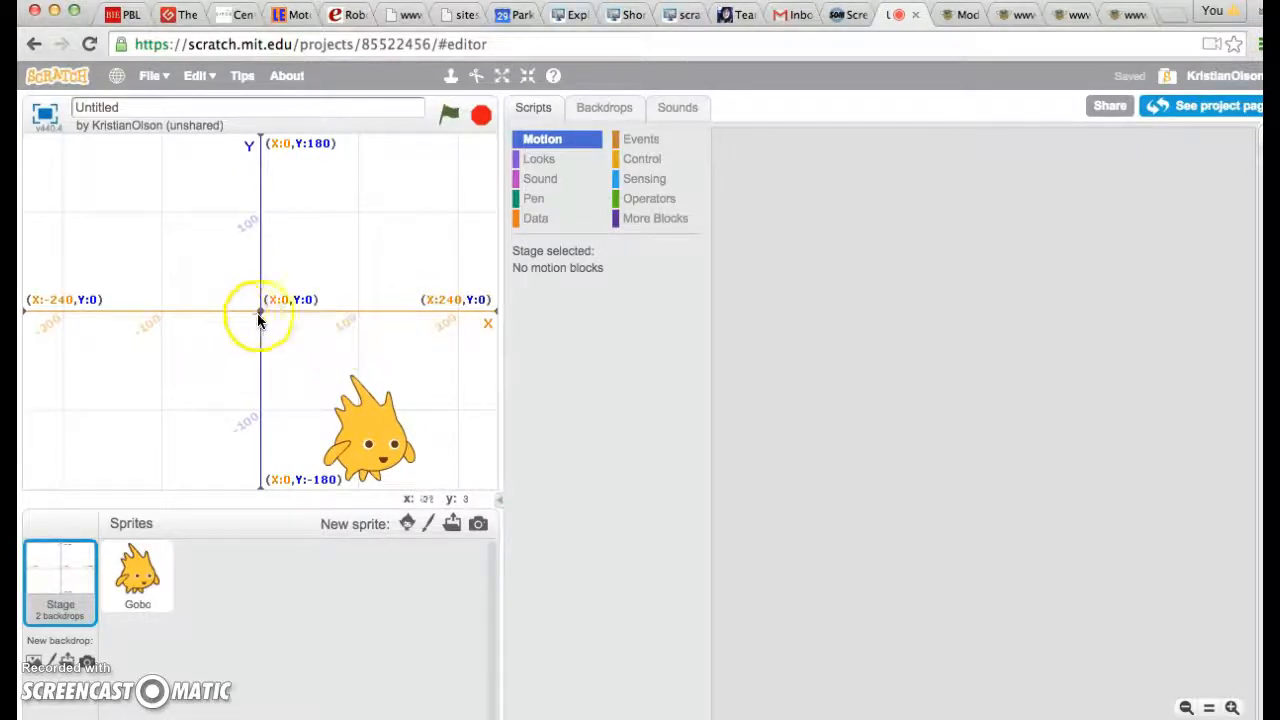
{"action": "mouse_move", "coordinate": [168, 320]}
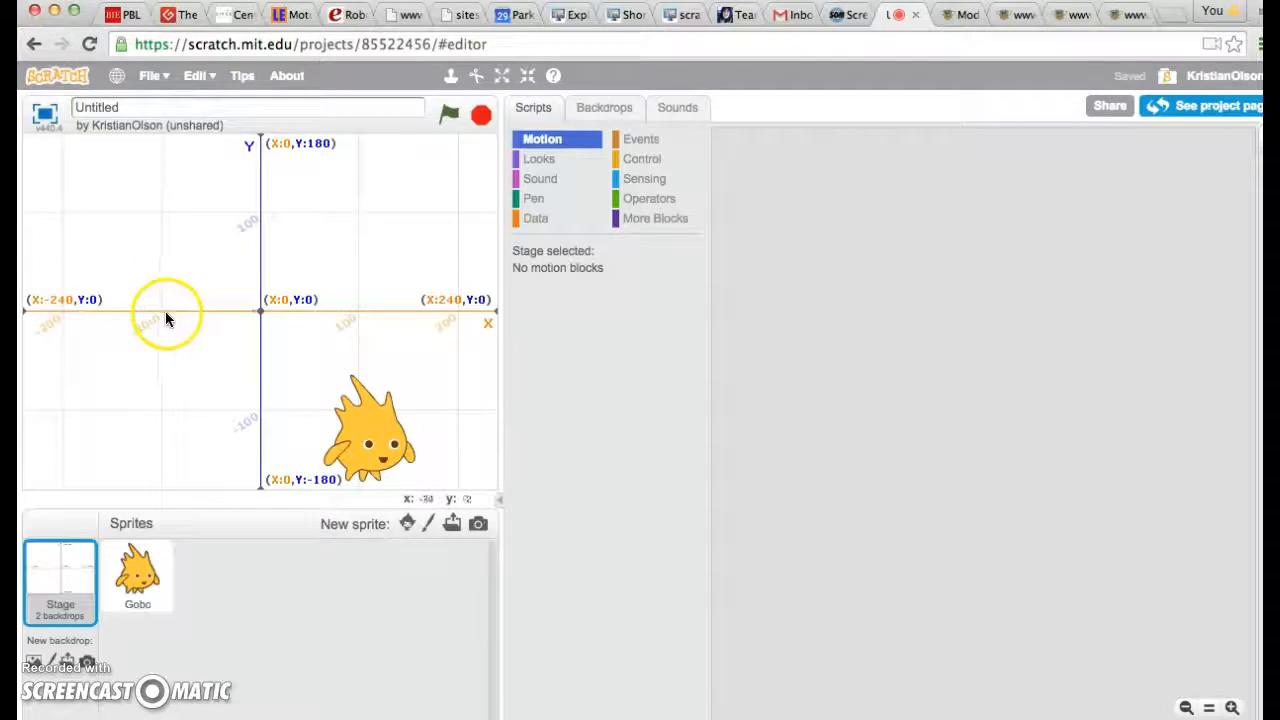
{"action": "mouse_move", "coordinate": [40, 322]}
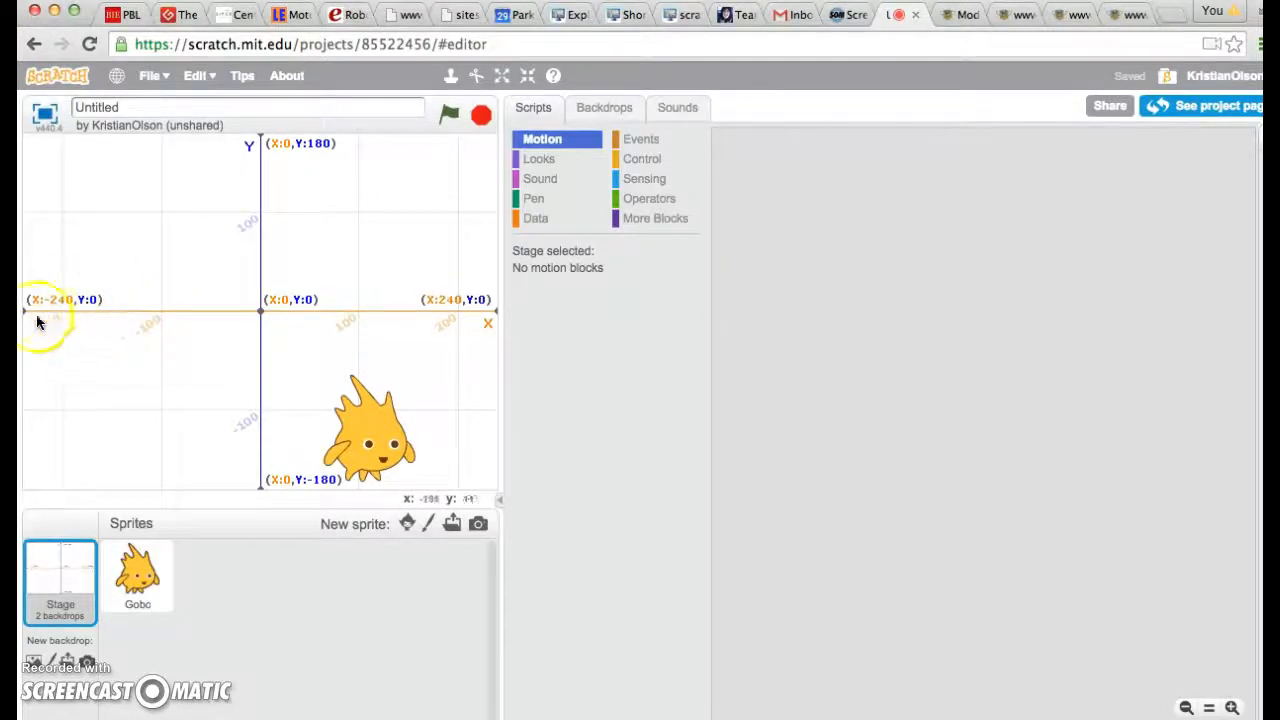
{"action": "mouse_move", "coordinate": [272, 314]}
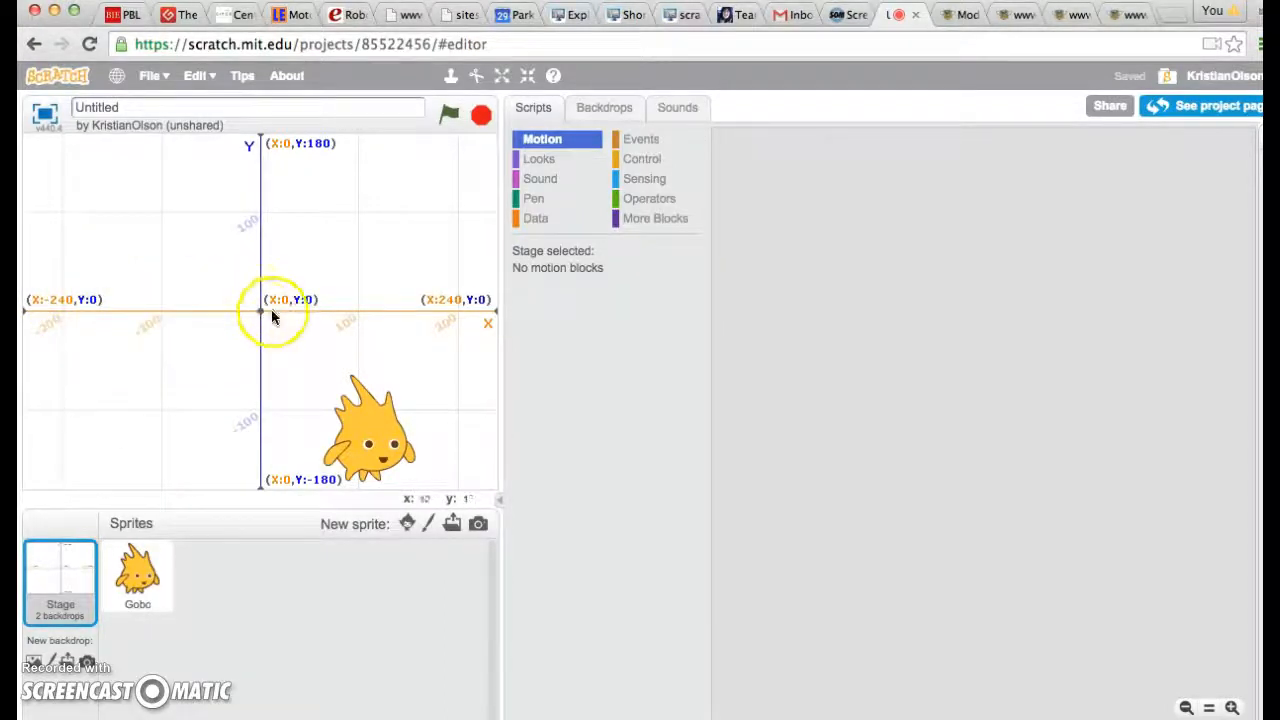
{"action": "mouse_move", "coordinate": [258, 238]}
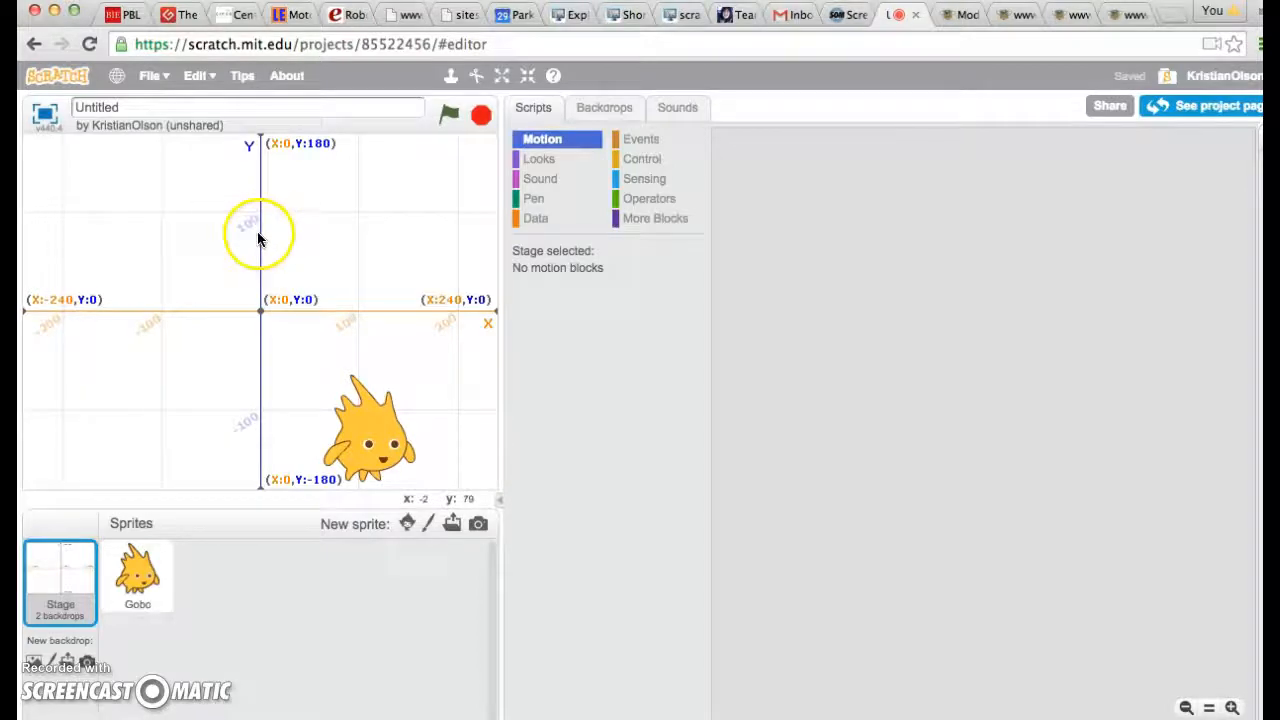
{"action": "mouse_move", "coordinate": [268, 316]}
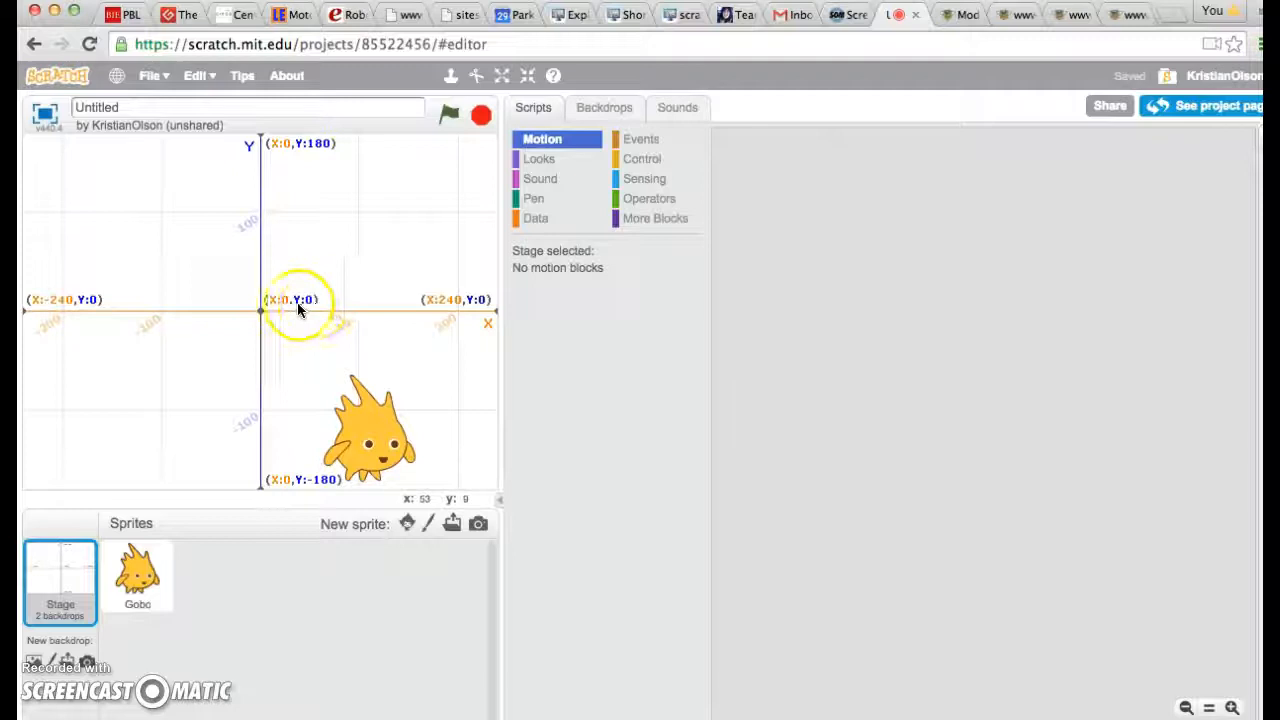
{"action": "mouse_move", "coordinate": [268, 420]}
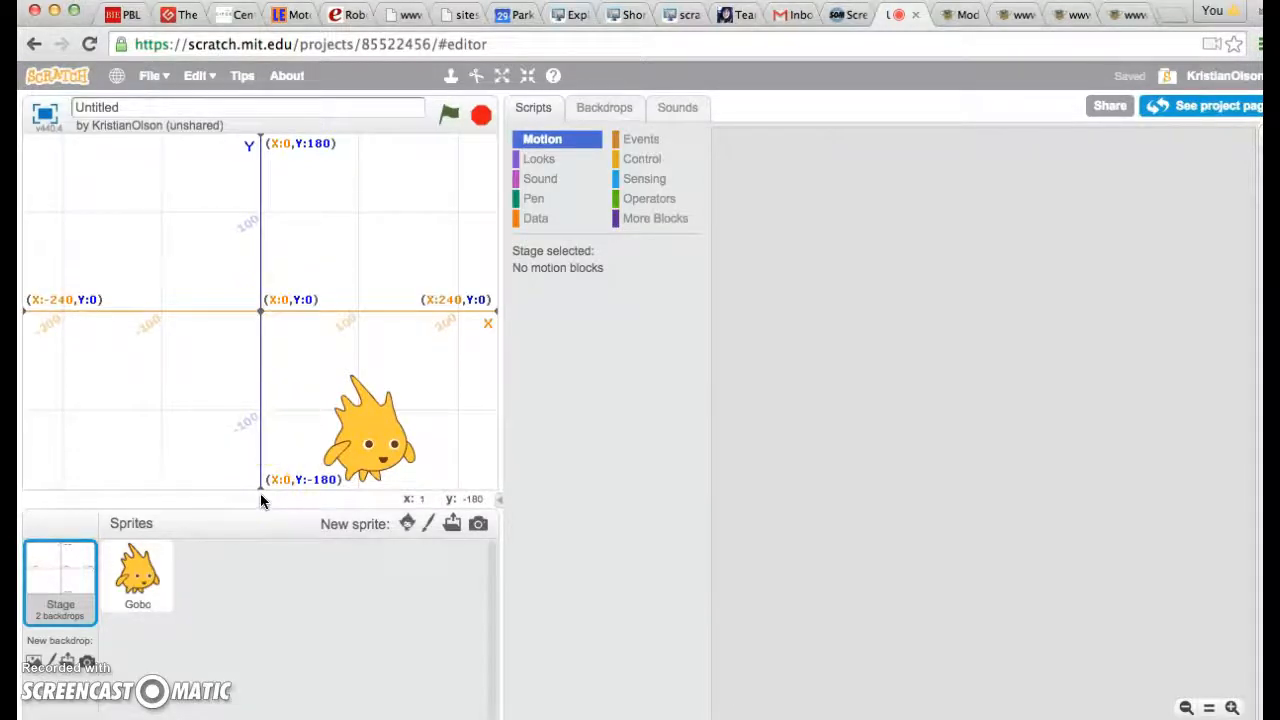
- Select the Gobo sprite so its scripts with the six Motion blocks are shown
{"action": "left_click", "coordinate": [136, 576]}
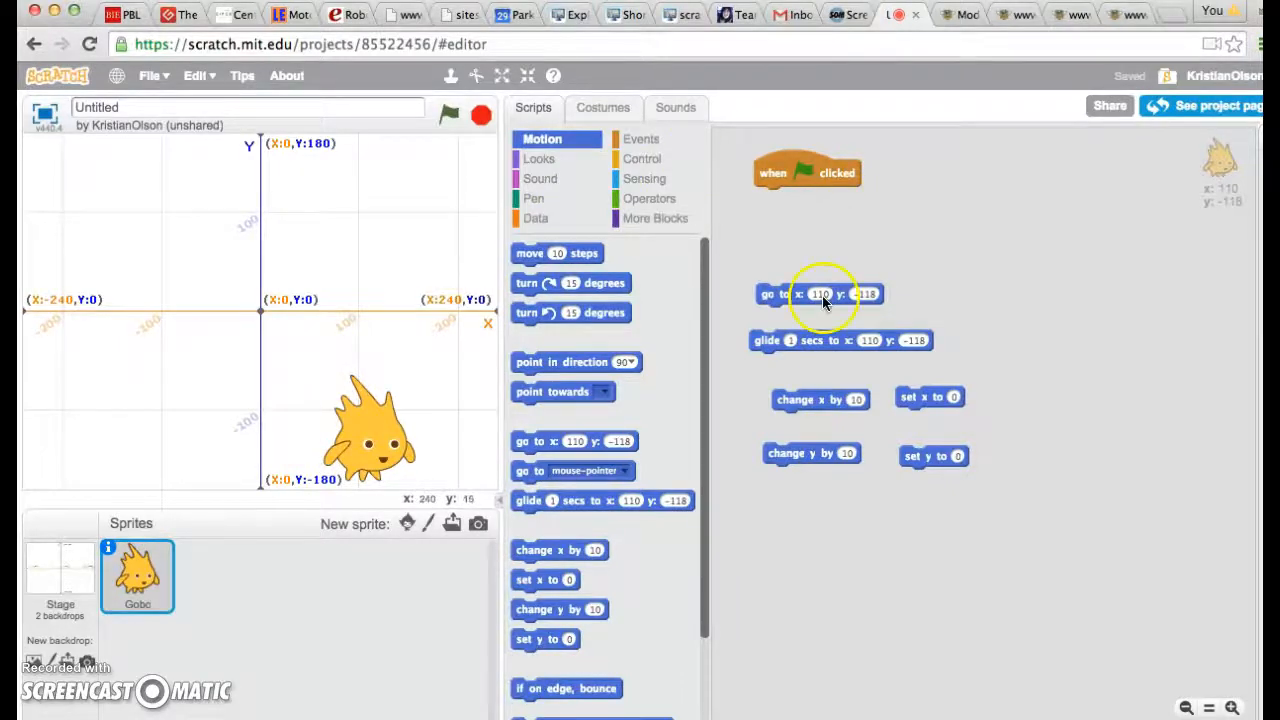
{"action": "mouse_move", "coordinate": [284, 330]}
{"action": "type", "text": "0"}
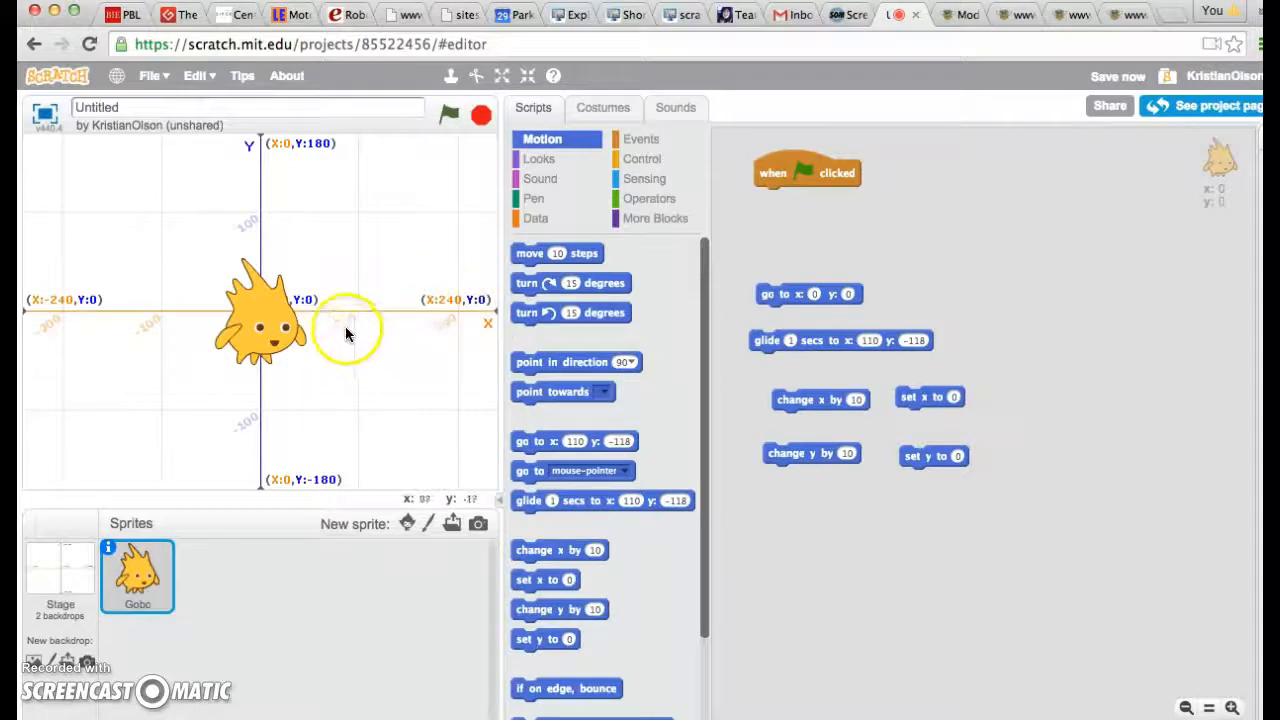
{"action": "mouse_move", "coordinate": [464, 284]}
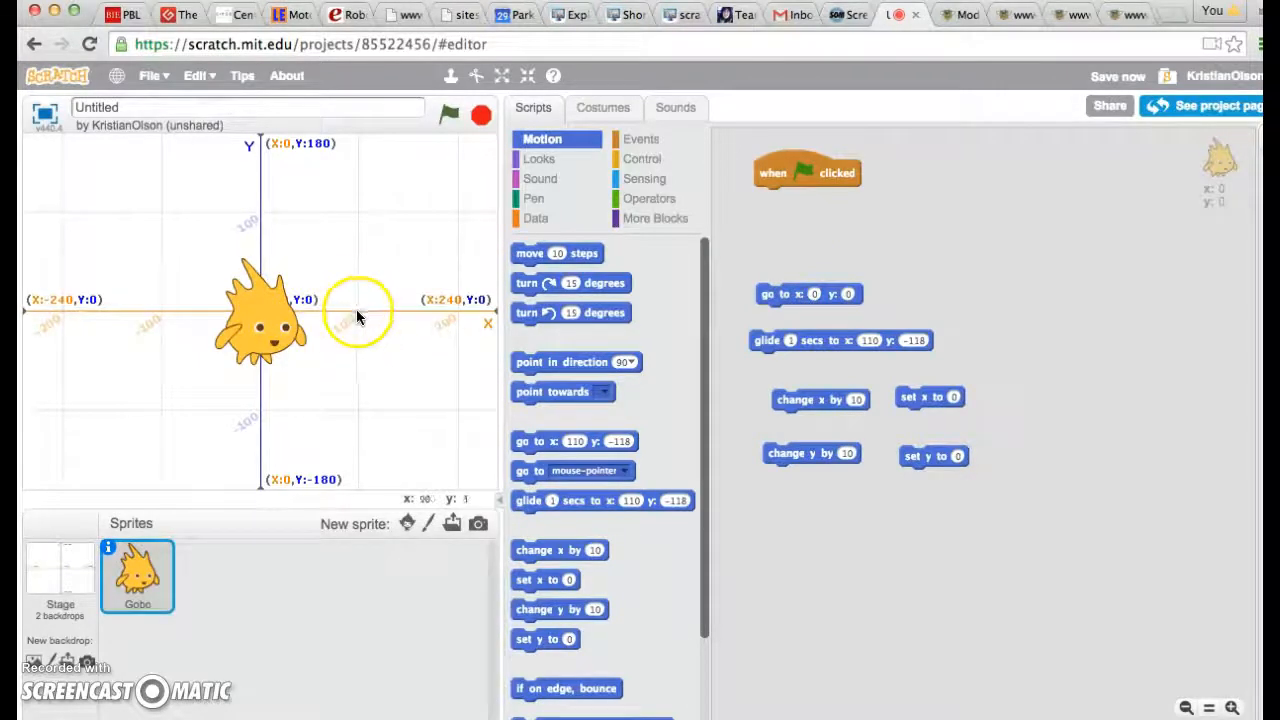
{"action": "mouse_move", "coordinate": [330, 288]}
{"action": "type", "text": "100"}
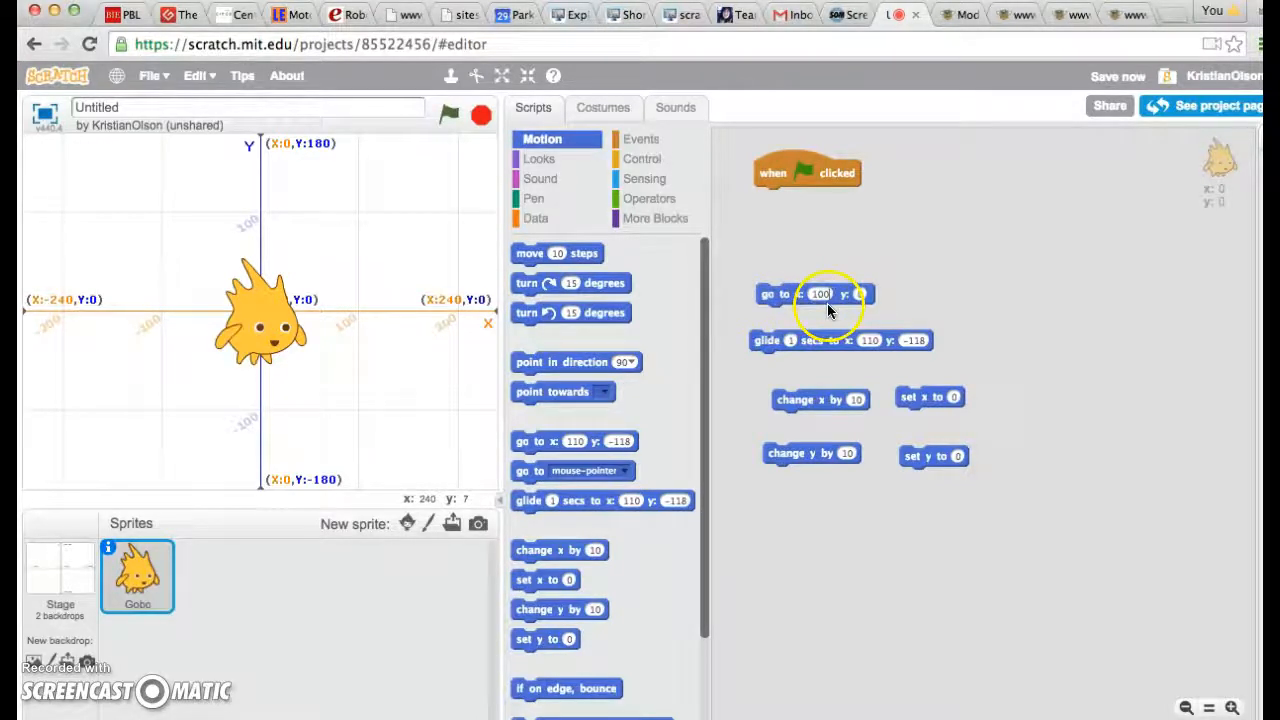
{"action": "mouse_move", "coordinate": [870, 304]}
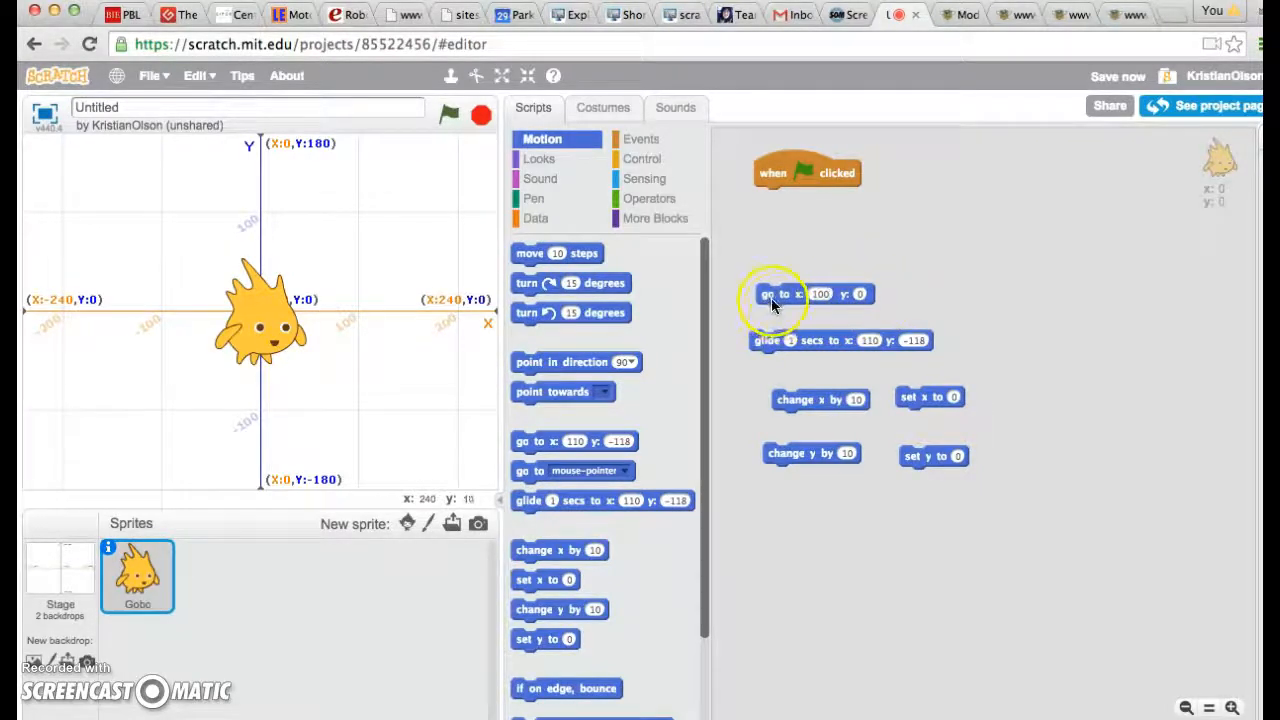
- Run the go to block twice, placing Gobo at x: 100, y: 0 on the grid
{"action": "left_click", "coordinate": [770, 292]}
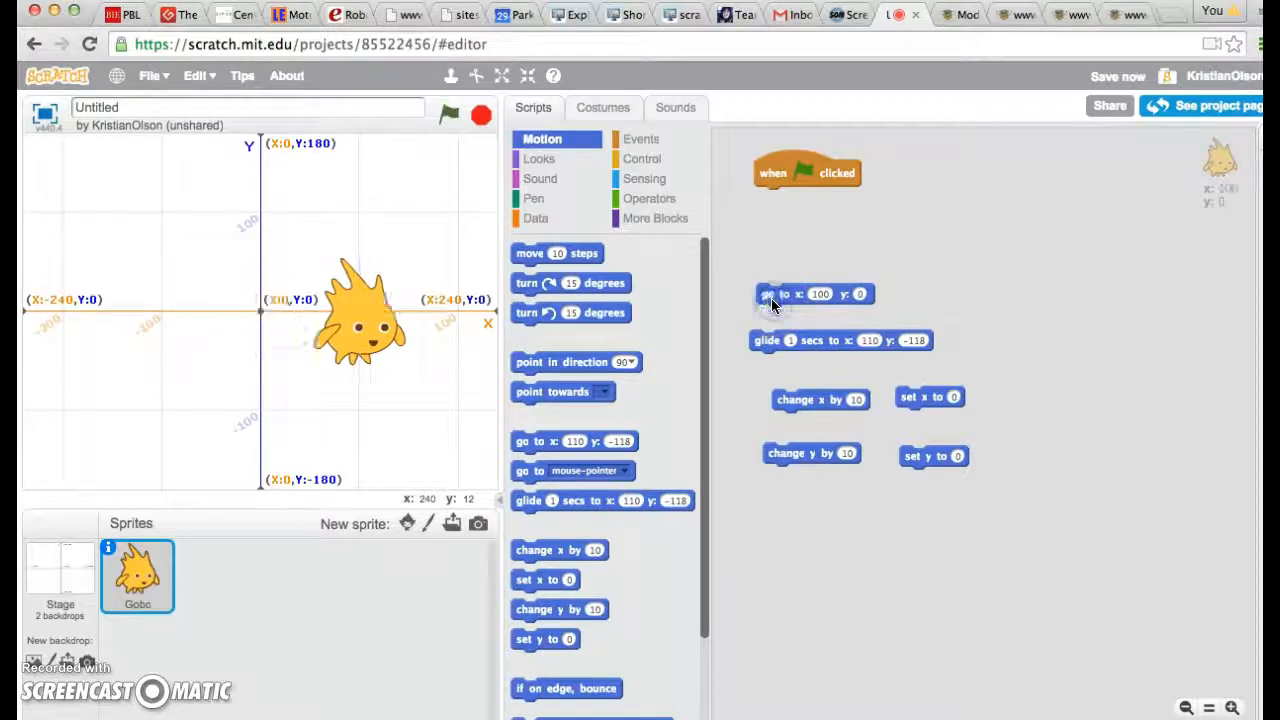
{"action": "left_click", "coordinate": [790, 294]}
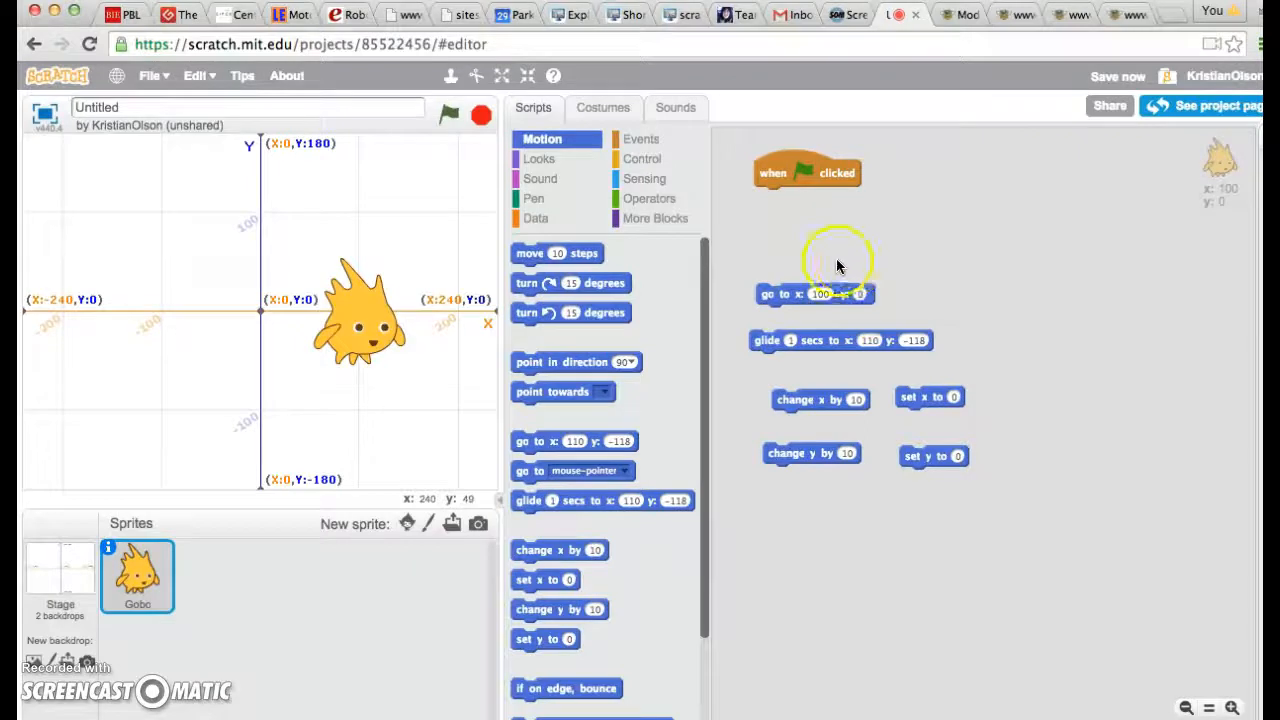
{"action": "mouse_move", "coordinate": [890, 290]}
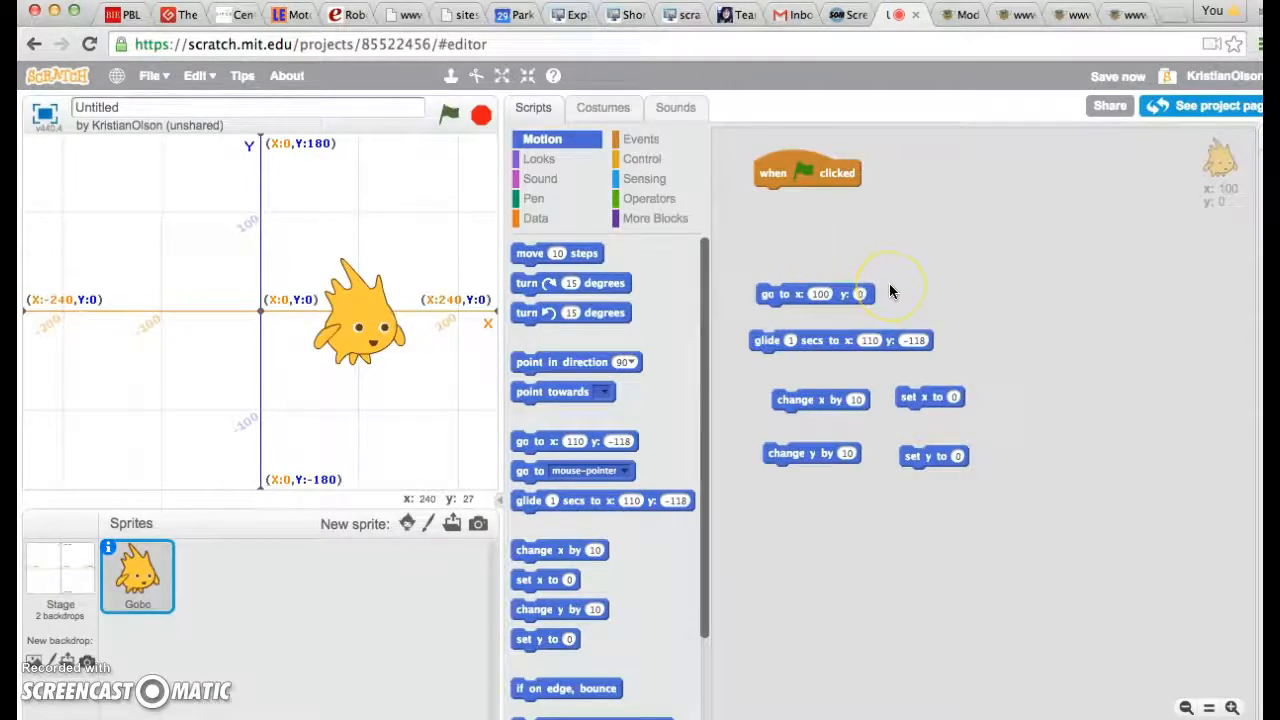
{"action": "mouse_move", "coordinate": [890, 292]}
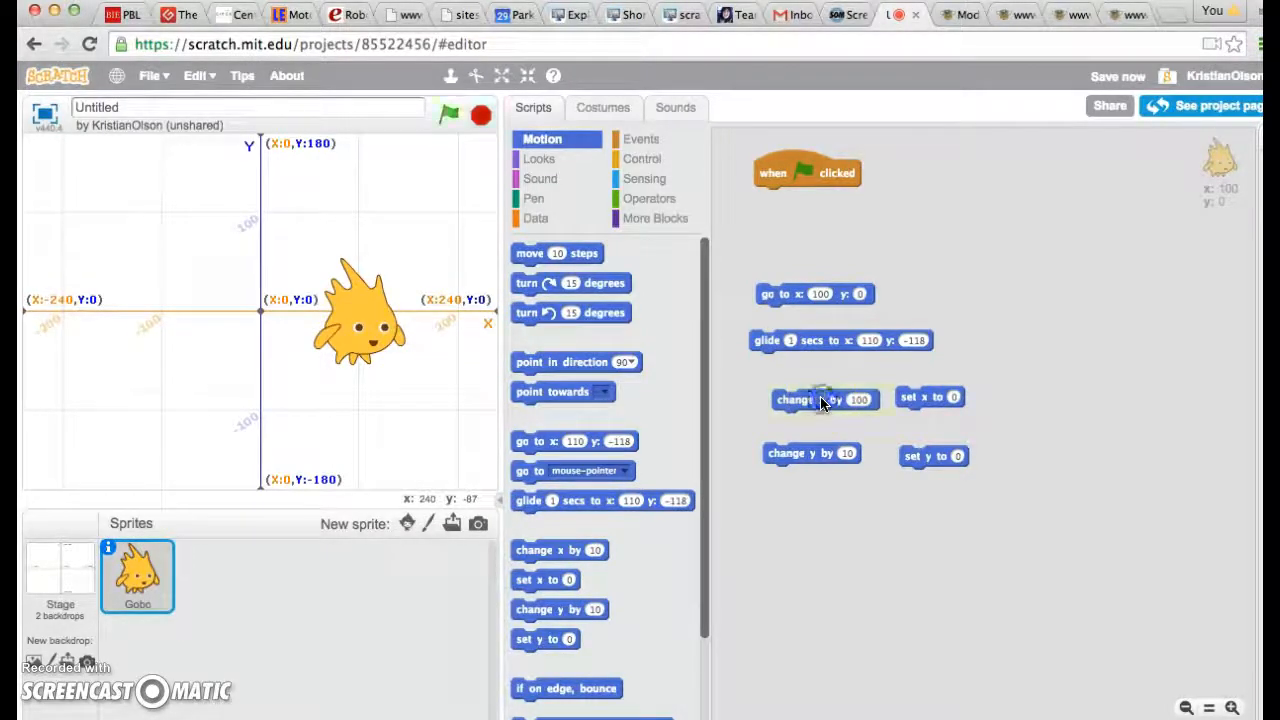
- Shift Gobo 100 right, recentre with go to, then move it 100 left twice using change x by -100
{"action": "left_click", "coordinate": [812, 292]}
{"action": "type", "text": "0"}
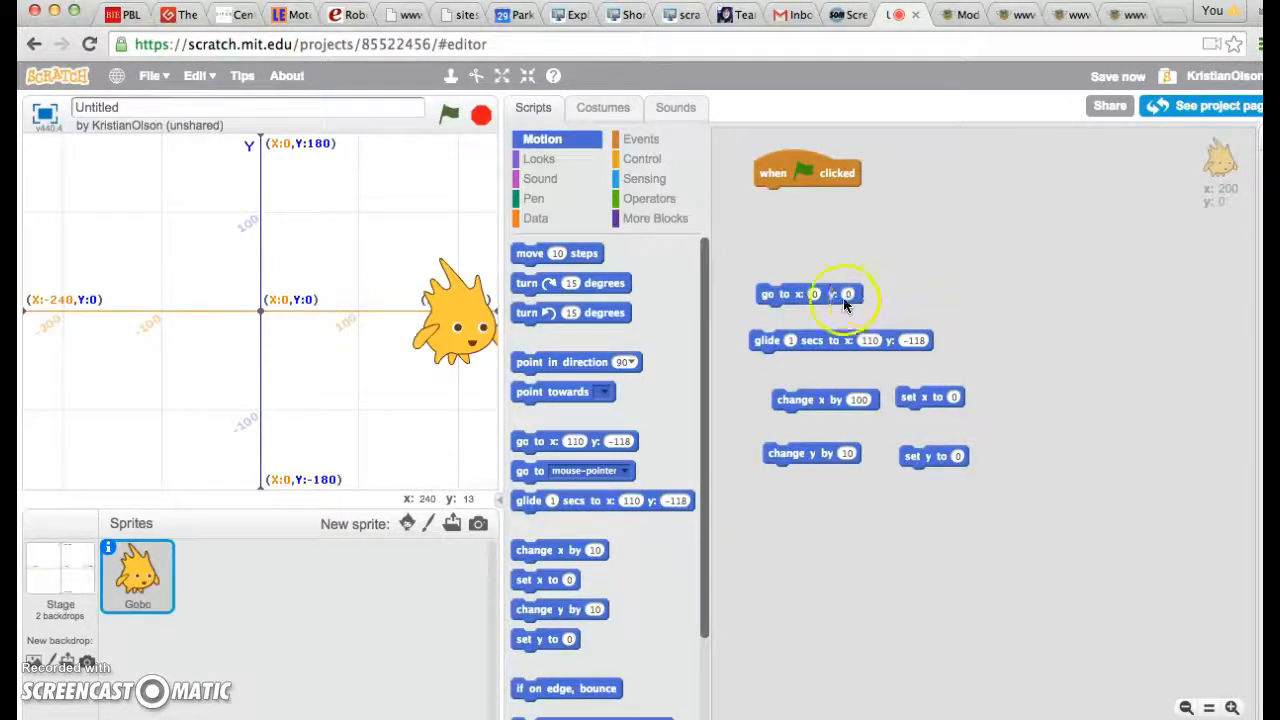
{"action": "left_click", "coordinate": [776, 292]}
{"action": "type", "text": "-100"}
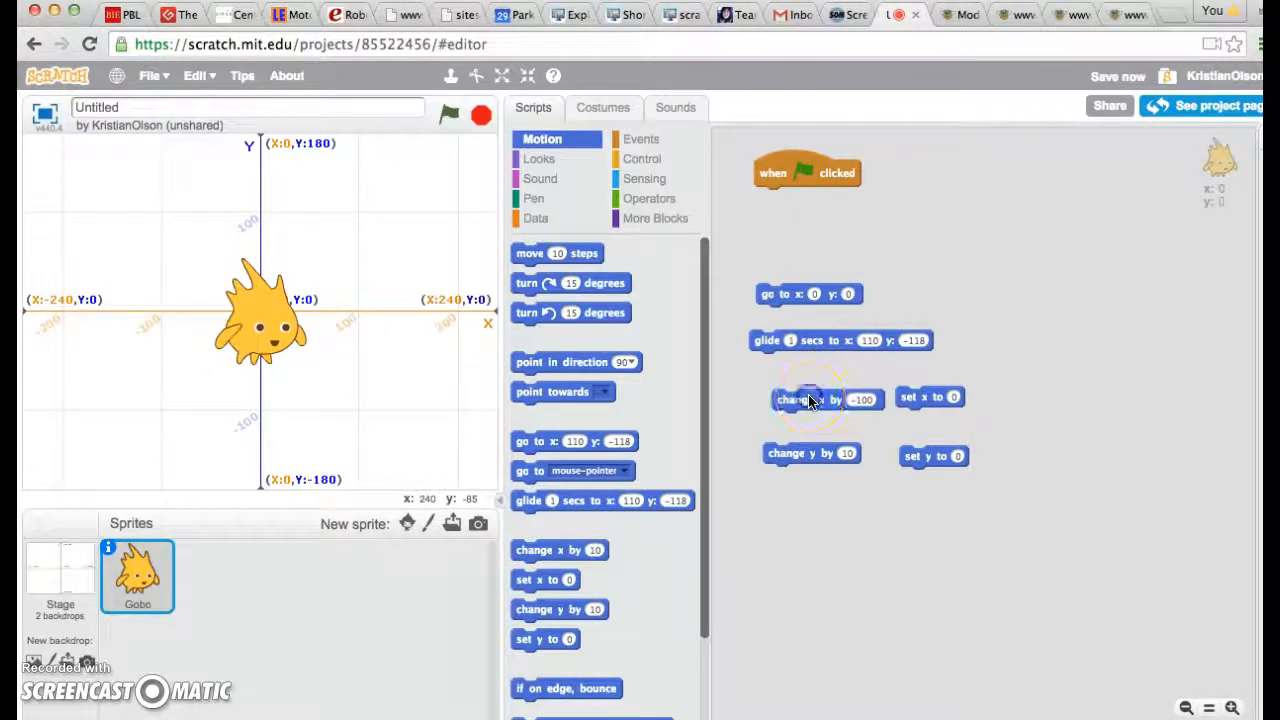
{"action": "left_click", "coordinate": [800, 400]}
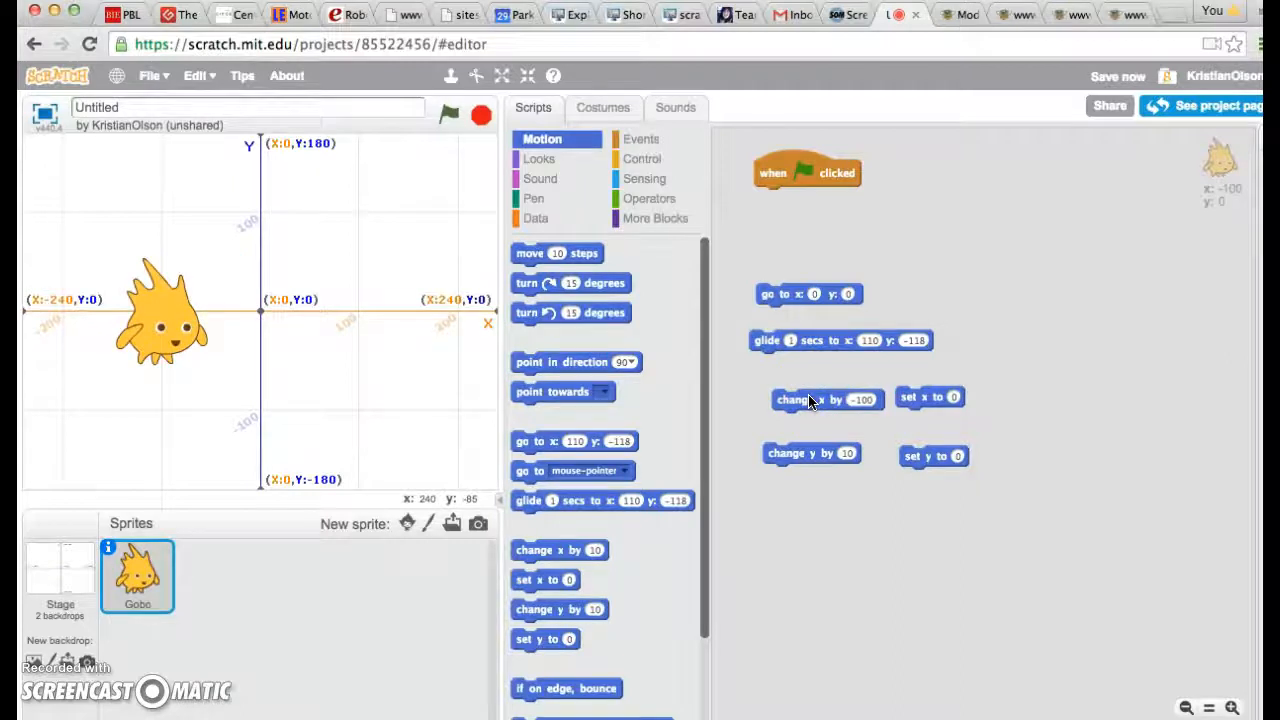
{"action": "left_click", "coordinate": [790, 400]}
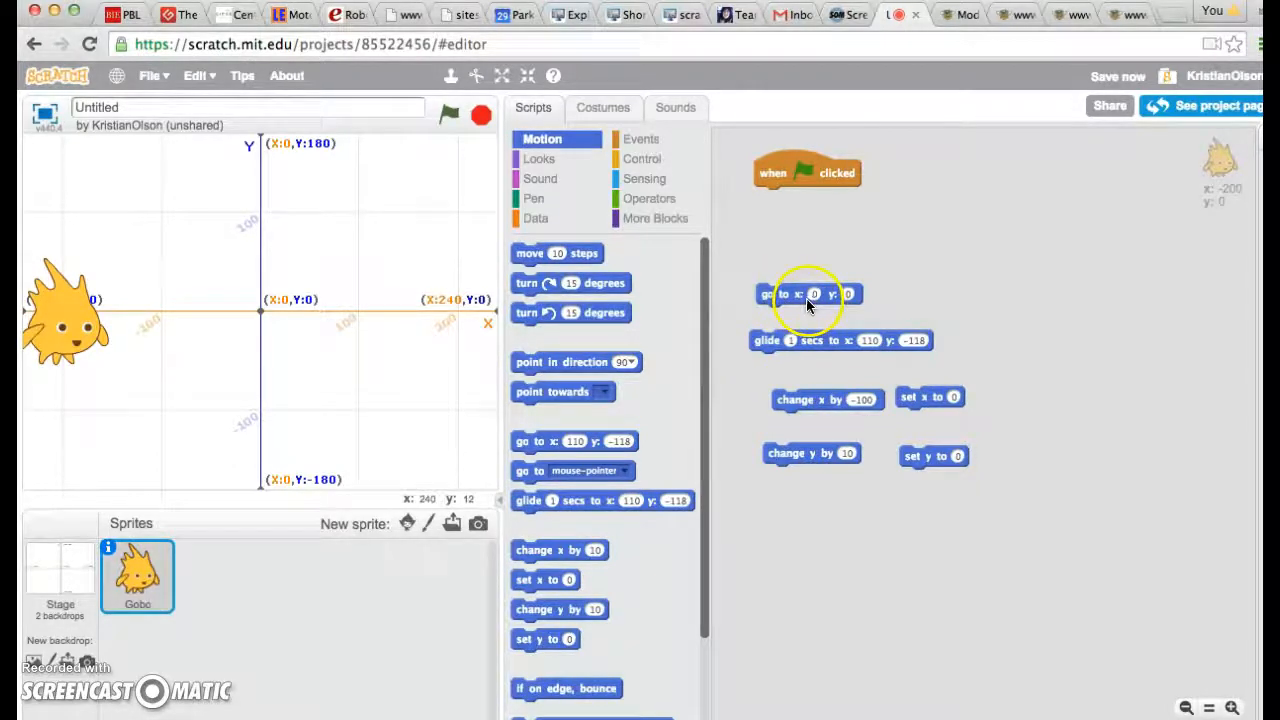
{"action": "mouse_move", "coordinate": [860, 308]}
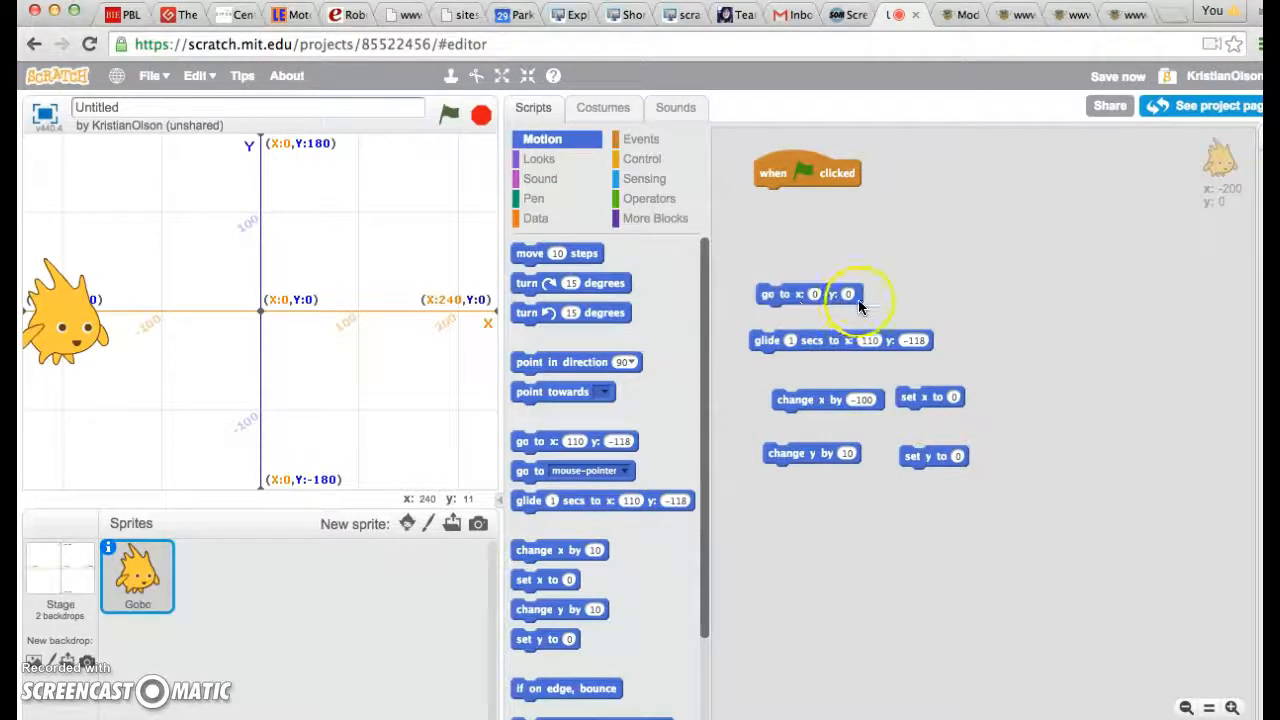
- Return Gobo to the centre, then raise it 100 twice with change y by 100, reaching (0, 100)
{"action": "left_click", "coordinate": [784, 292]}
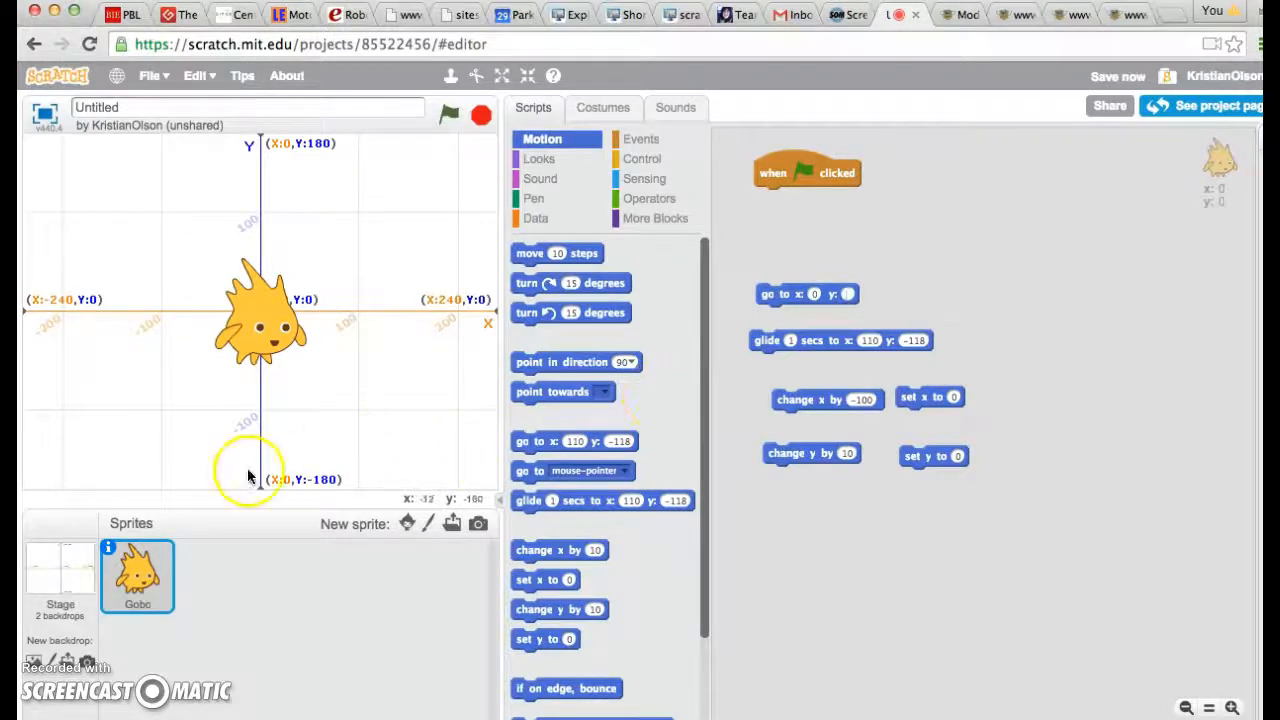
{"action": "mouse_move", "coordinate": [276, 390]}
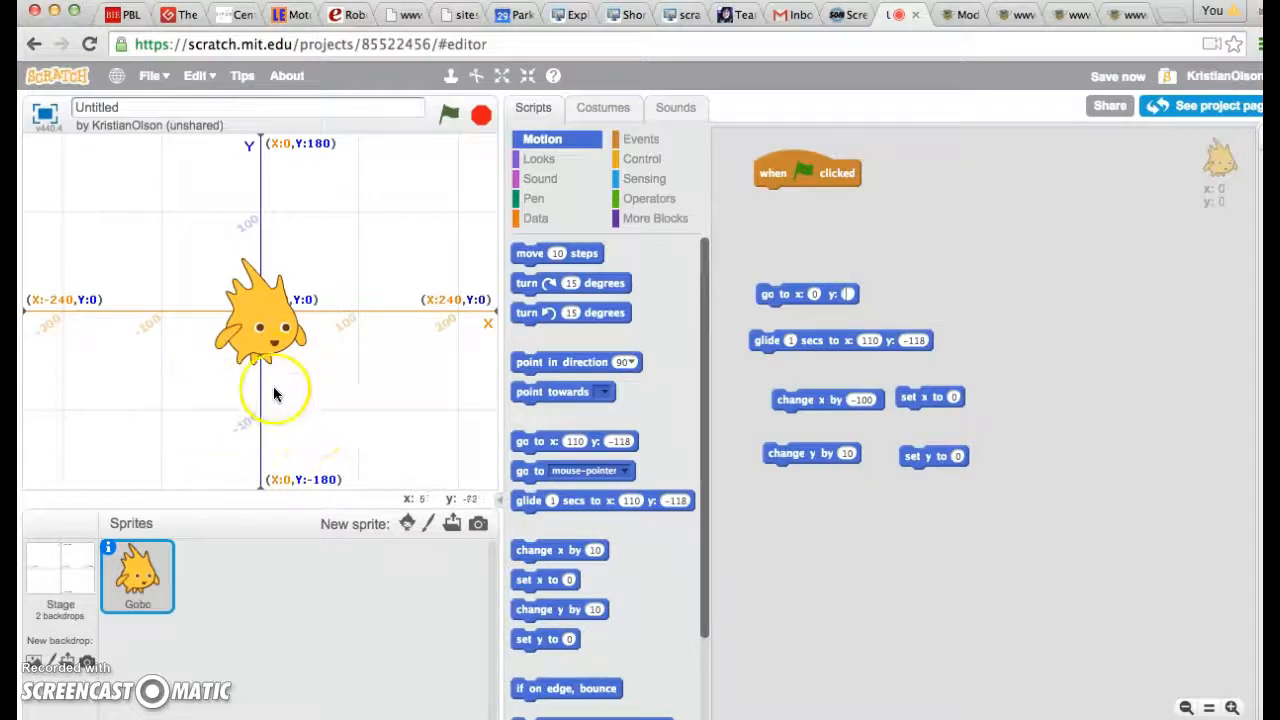
{"action": "mouse_move", "coordinate": [248, 464]}
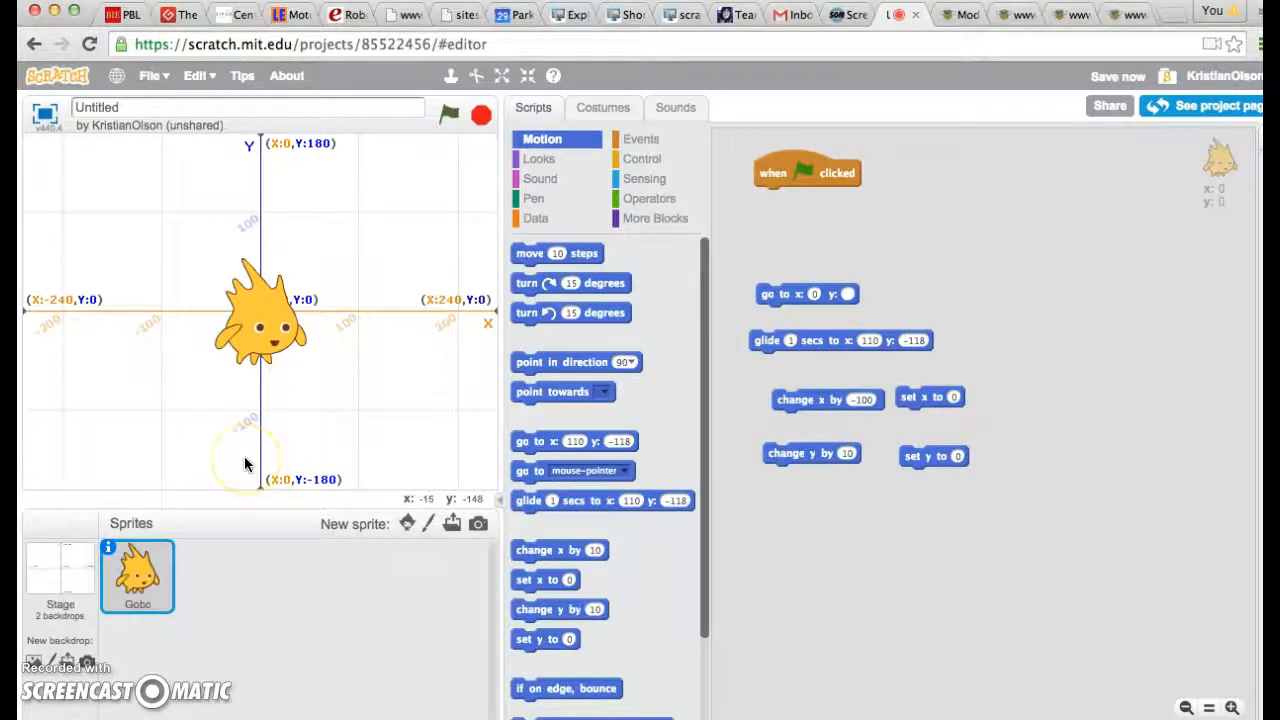
{"action": "mouse_move", "coordinate": [676, 358]}
{"action": "type", "text": "-100"}
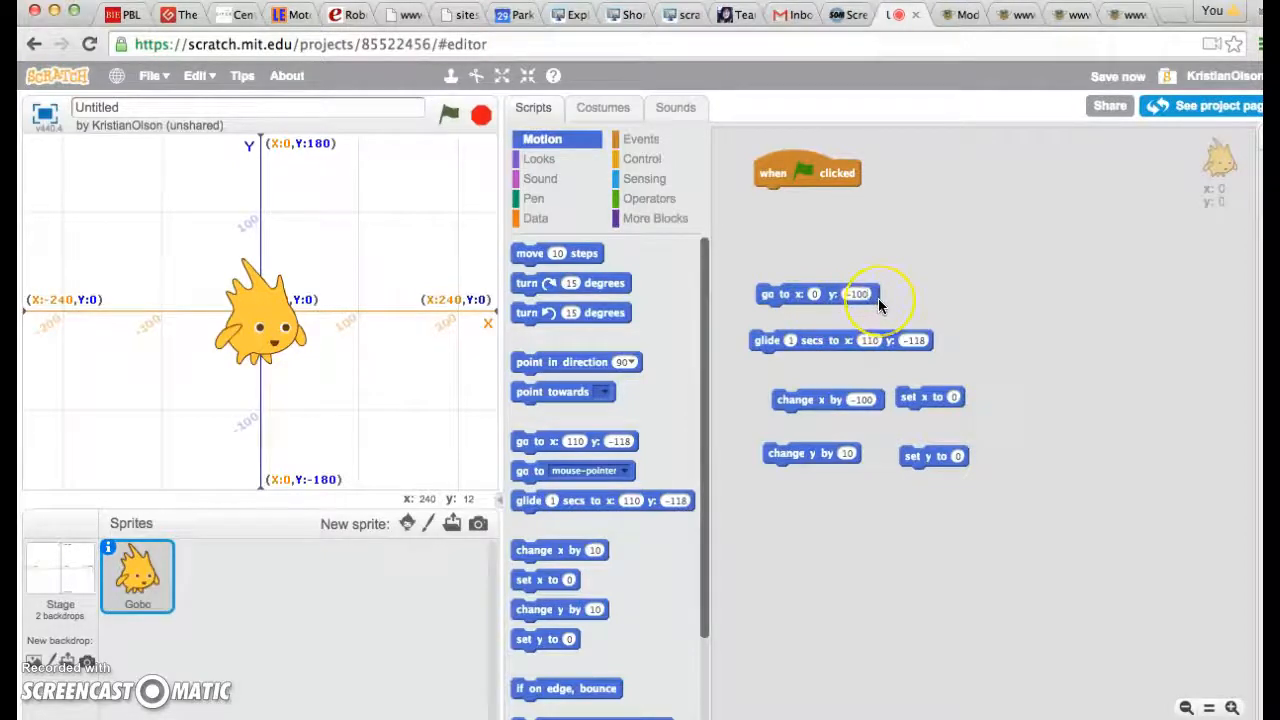
{"action": "mouse_move", "coordinate": [764, 304]}
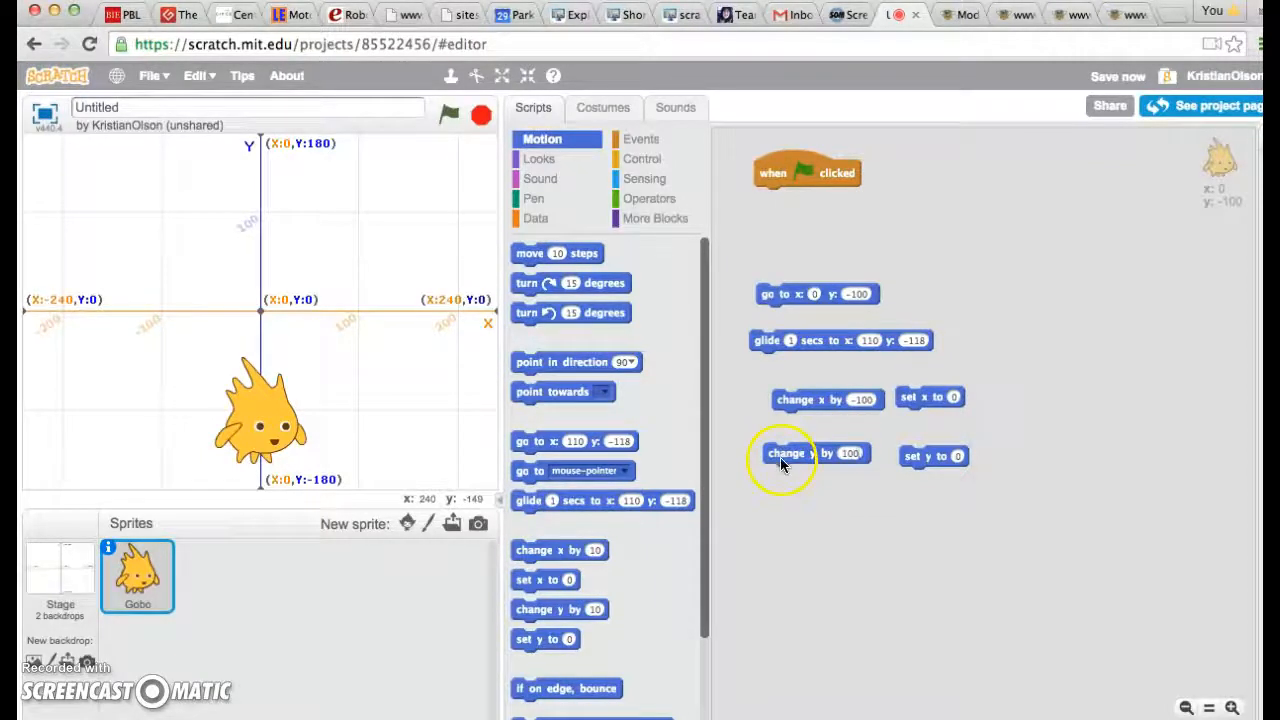
{"action": "left_click", "coordinate": [784, 452]}
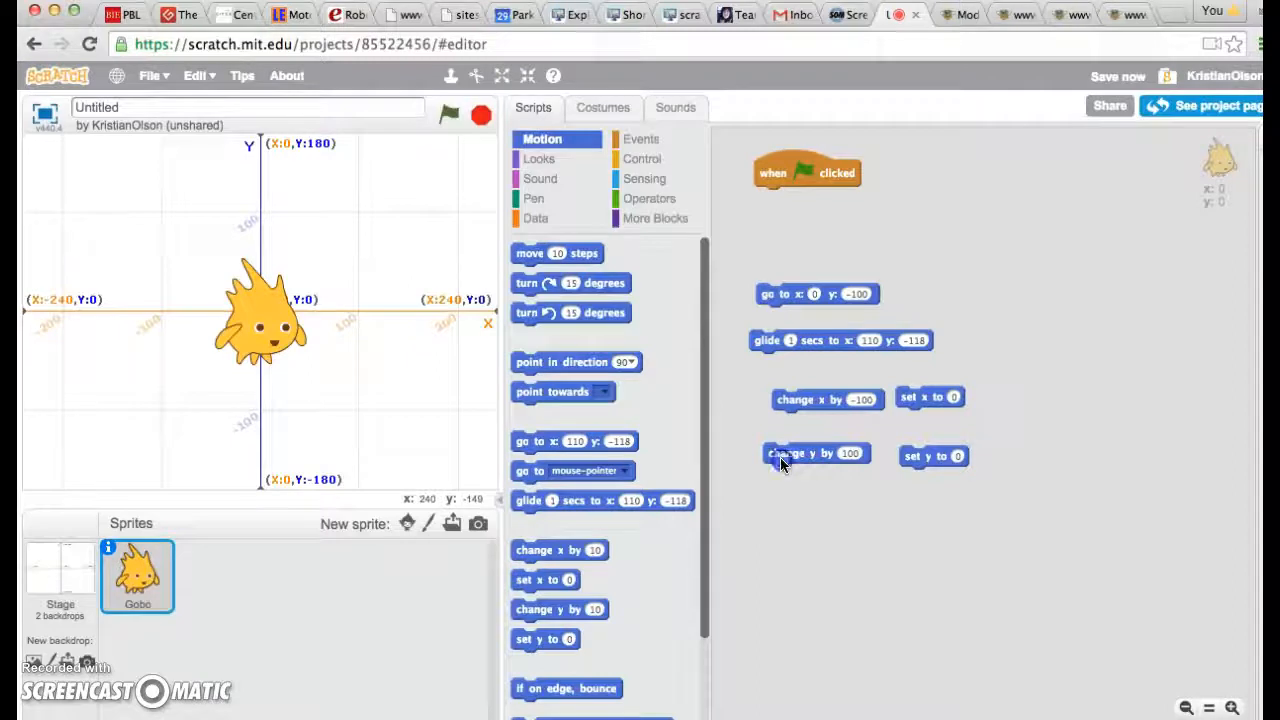
{"action": "left_click", "coordinate": [788, 452]}
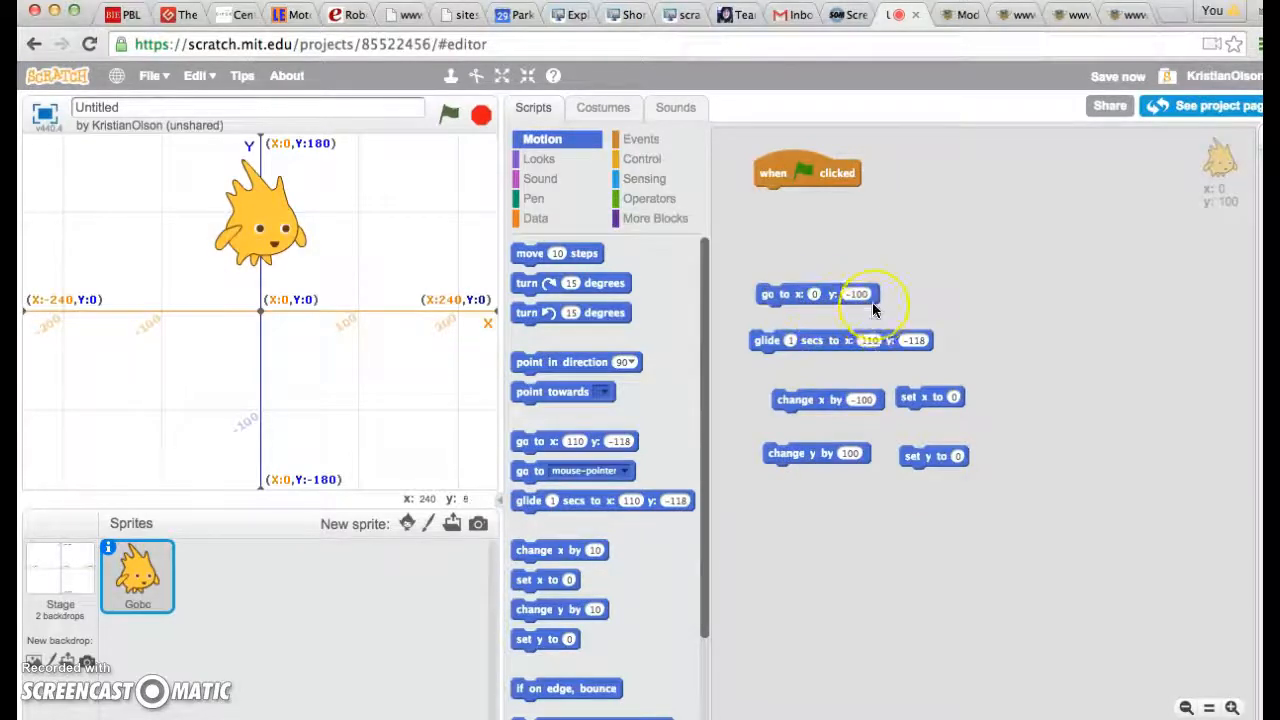
{"action": "mouse_move", "coordinate": [872, 308]}
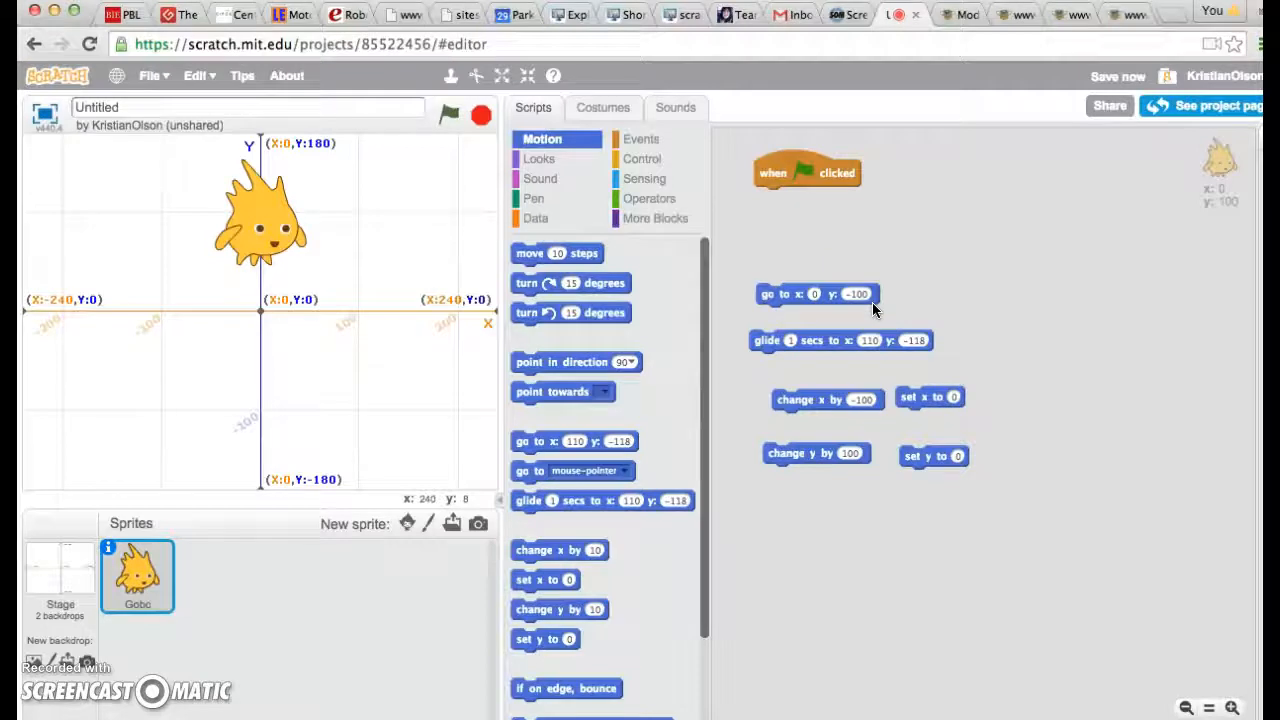
{"action": "left_click", "coordinate": [1116, 76]}
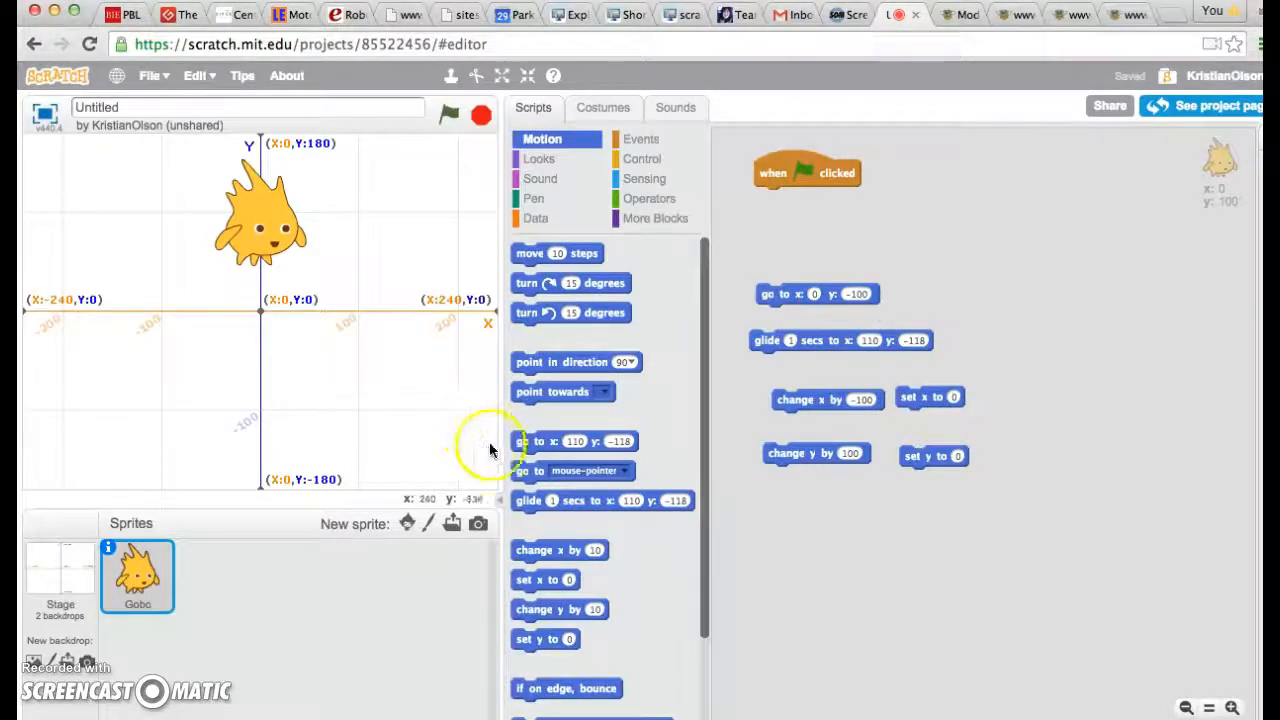
{"action": "mouse_move", "coordinate": [416, 334]}
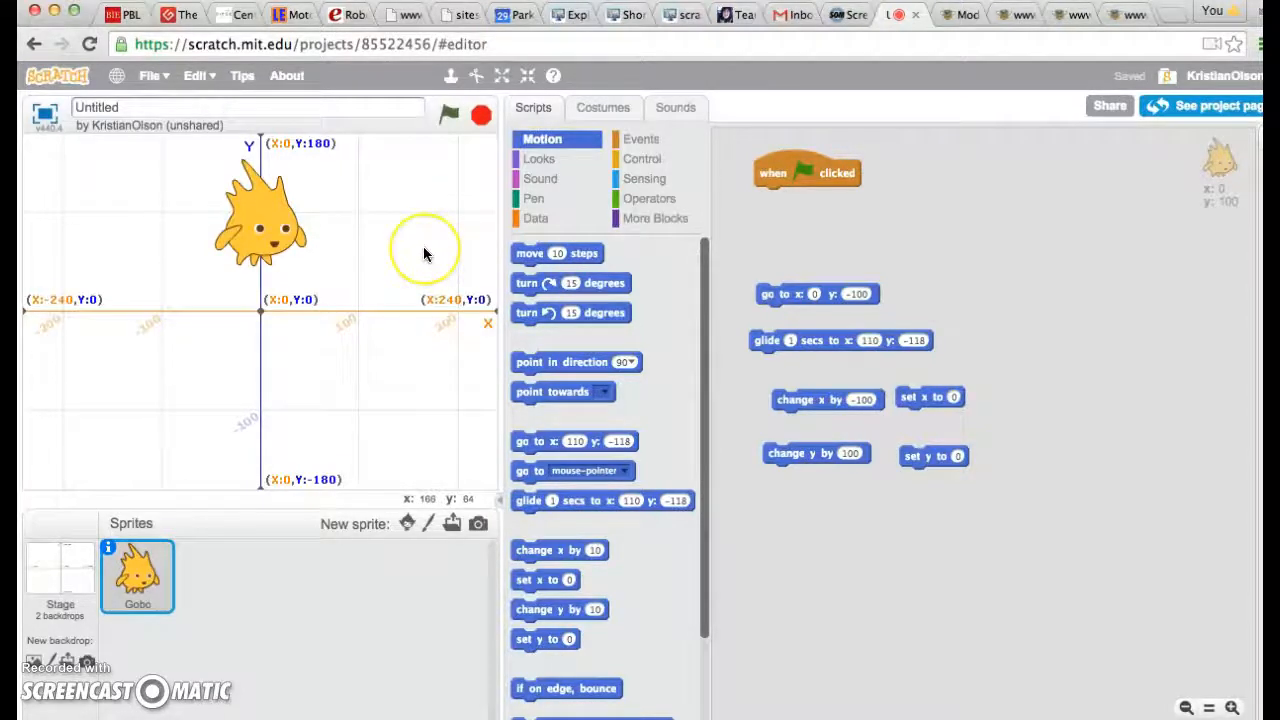
{"action": "mouse_move", "coordinate": [370, 390]}
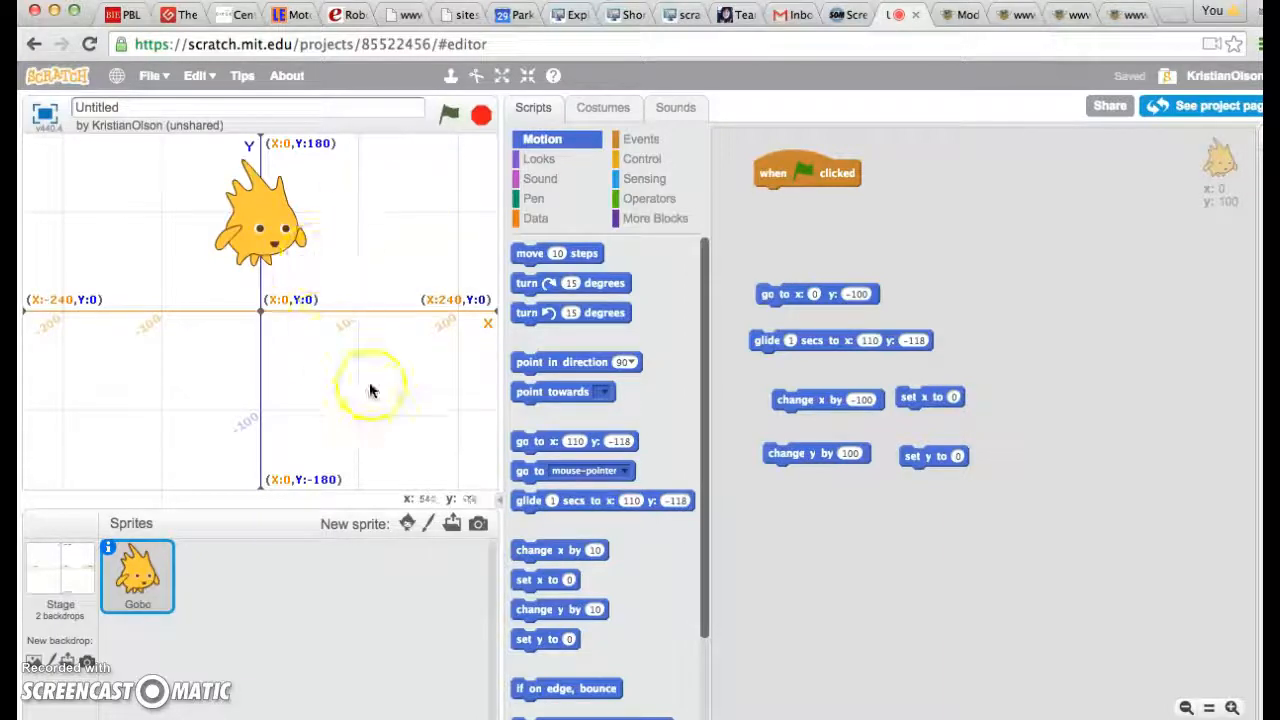
{"action": "mouse_move", "coordinate": [412, 264]}
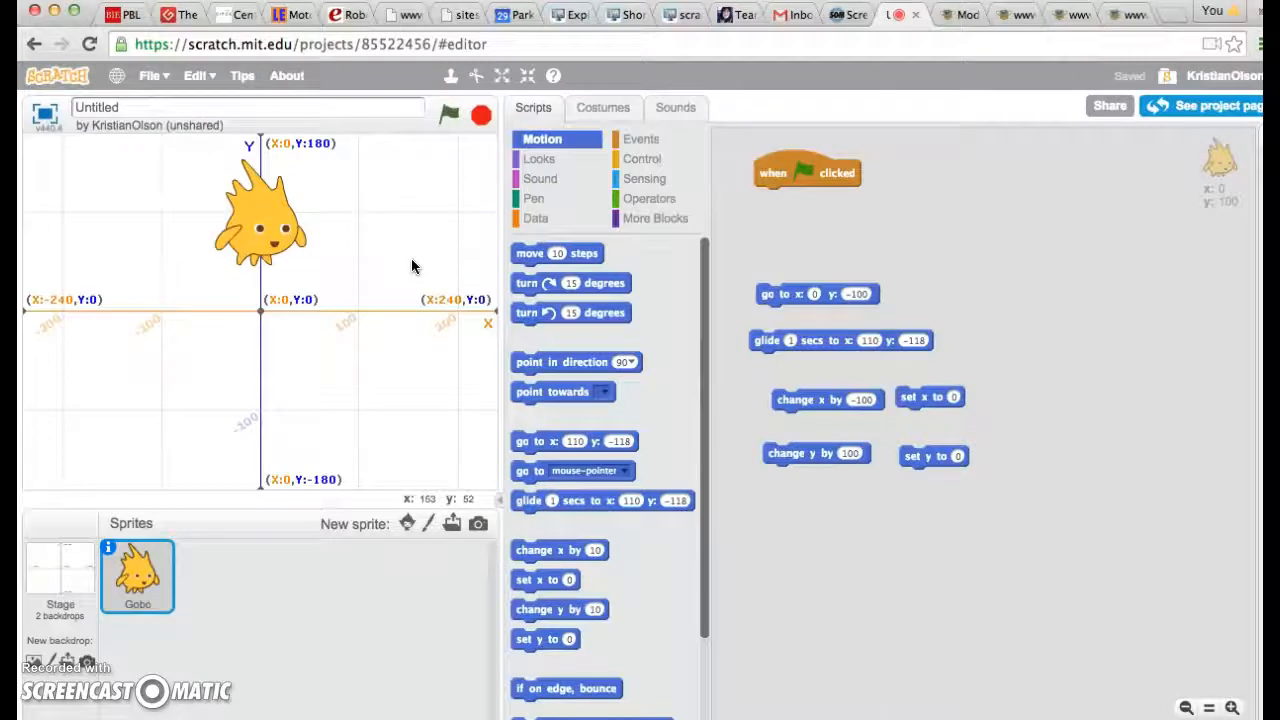
{"action": "mouse_move", "coordinate": [370, 218]}
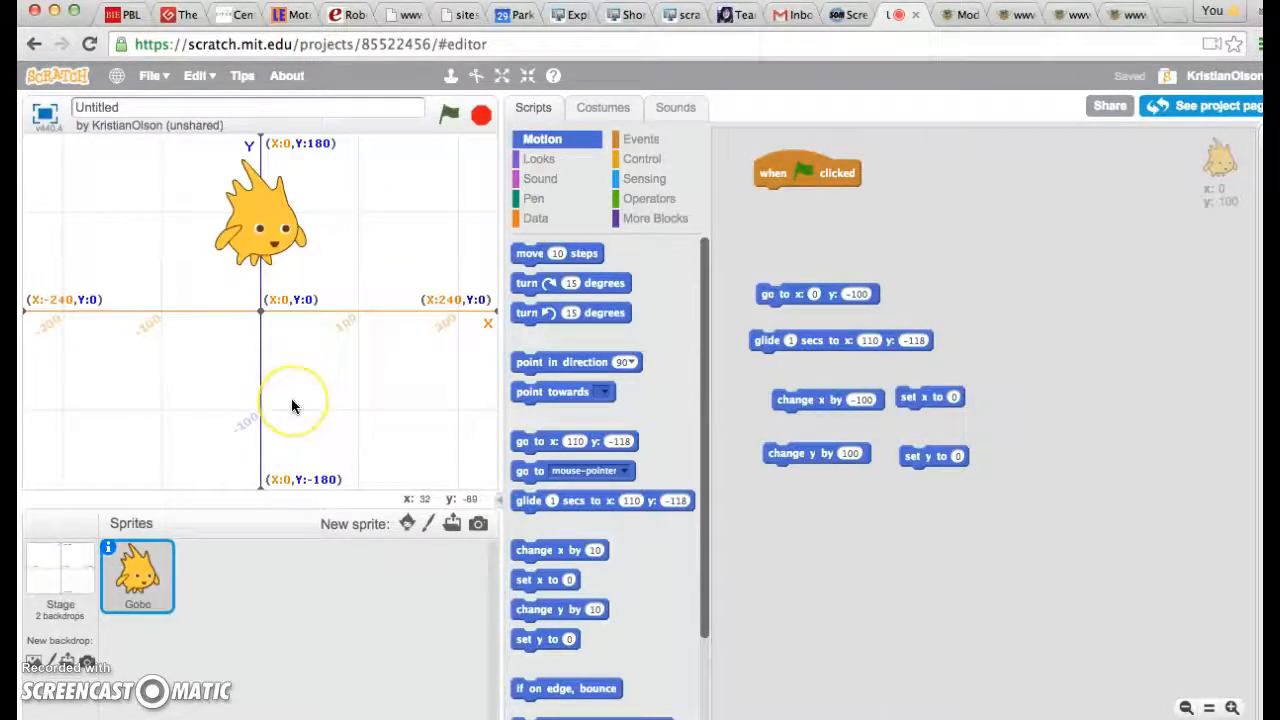
{"action": "mouse_move", "coordinate": [380, 404]}
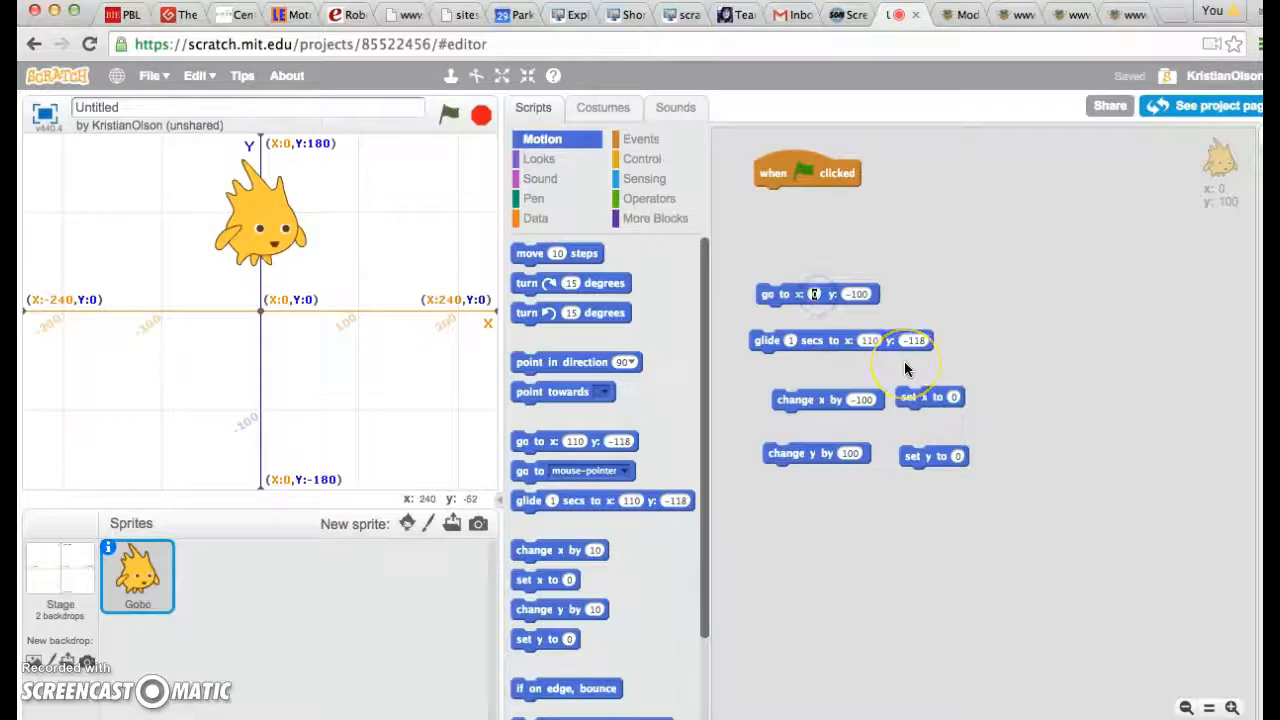
- Move Gobo to x 10, y -100, set the glide target to y 200 and glide it to x 110, y 200
{"action": "left_click", "coordinate": [816, 292]}
{"action": "type", "text": "50"}
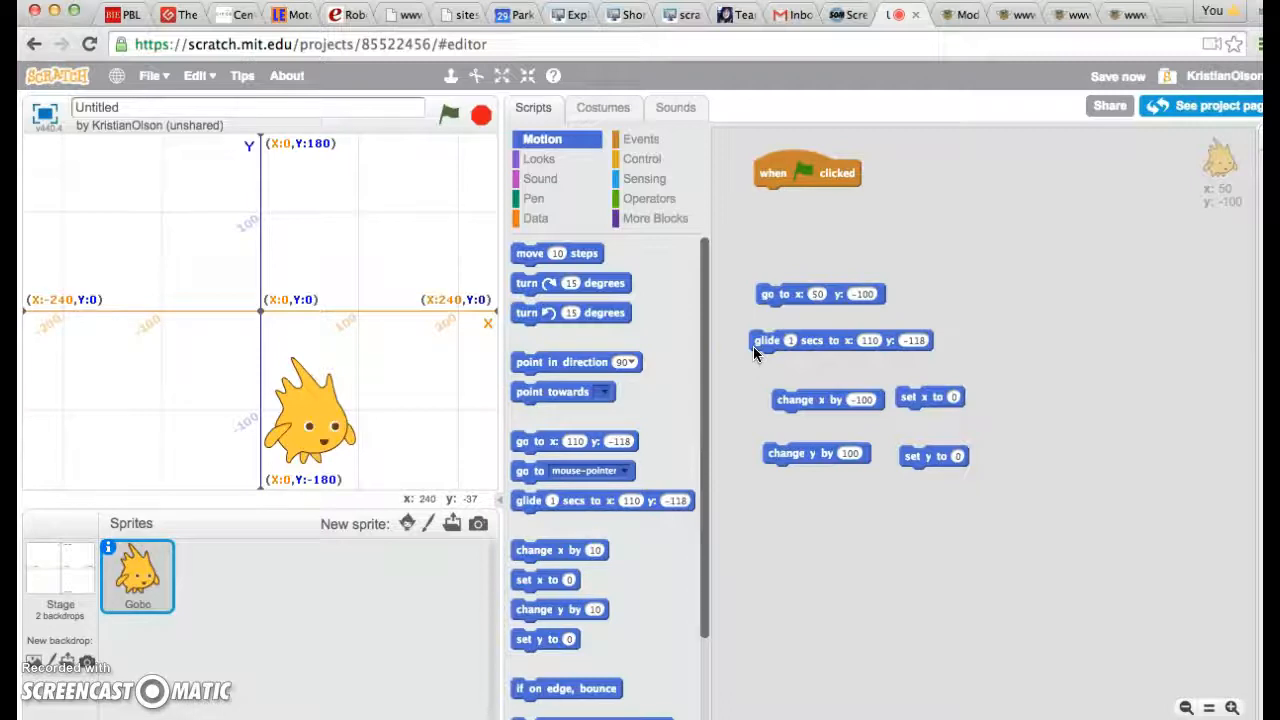
{"action": "mouse_move", "coordinate": [830, 360]}
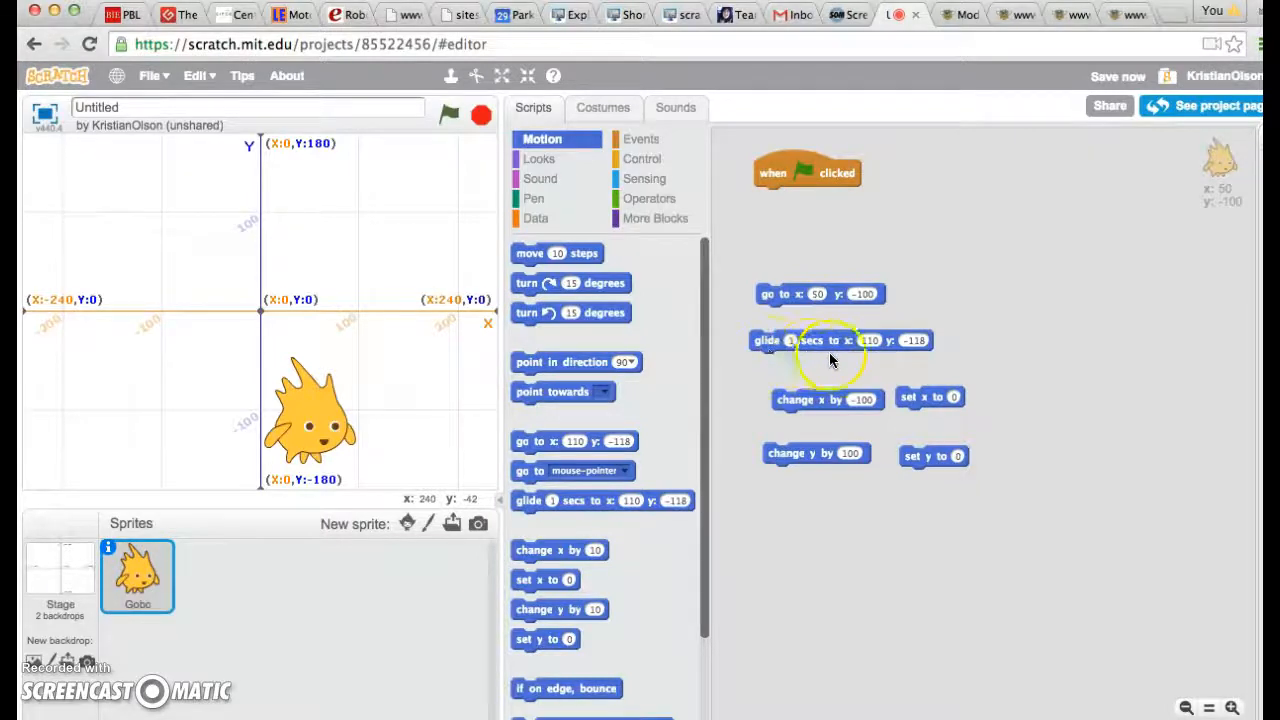
{"action": "mouse_move", "coordinate": [784, 350]}
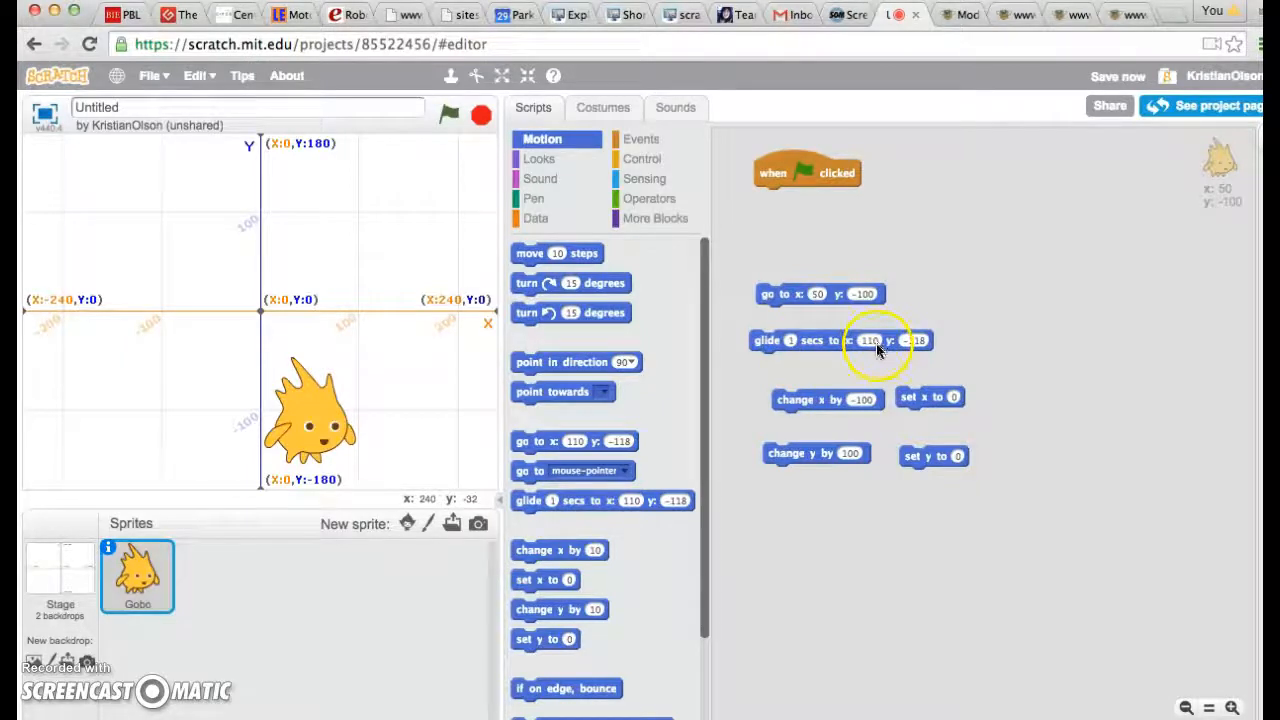
{"action": "mouse_move", "coordinate": [930, 368]}
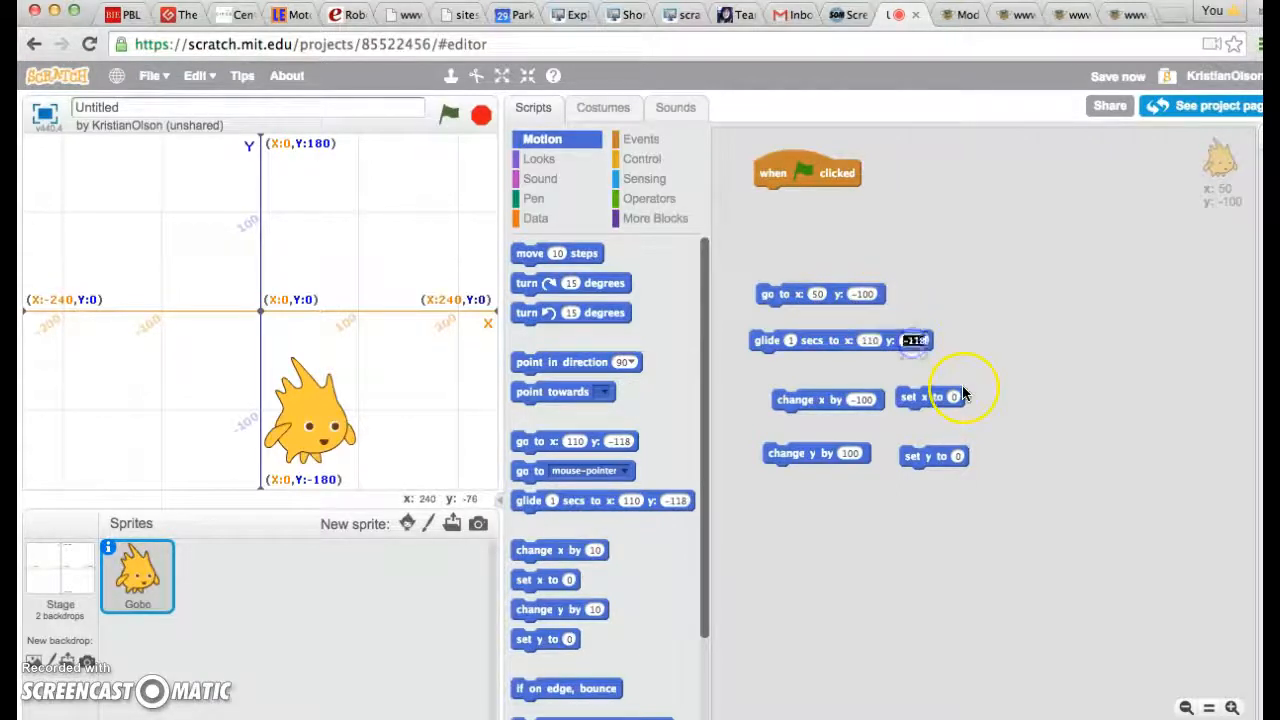
{"action": "type", "text": "200"}
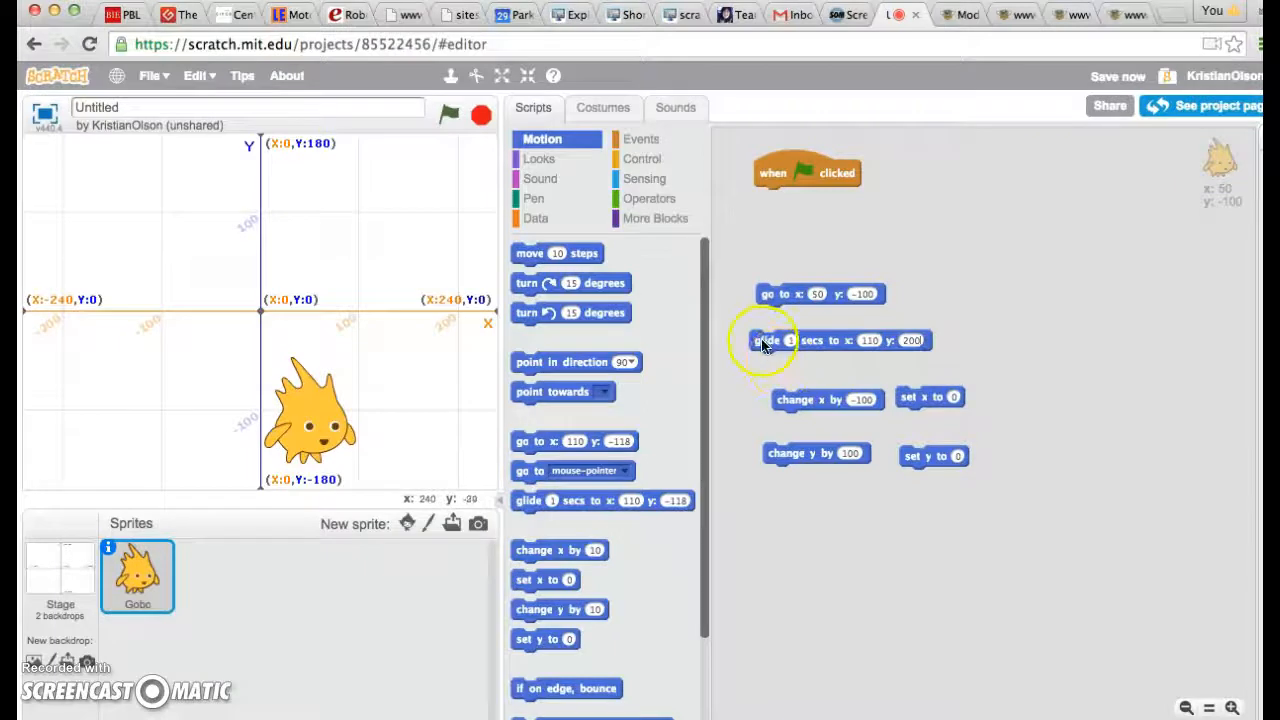
{"action": "left_click", "coordinate": [768, 340]}
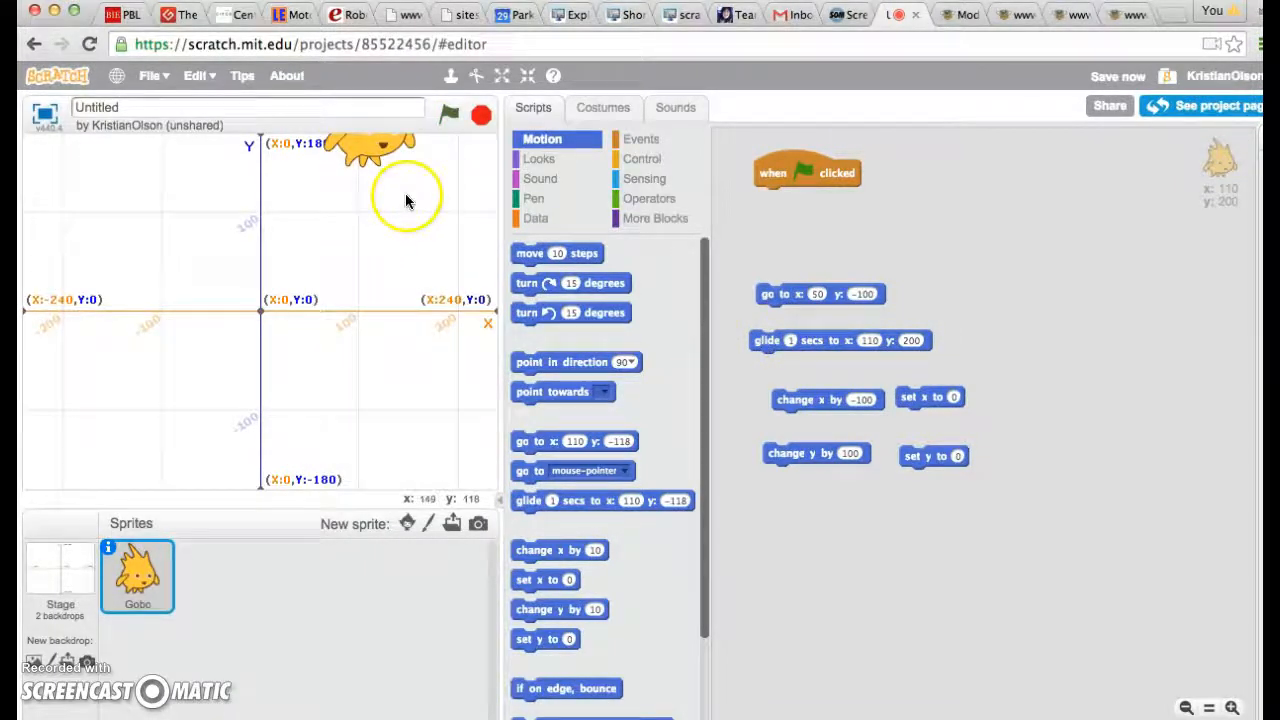
{"action": "mouse_move", "coordinate": [356, 176]}
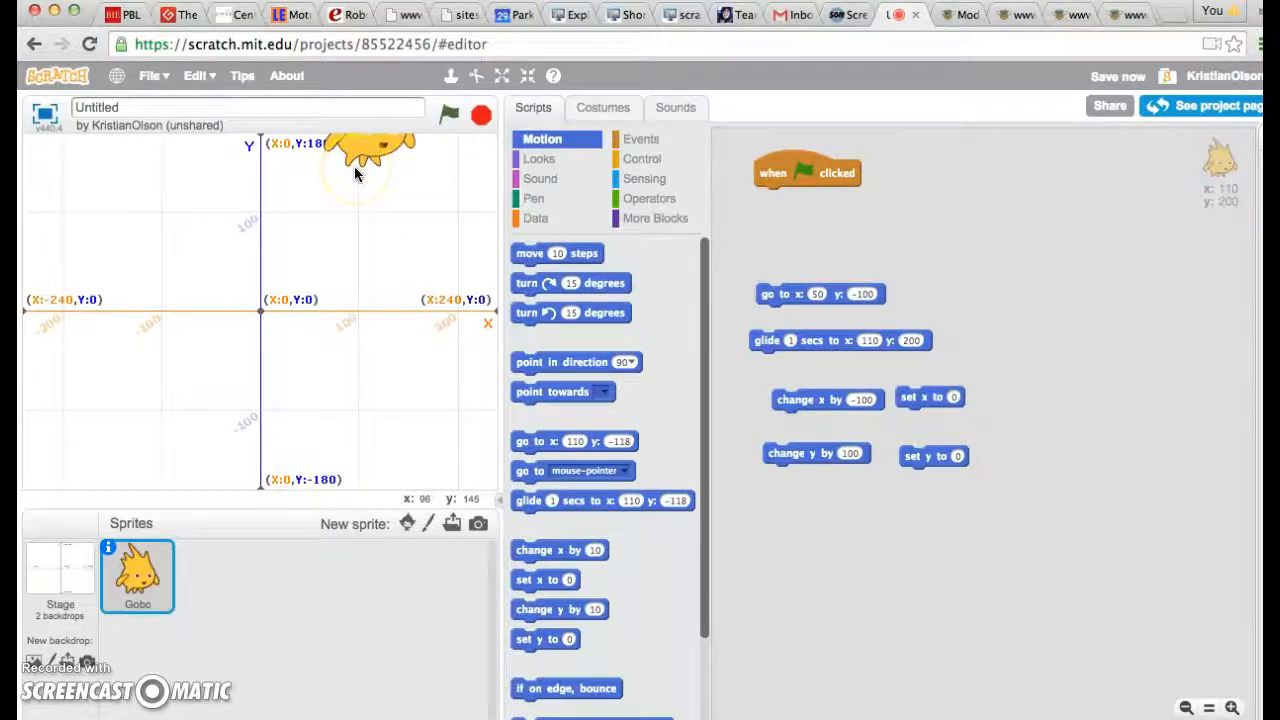
{"action": "left_click", "coordinate": [930, 396]}
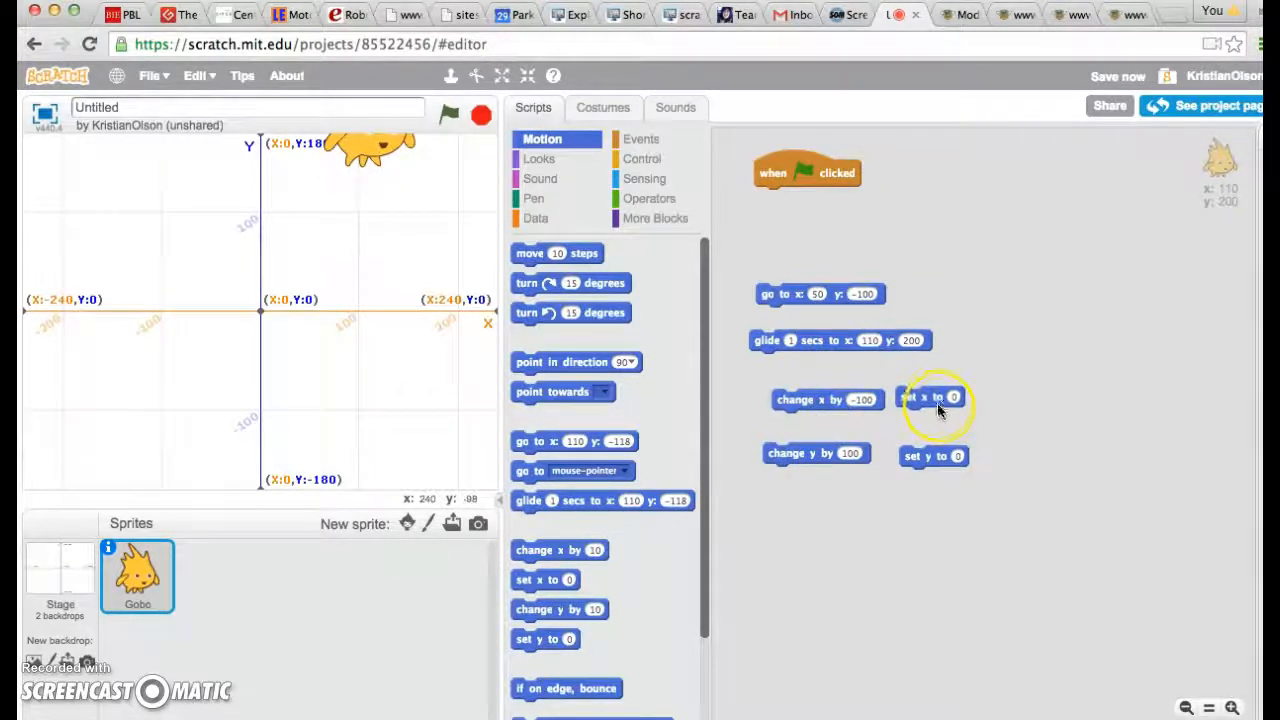
{"action": "mouse_move", "coordinate": [1196, 316]}
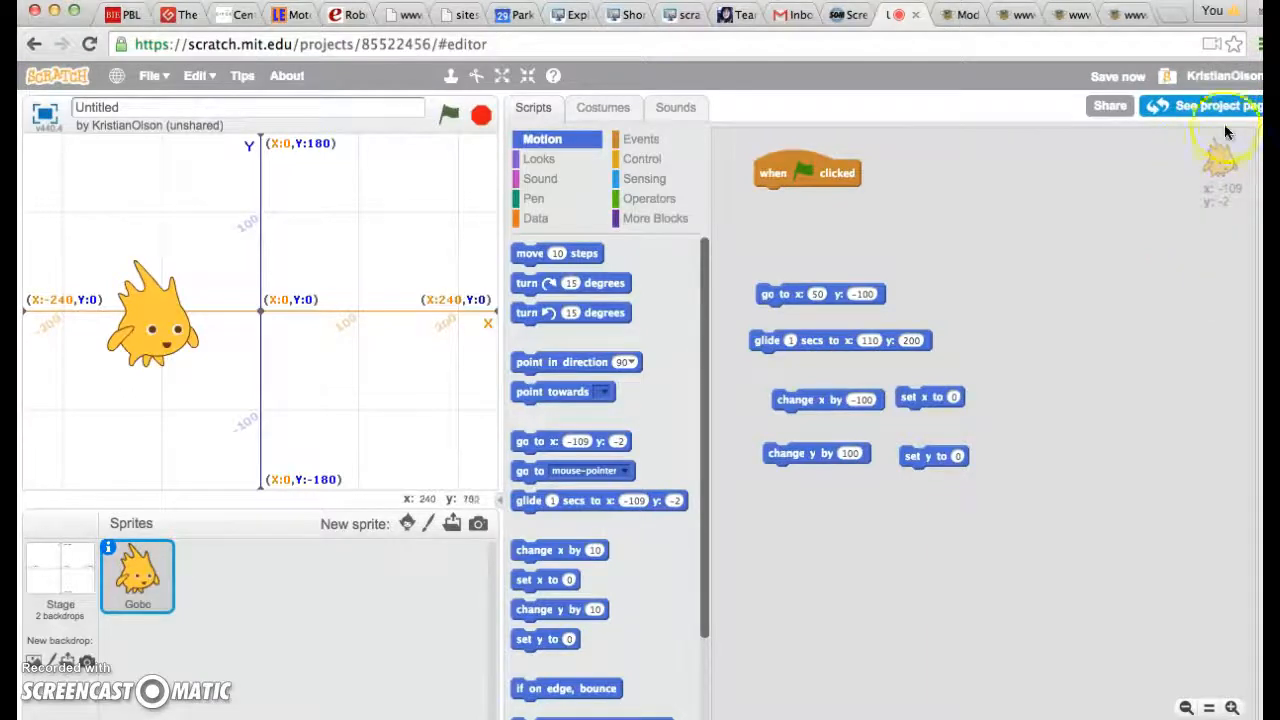
{"action": "mouse_move", "coordinate": [1230, 240]}
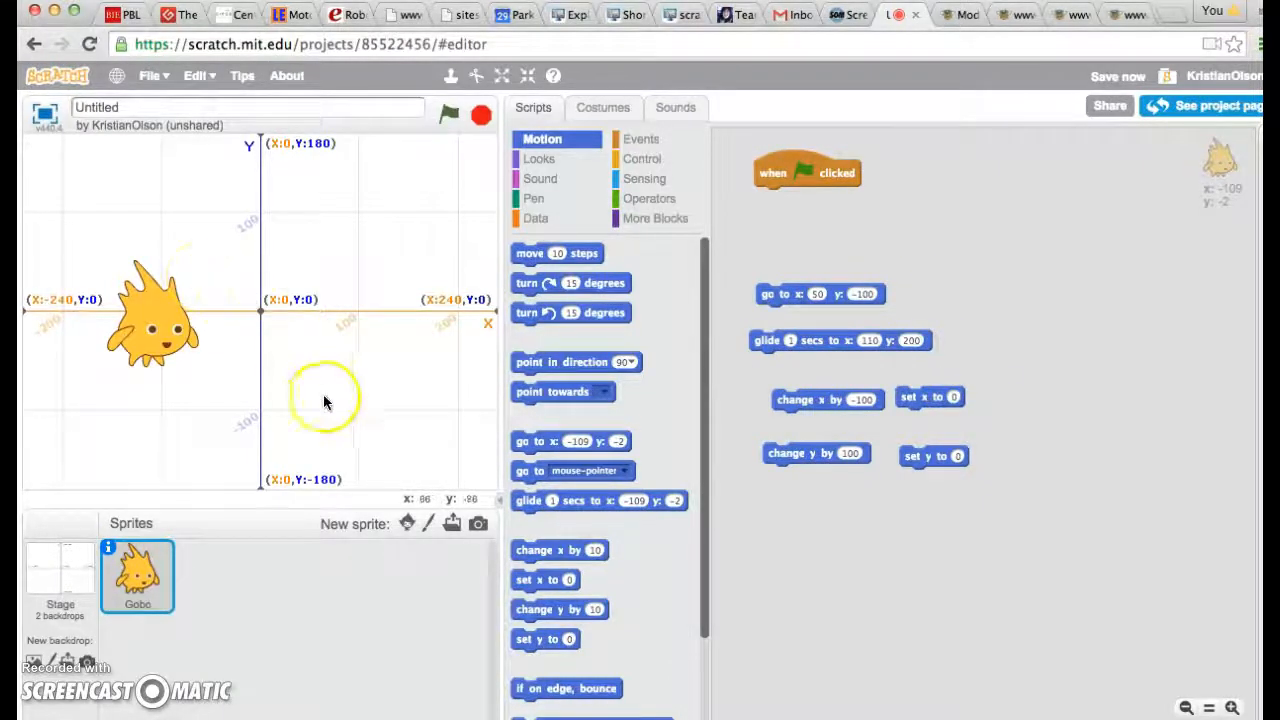
{"action": "mouse_move", "coordinate": [350, 364]}
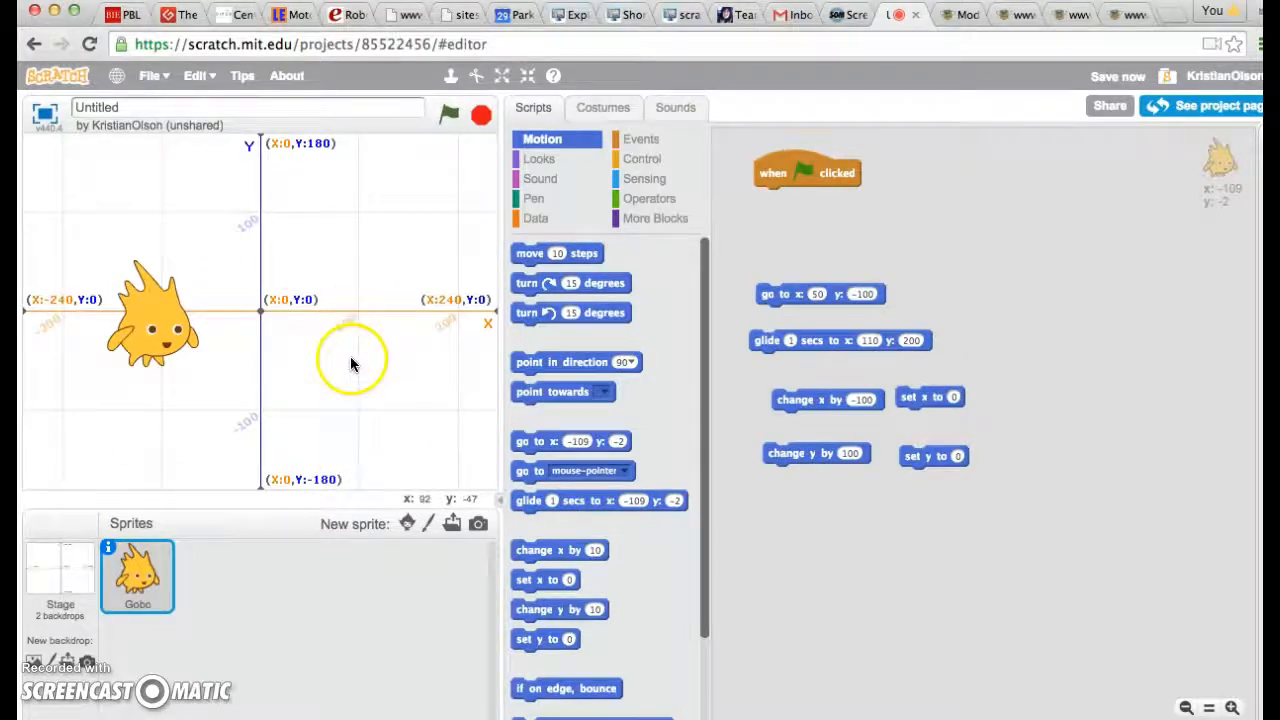
{"action": "mouse_move", "coordinate": [356, 350]}
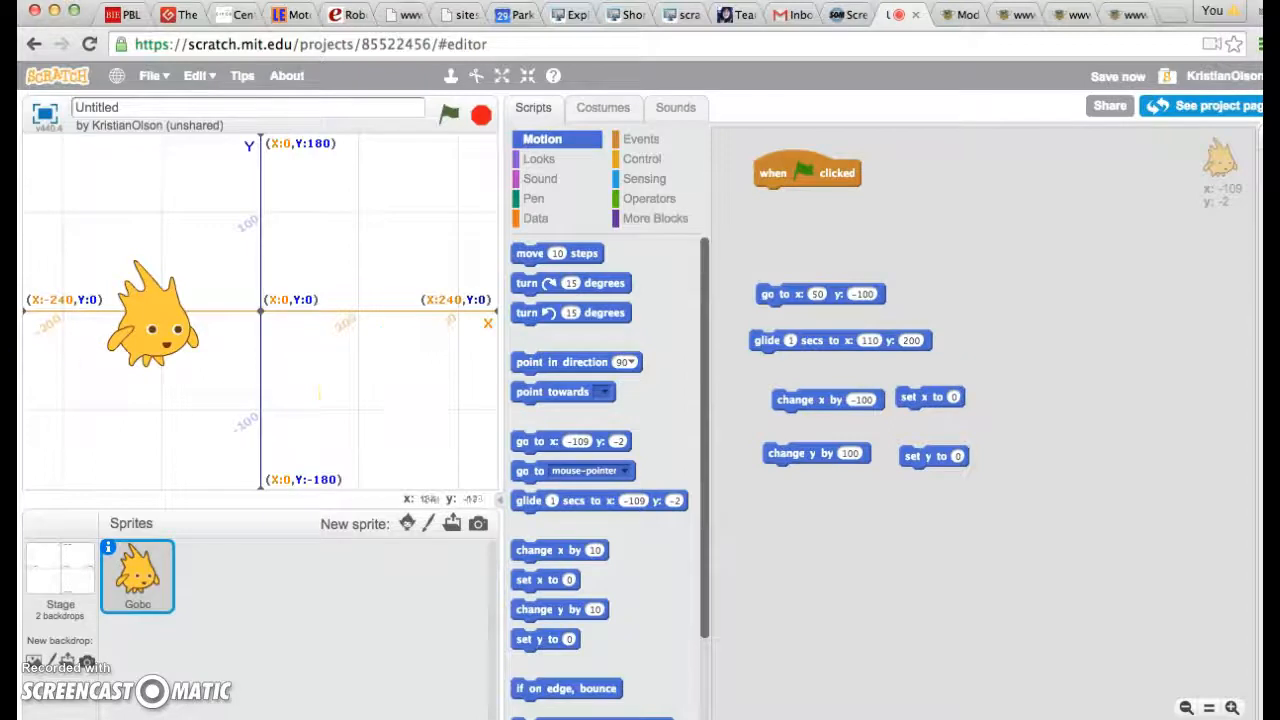
- Save the project with Gobo resting left of centre near x -109, y -2
{"action": "left_click", "coordinate": [1116, 76]}
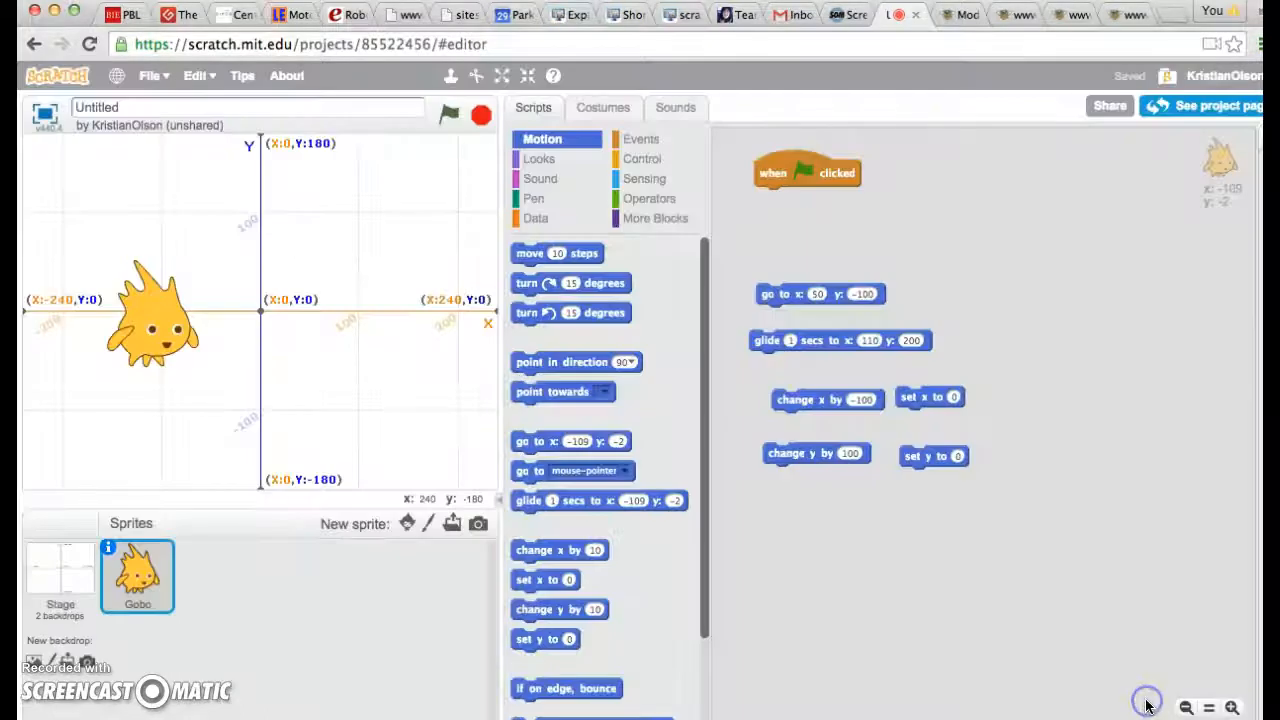
- View the stage's blue sky backdrop, then reselect Gobo to show its scripts
{"action": "left_click", "coordinate": [604, 108]}
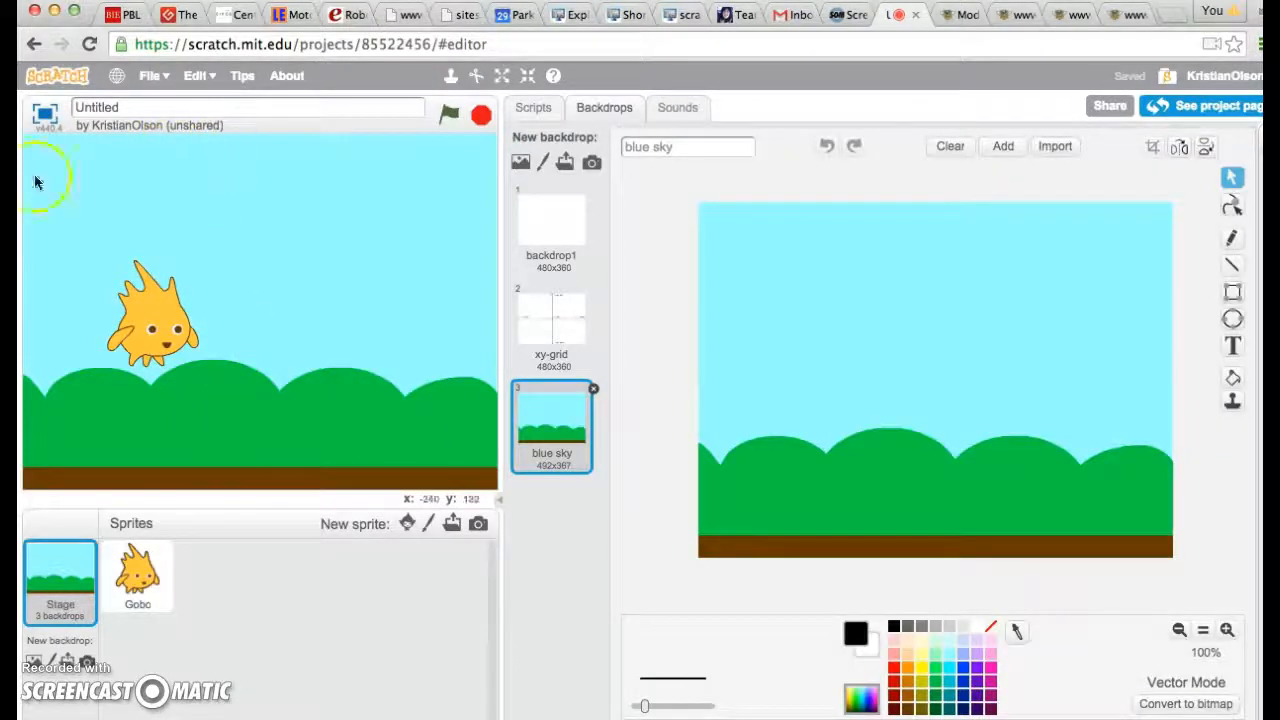
{"action": "mouse_move", "coordinate": [112, 228]}
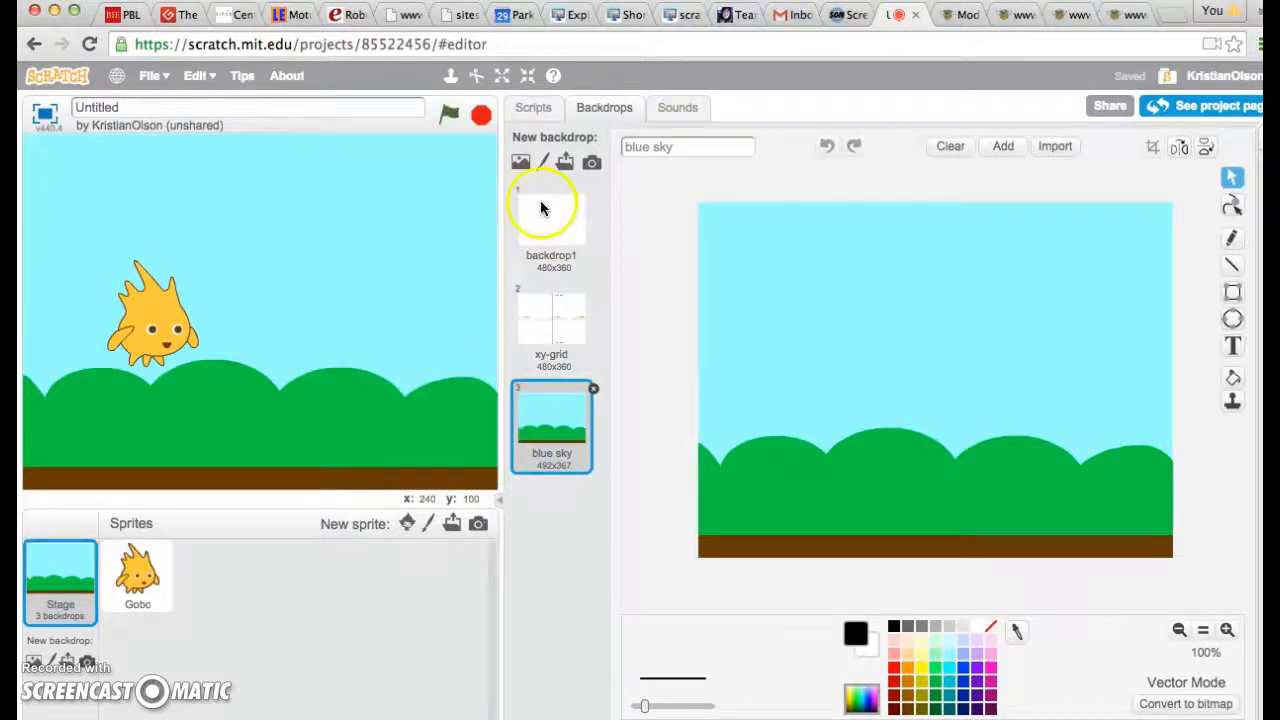
{"action": "left_click", "coordinate": [532, 108]}
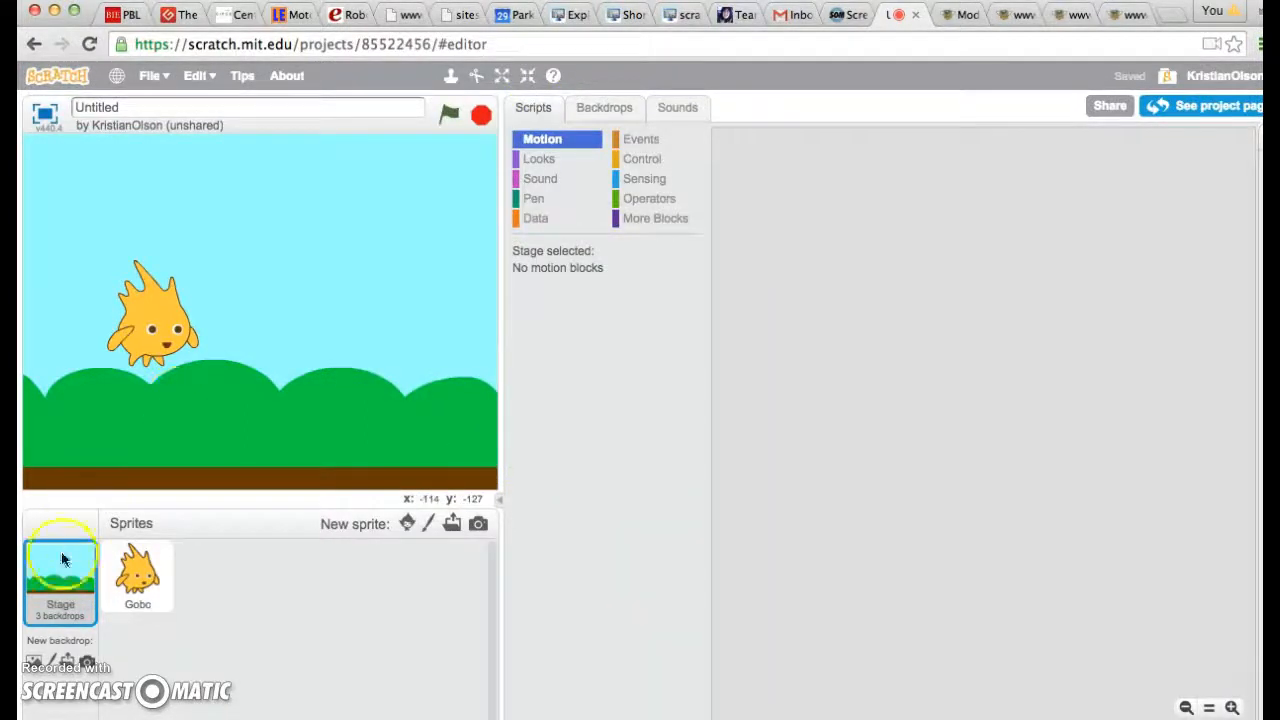
{"action": "left_click", "coordinate": [136, 576]}
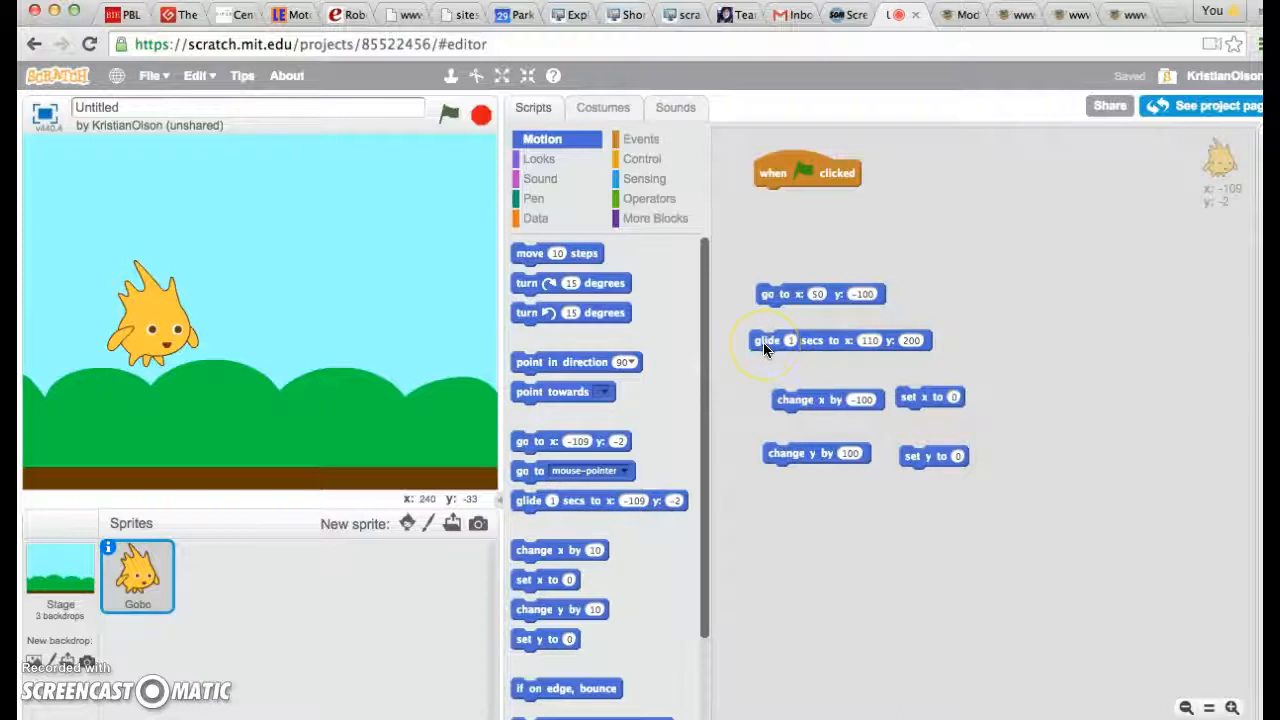
- Retarget the glide block to x 0, y 0 and glide Gobo to the centre of the blue sky stage
{"action": "left_click", "coordinate": [448, 112]}
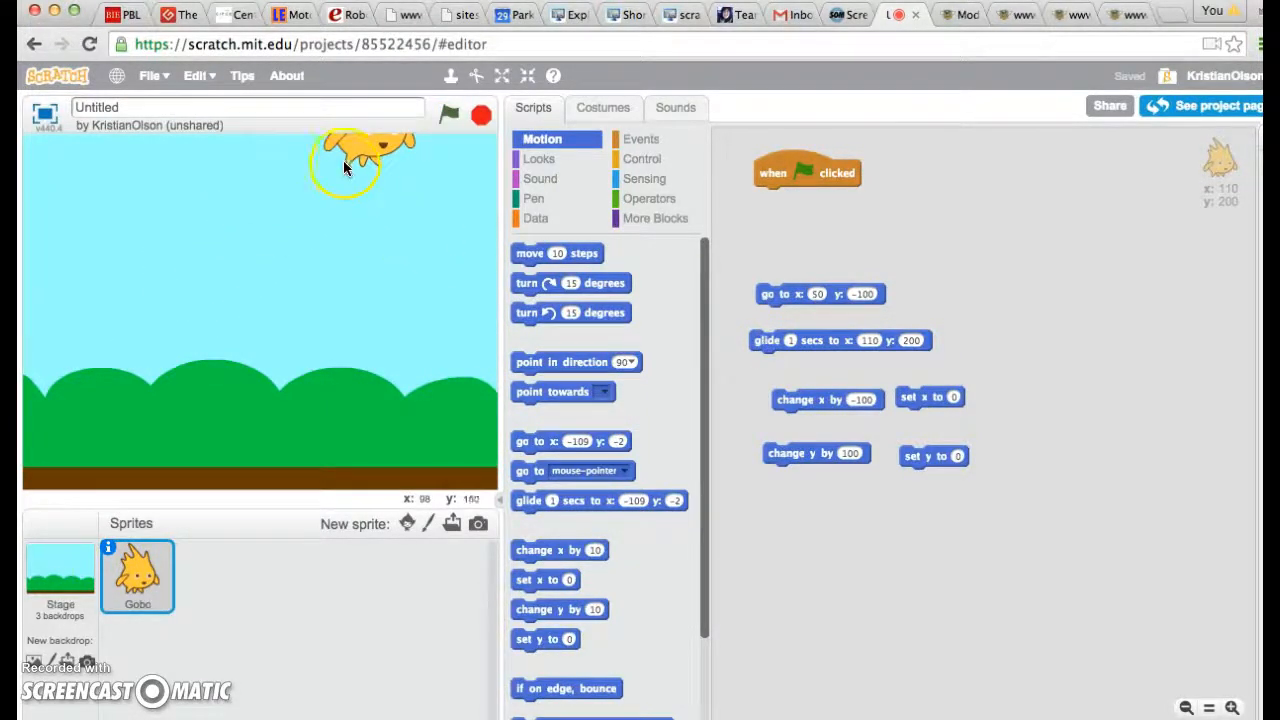
{"action": "left_click", "coordinate": [868, 340]}
{"action": "type", "text": "0"}
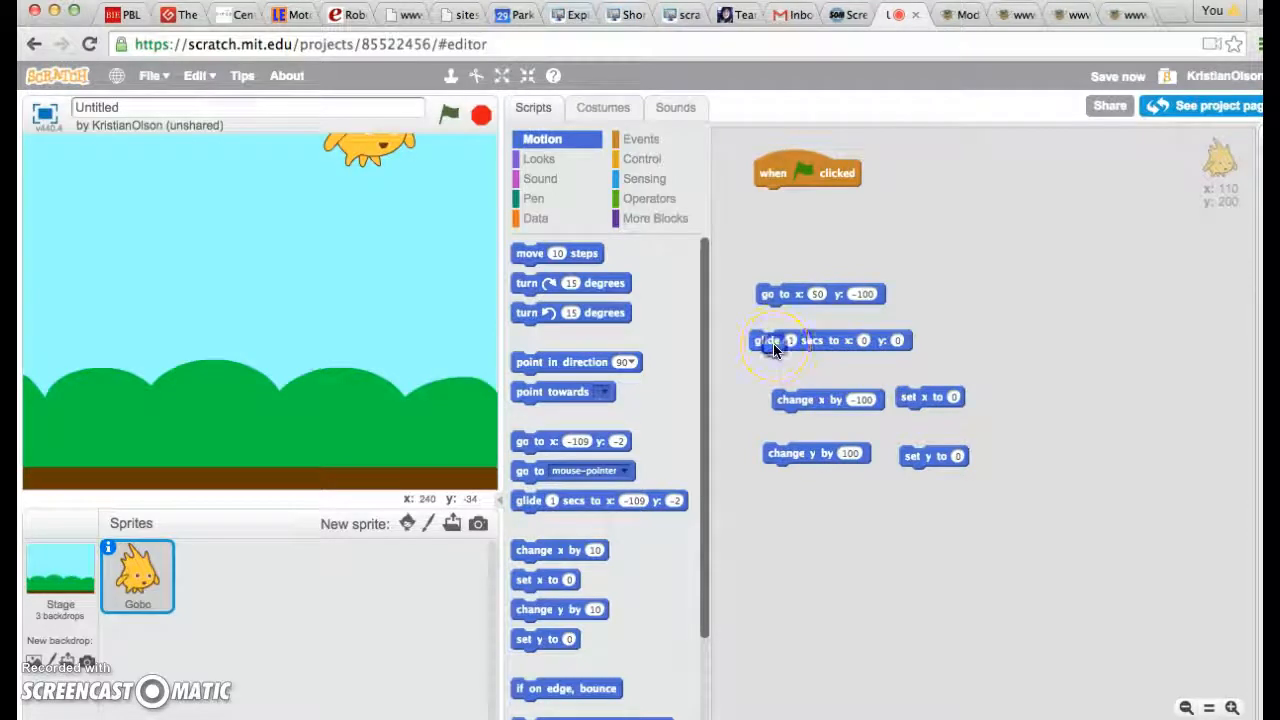
{"action": "left_click", "coordinate": [776, 340]}
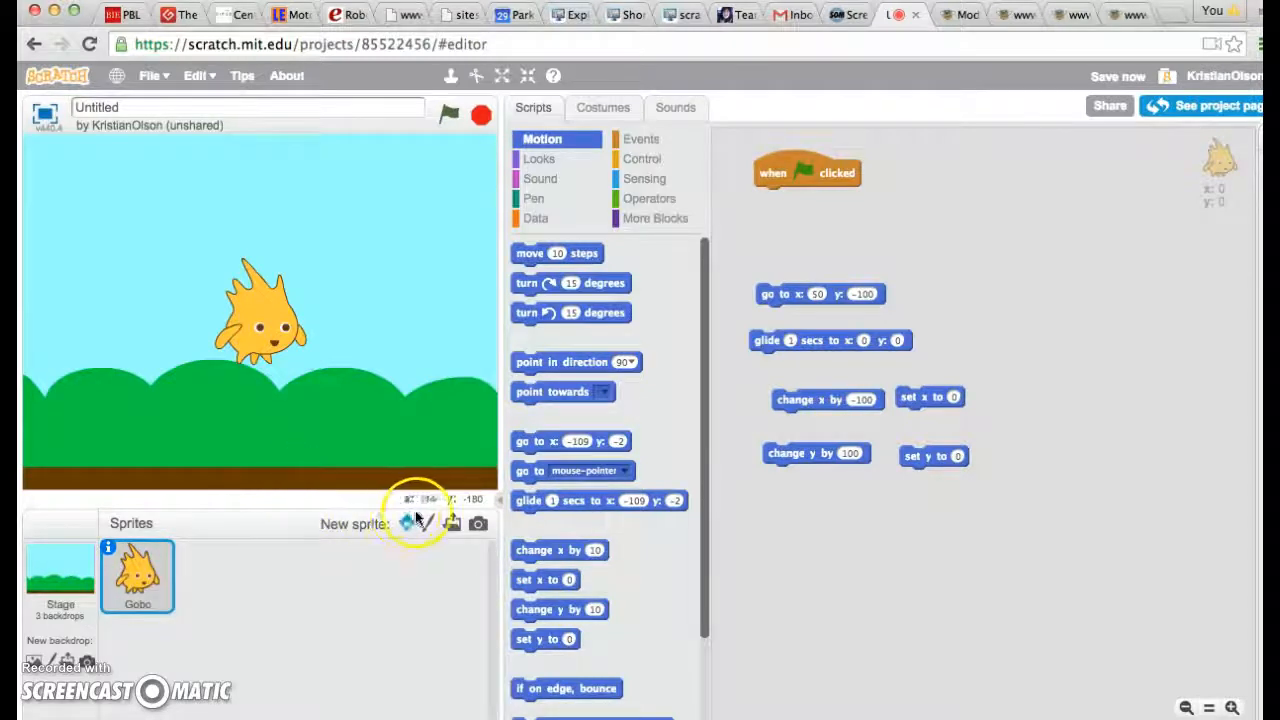
{"action": "mouse_move", "coordinate": [490, 504]}
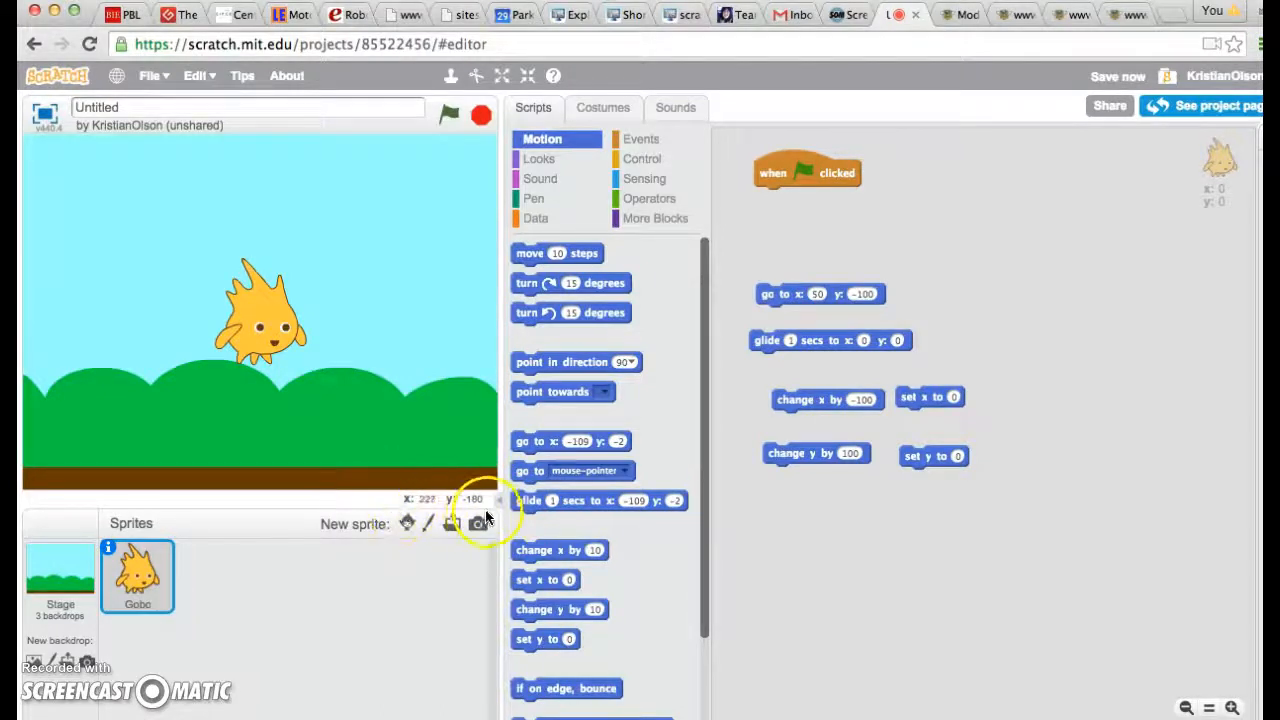
{"action": "mouse_move", "coordinate": [428, 428]}
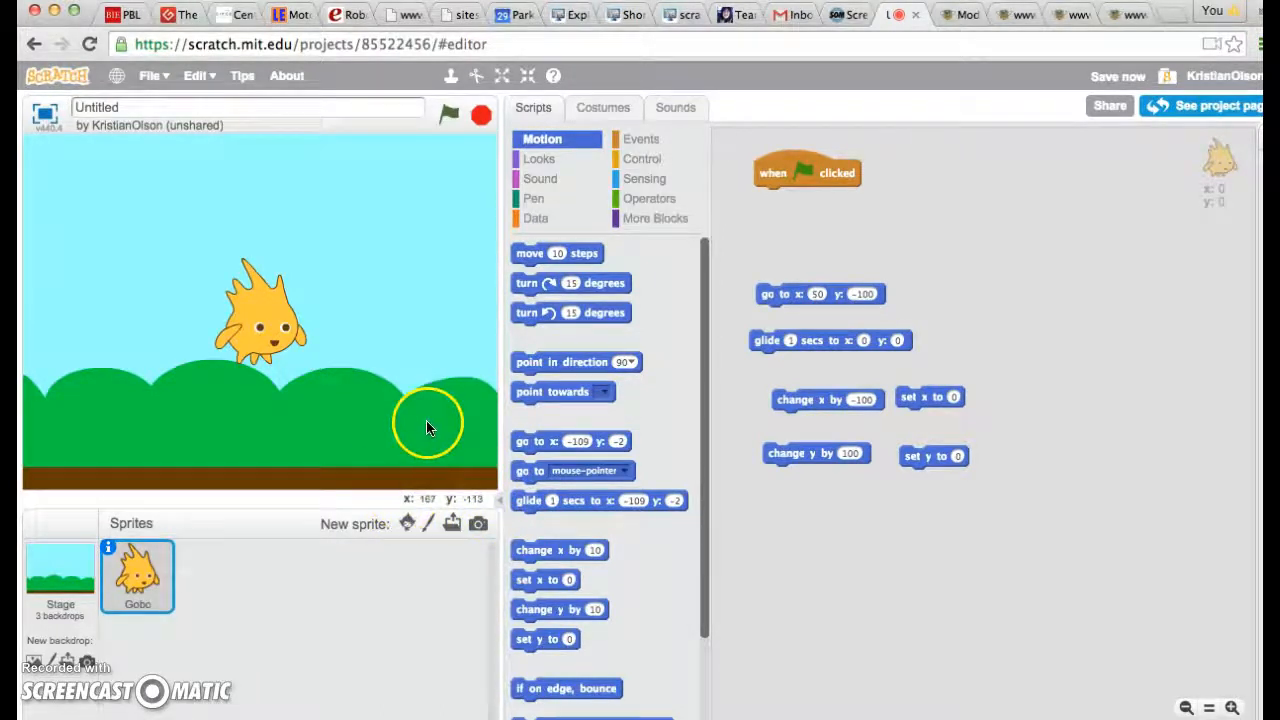
{"action": "mouse_move", "coordinate": [430, 426]}
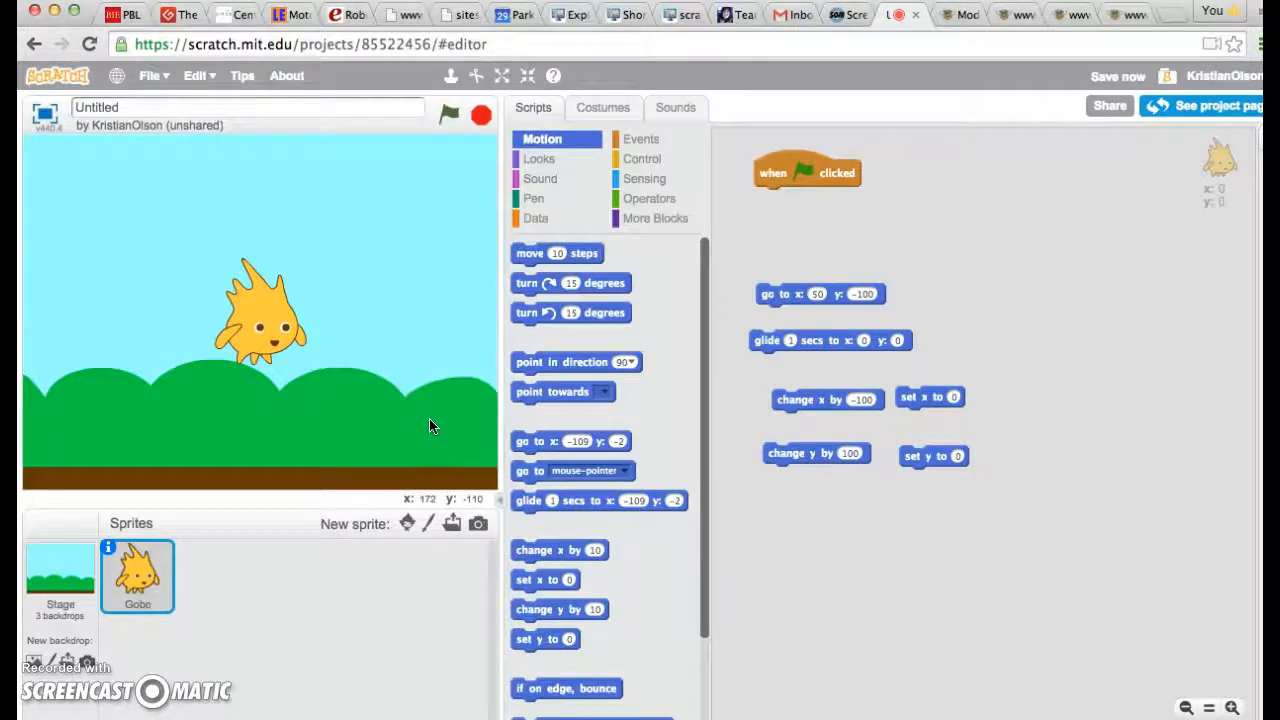
{"action": "mouse_move", "coordinate": [228, 424]}
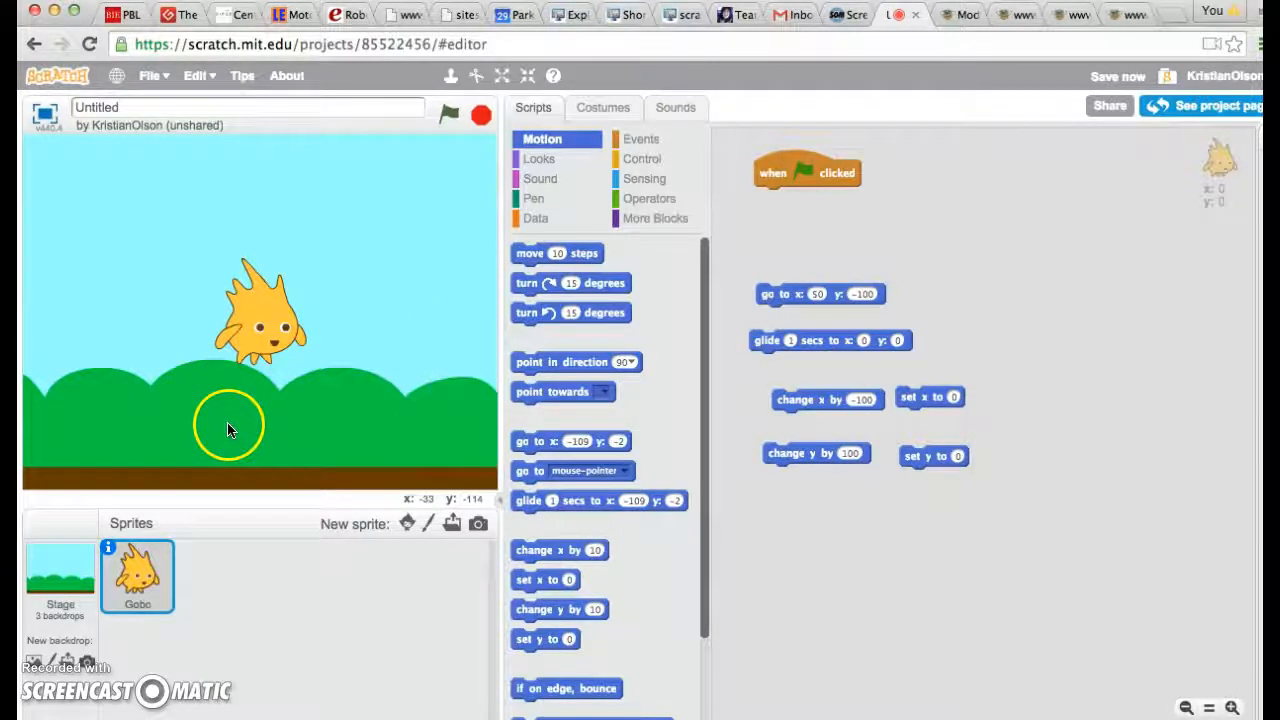
{"action": "mouse_move", "coordinate": [50, 356]}
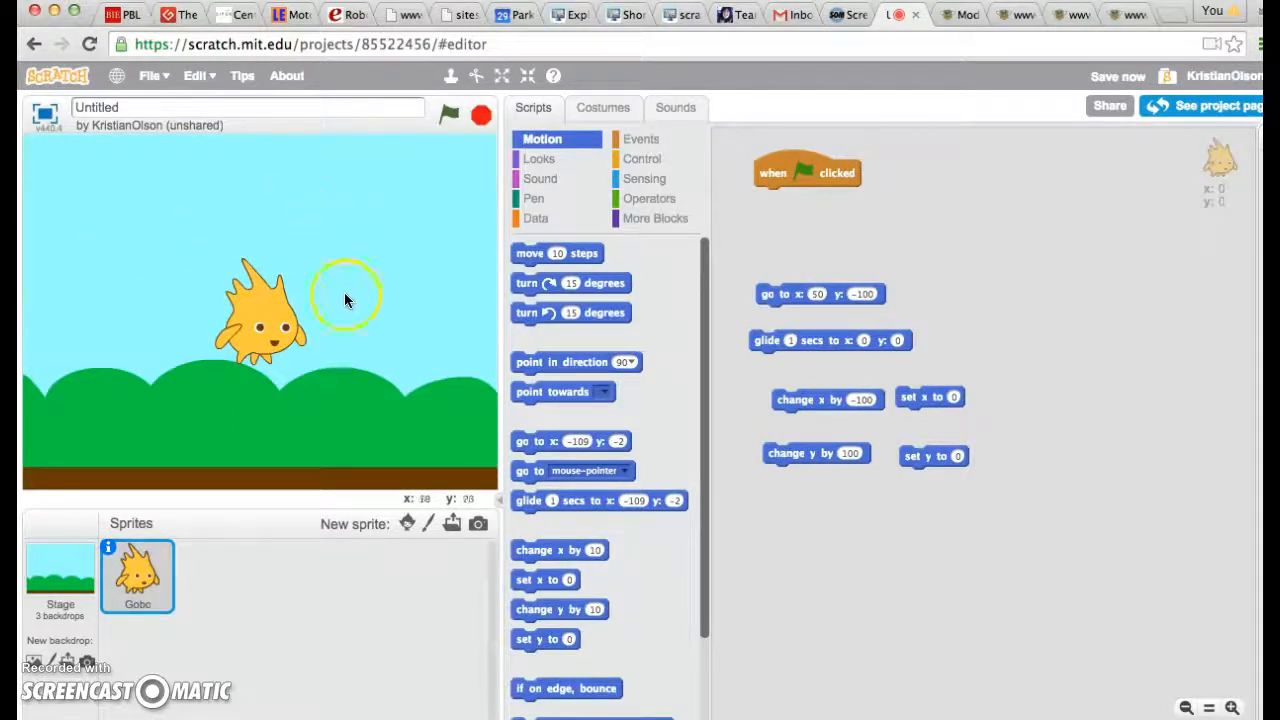
{"action": "mouse_move", "coordinate": [424, 250]}
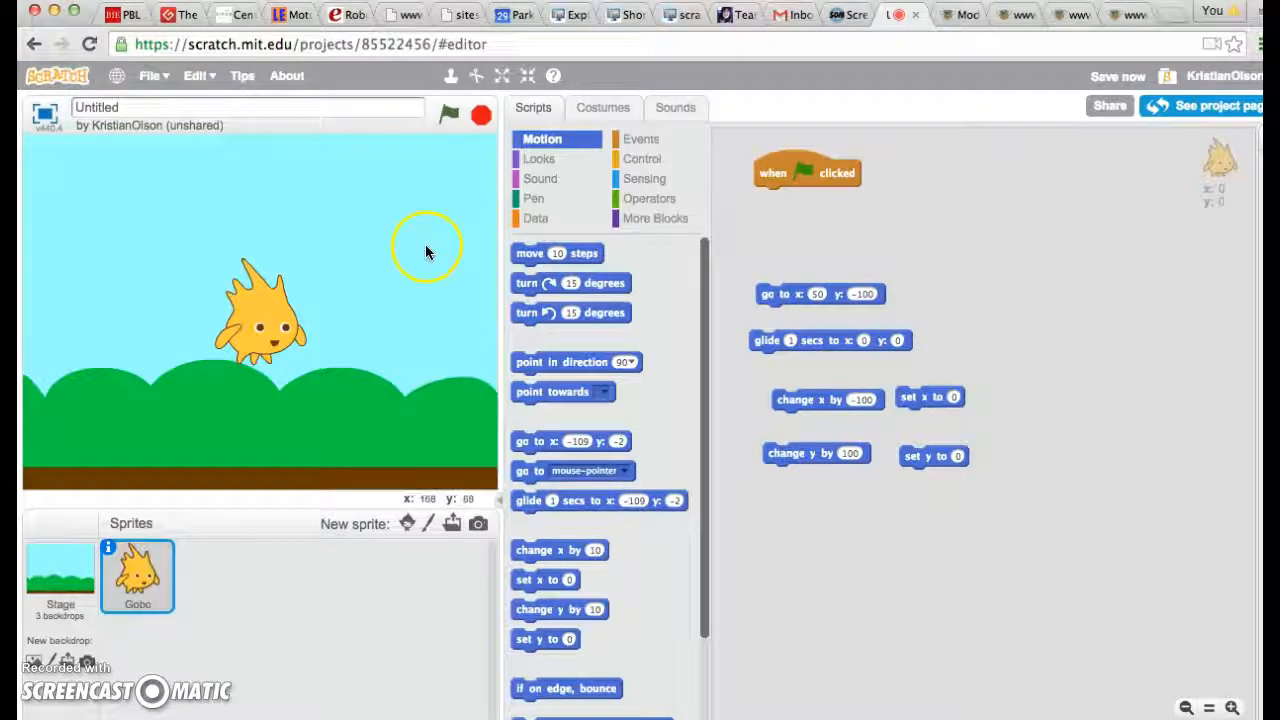
{"action": "mouse_move", "coordinate": [426, 252]}
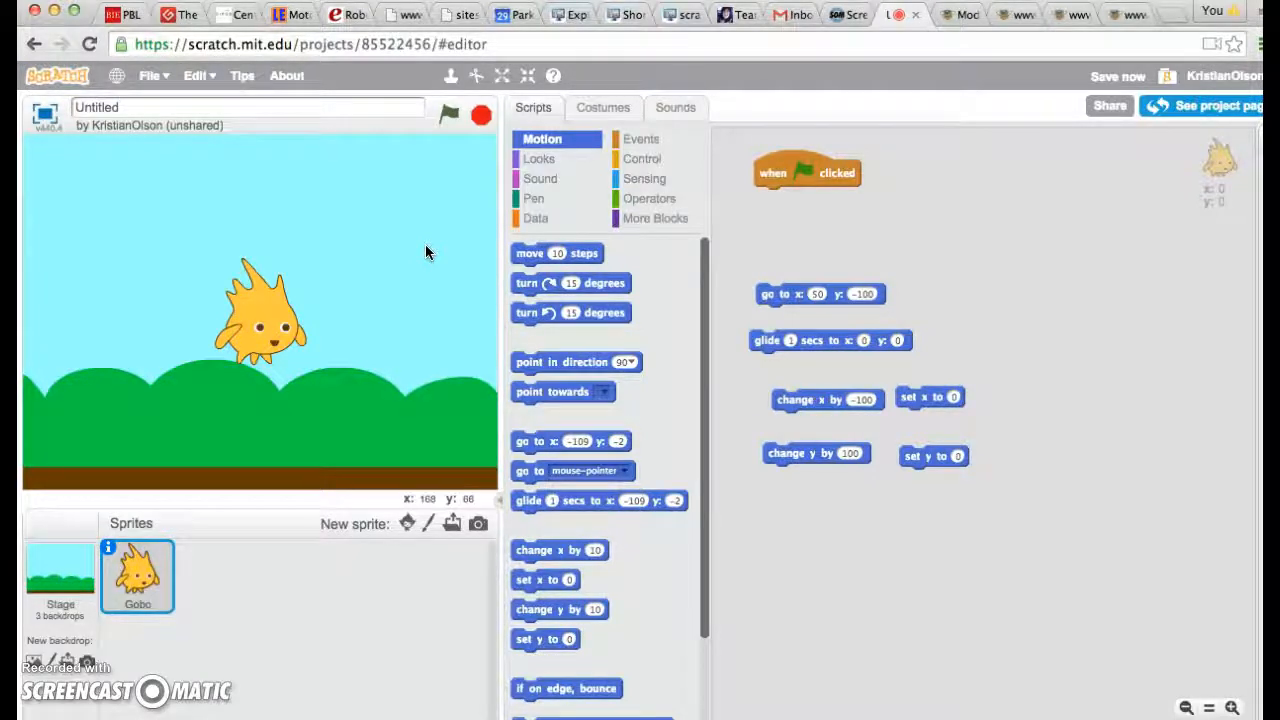
{"action": "mouse_move", "coordinate": [964, 456]}
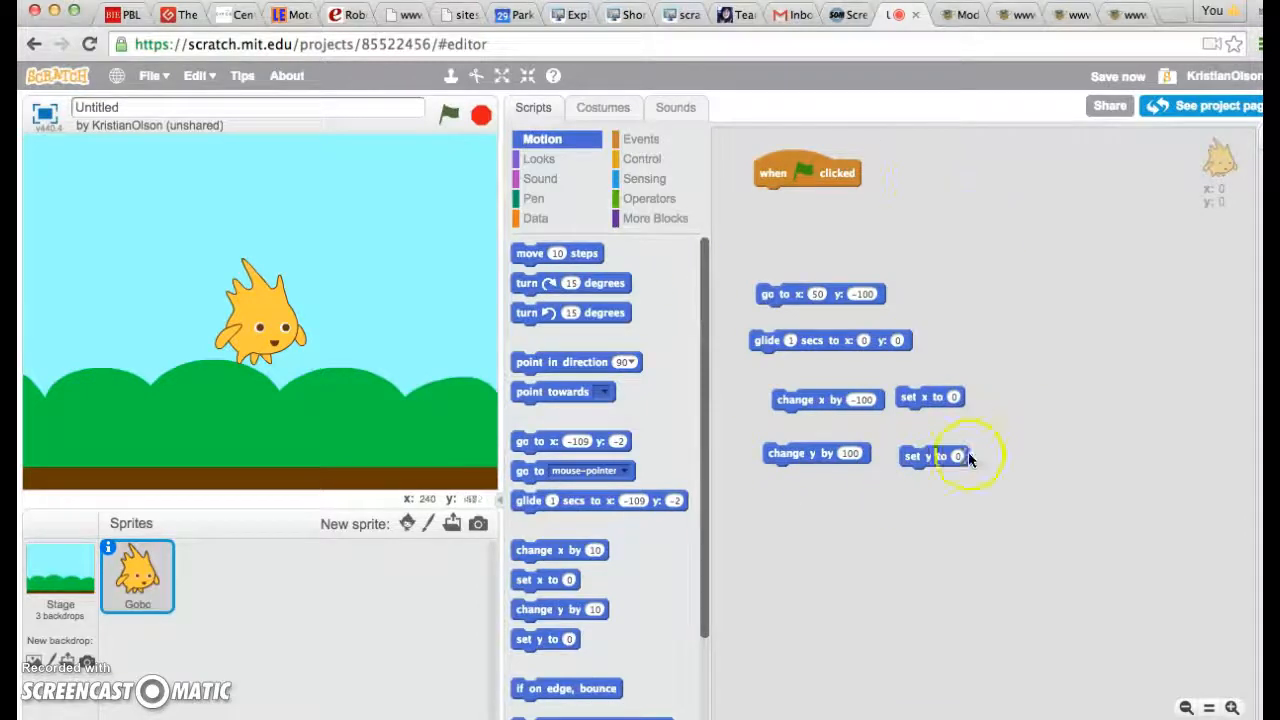